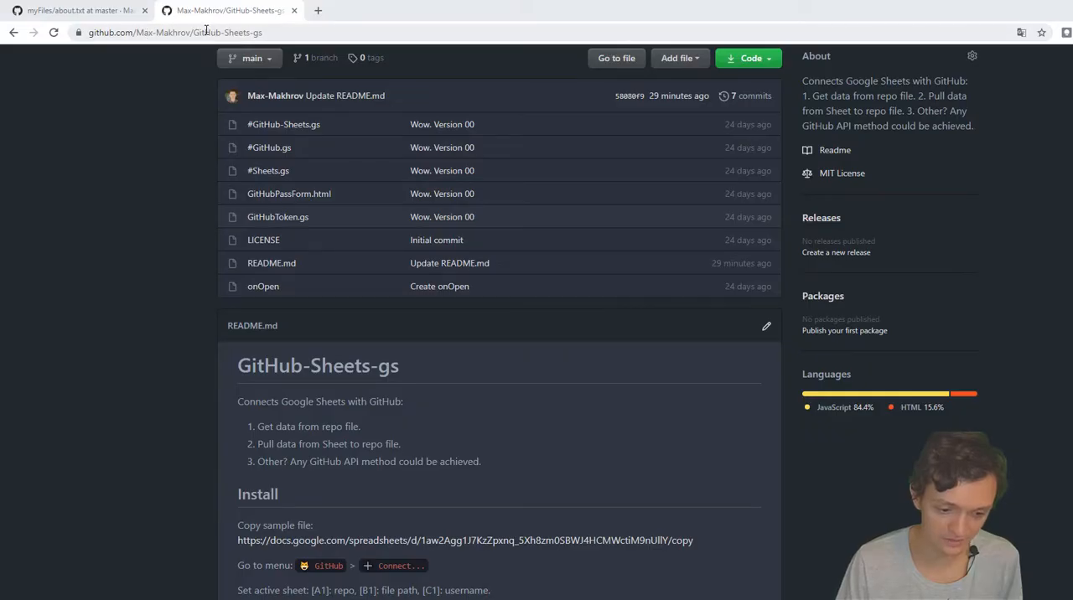
- Follow the README's 'Copy sample file' link to the sample spreadsheet's copy page
scroll("down", 3)
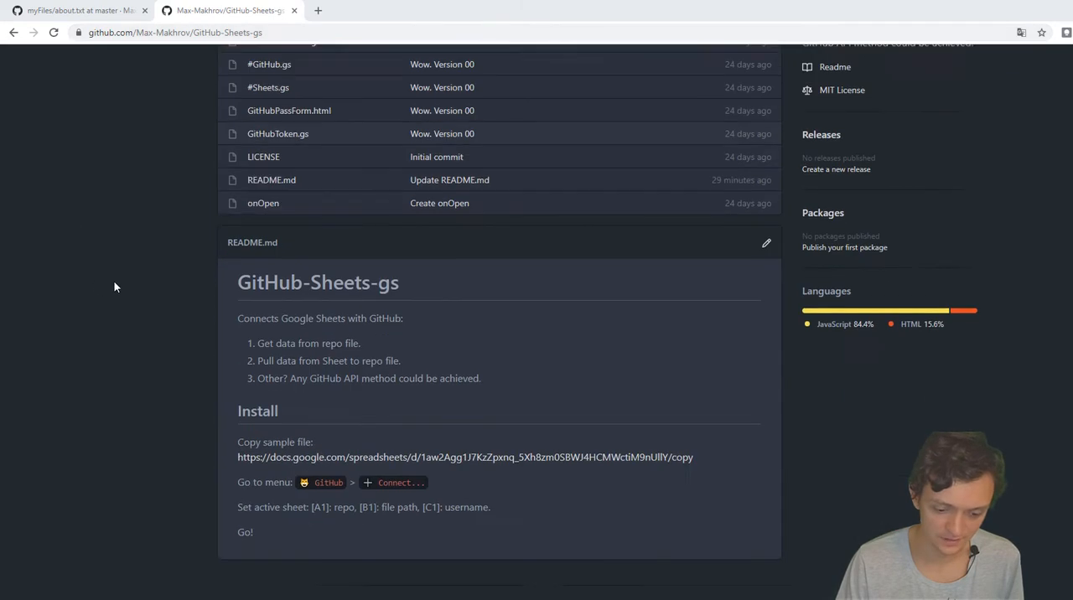
scroll("down", 3)
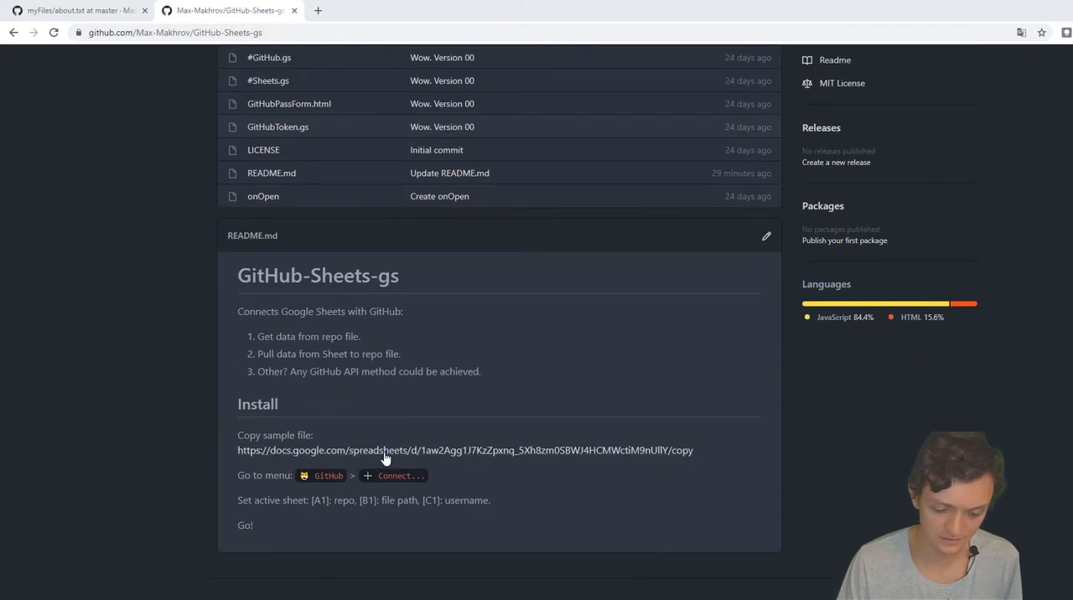
left_click(467, 449)
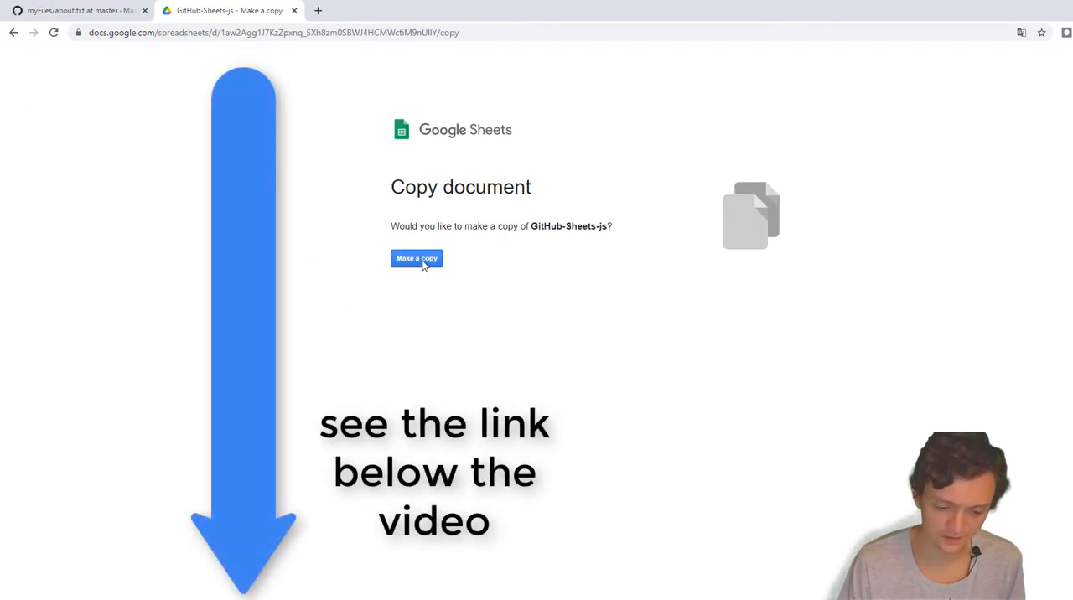
- Make a copy, creating 'Copy of GitHub-Sheets-js' with the sample data and GitHub menu
left_click(416, 258)
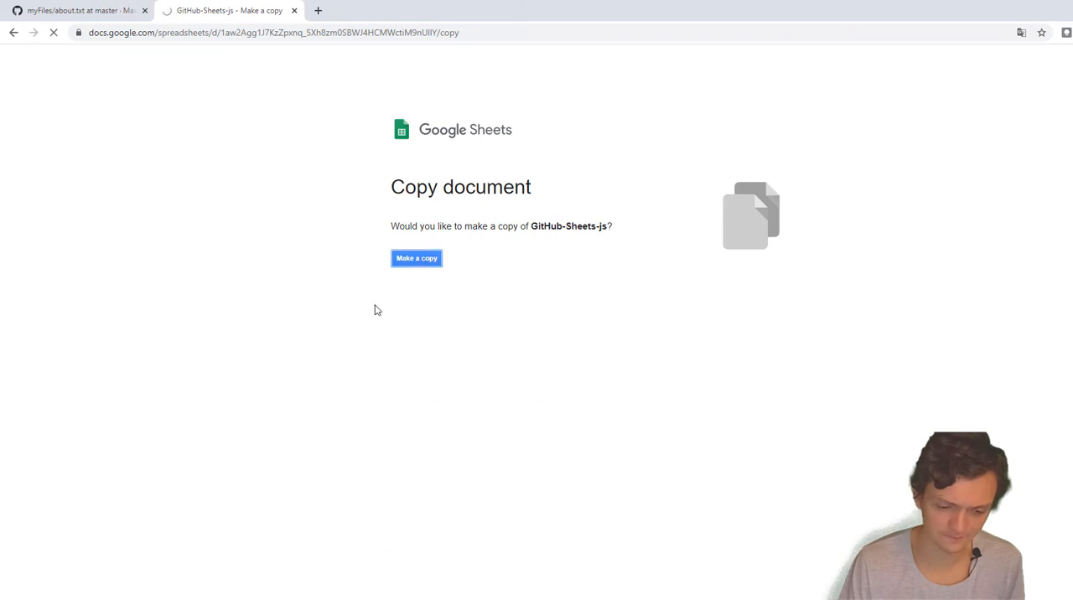
left_click(416, 258)
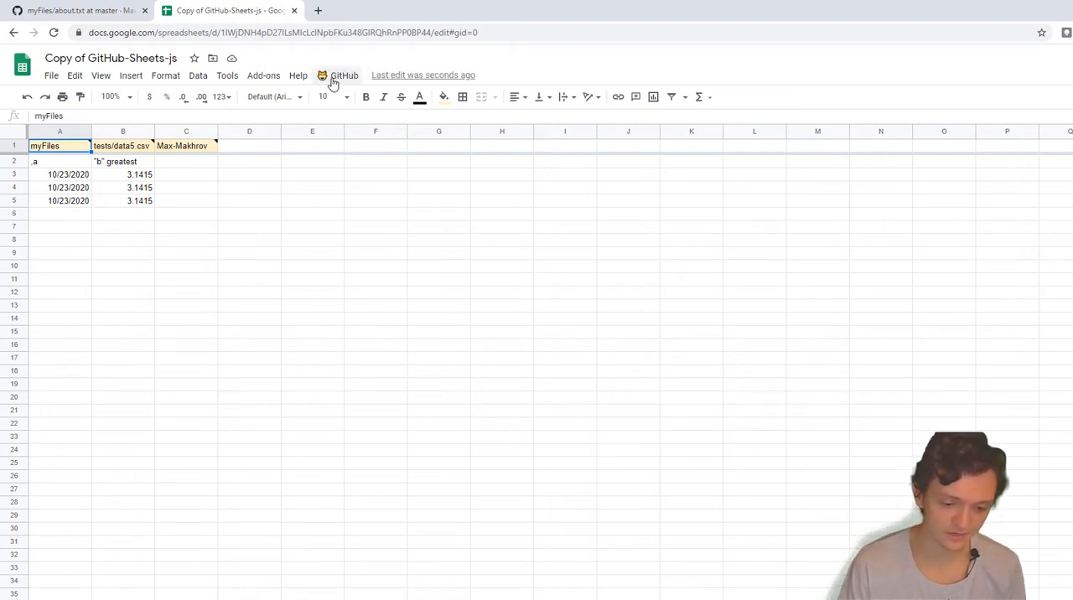
left_click(343, 73)
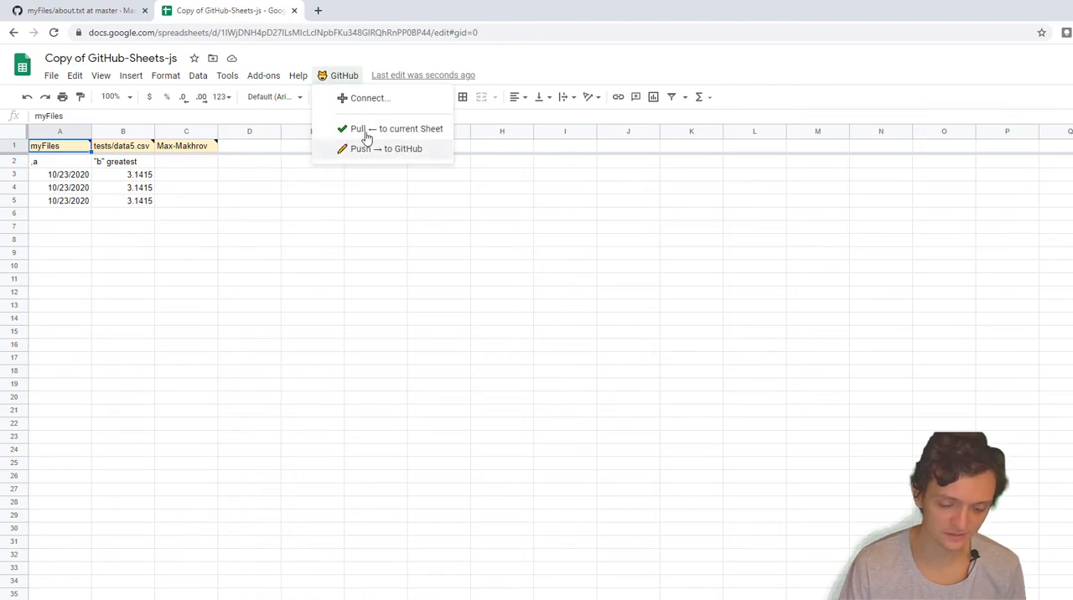
mouse_move(370, 97)
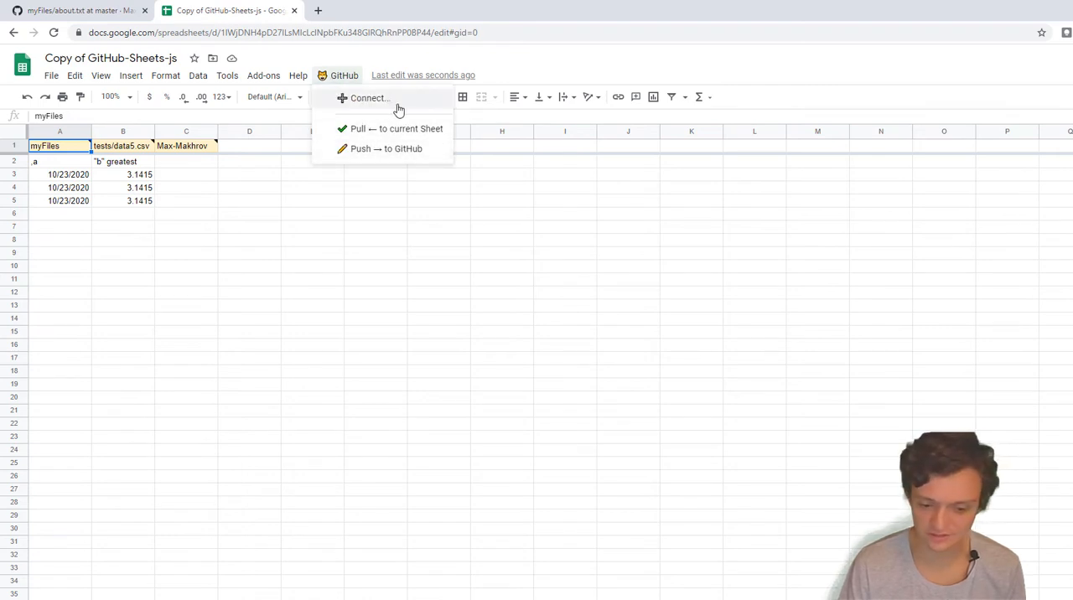
mouse_move(436, 111)
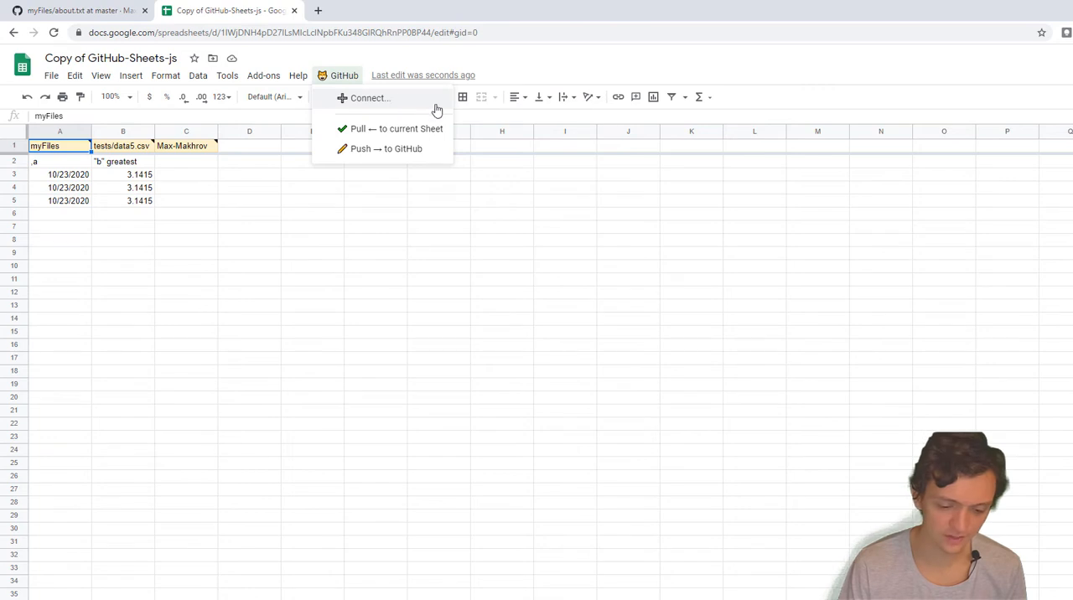
left_click(298, 74)
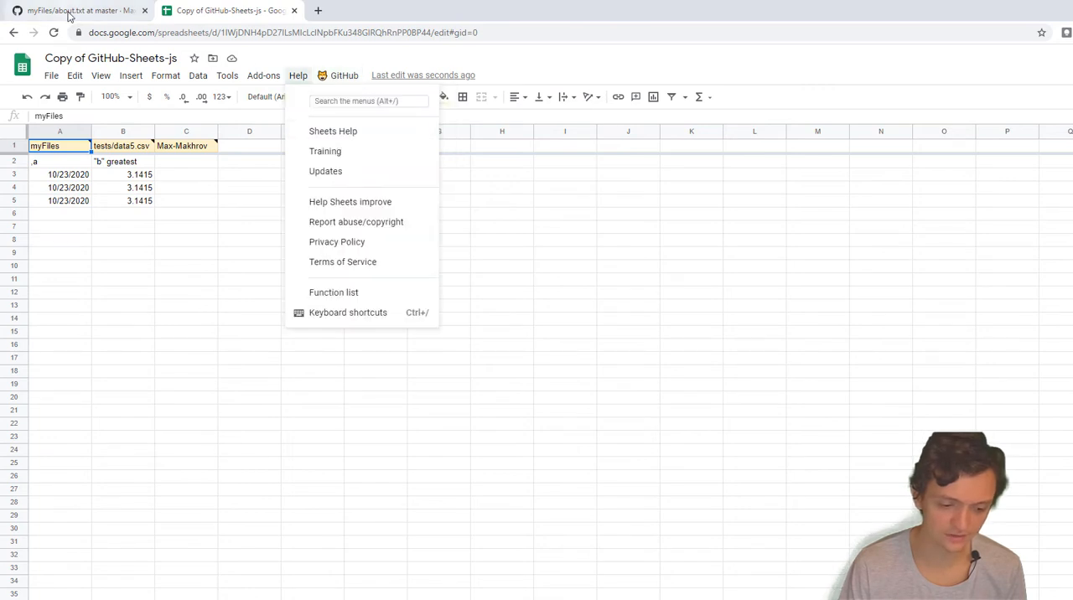
left_click(344, 74)
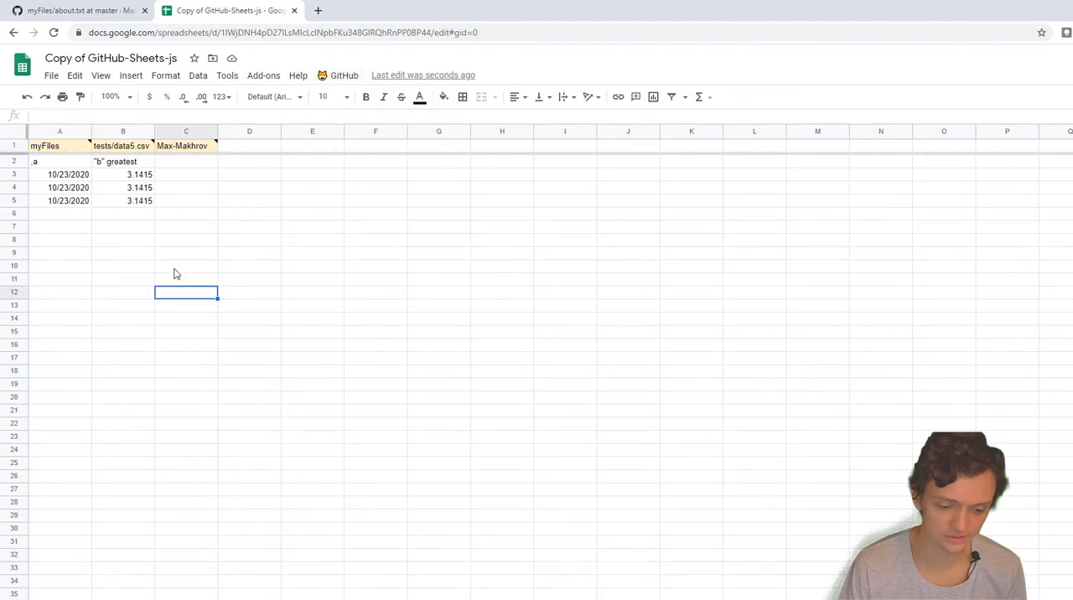
mouse_move(75, 10)
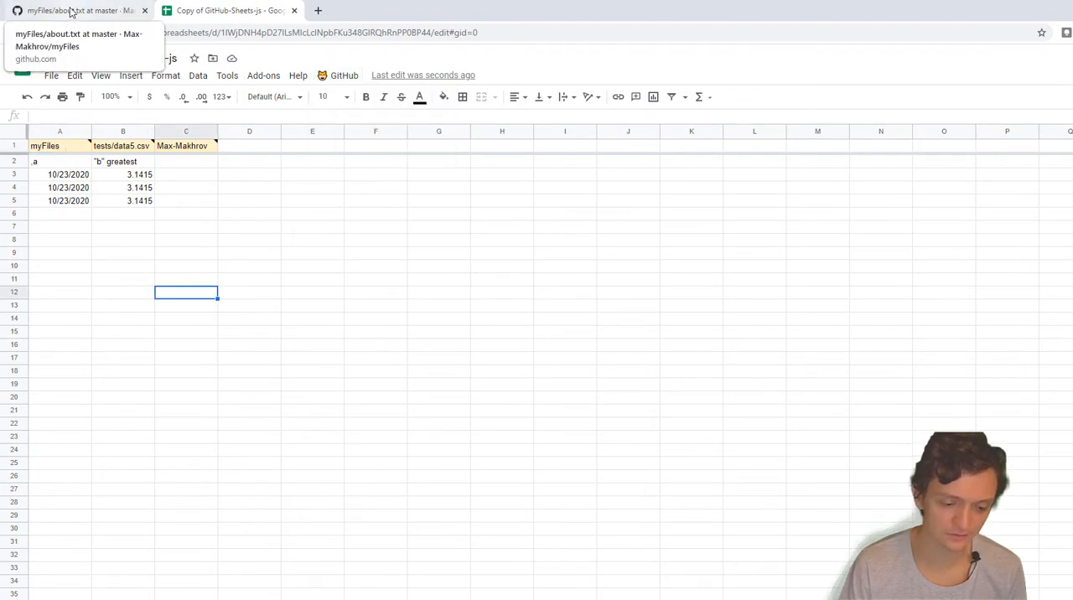
- Go from about.txt up to the tests/sheets folder of the myFiles repository
left_click(76, 10)
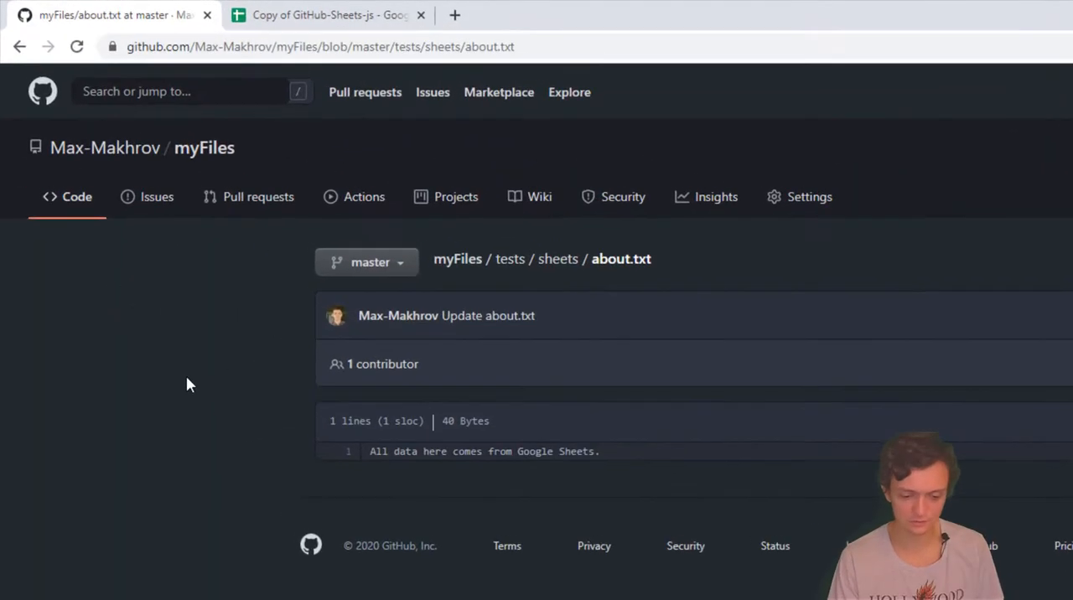
mouse_move(305, 442)
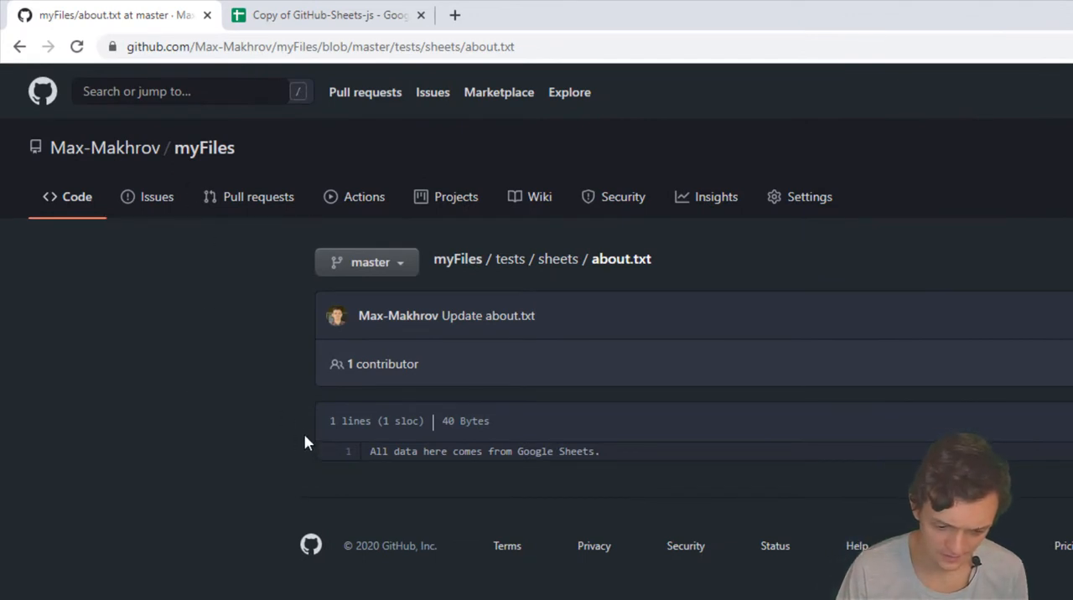
mouse_move(205, 148)
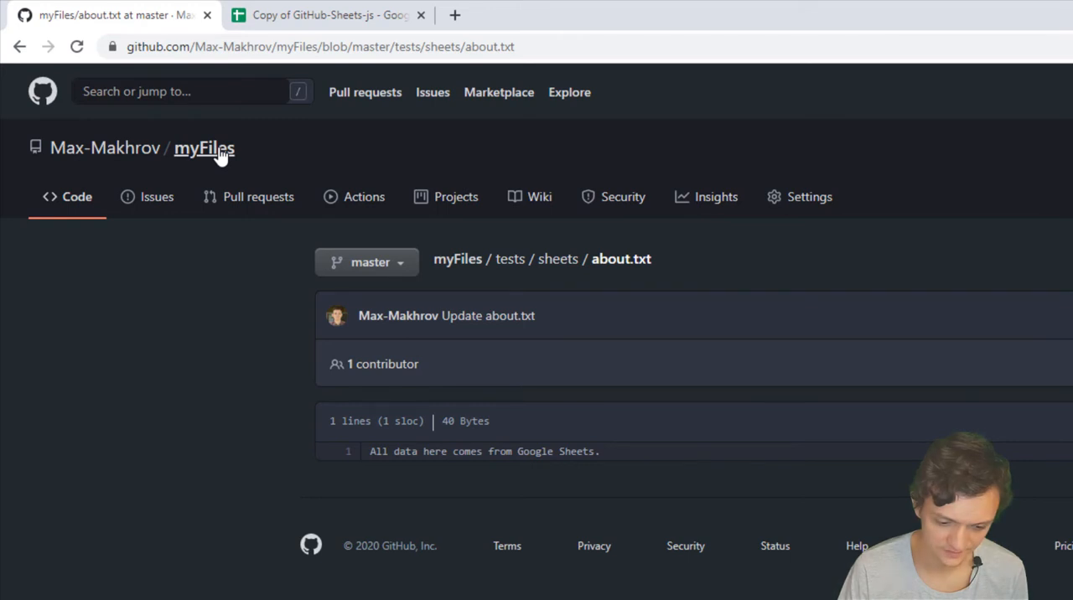
mouse_move(557, 258)
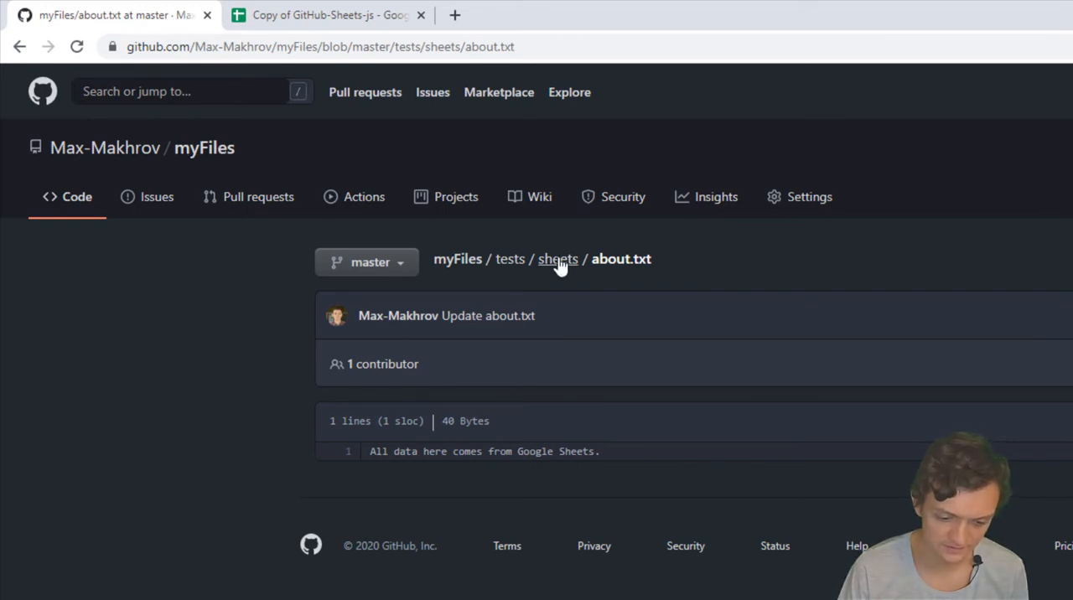
left_click(557, 258)
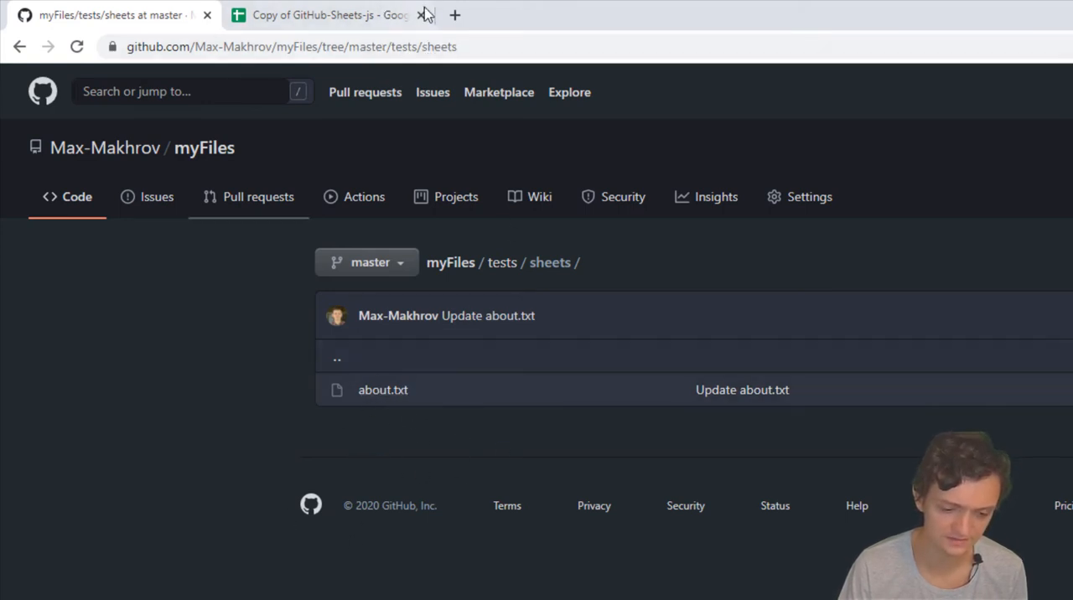
- Start GitHub > Connect and choose the Google account to authorize the script with
left_click(327, 15)
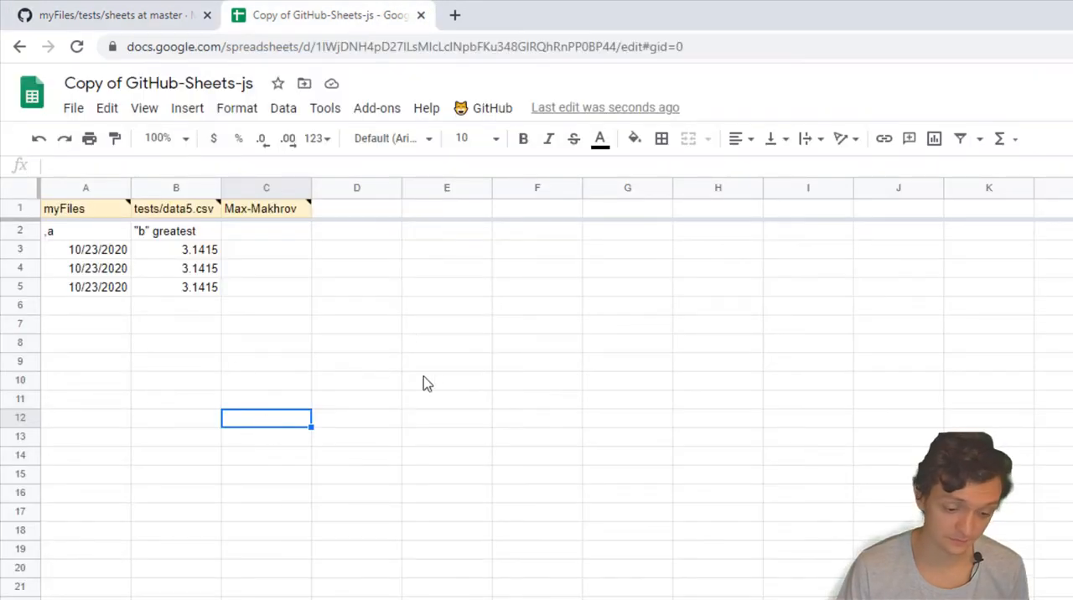
left_click(493, 107)
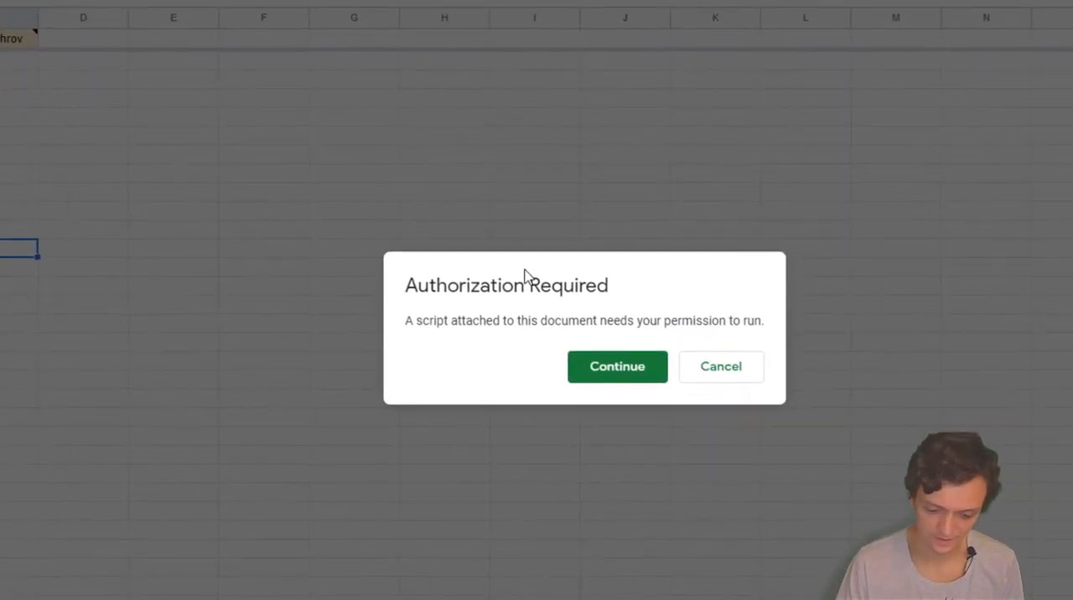
left_click(617, 366)
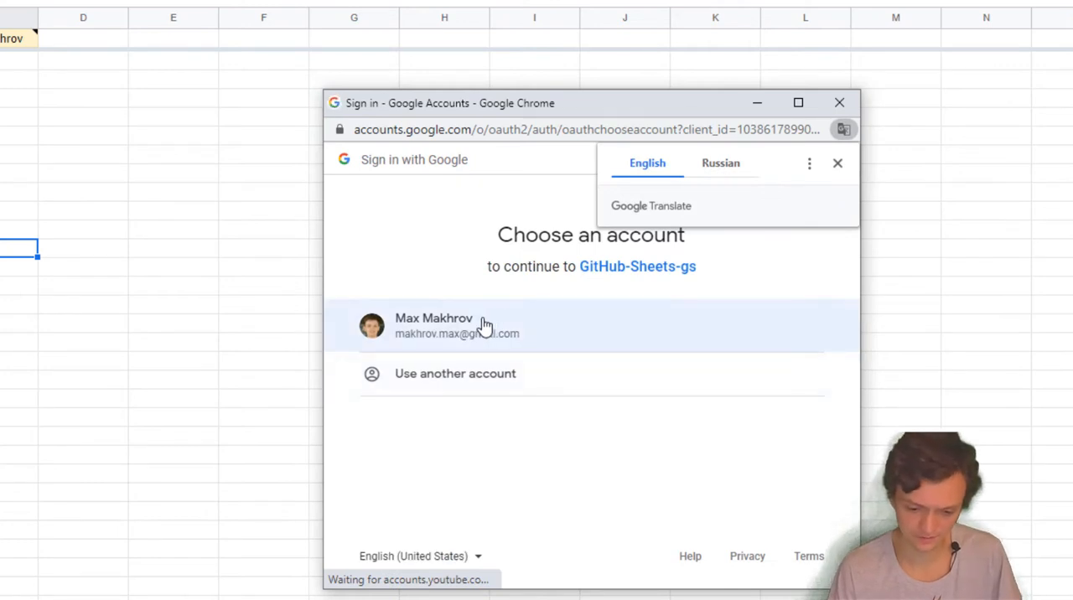
left_click(837, 163)
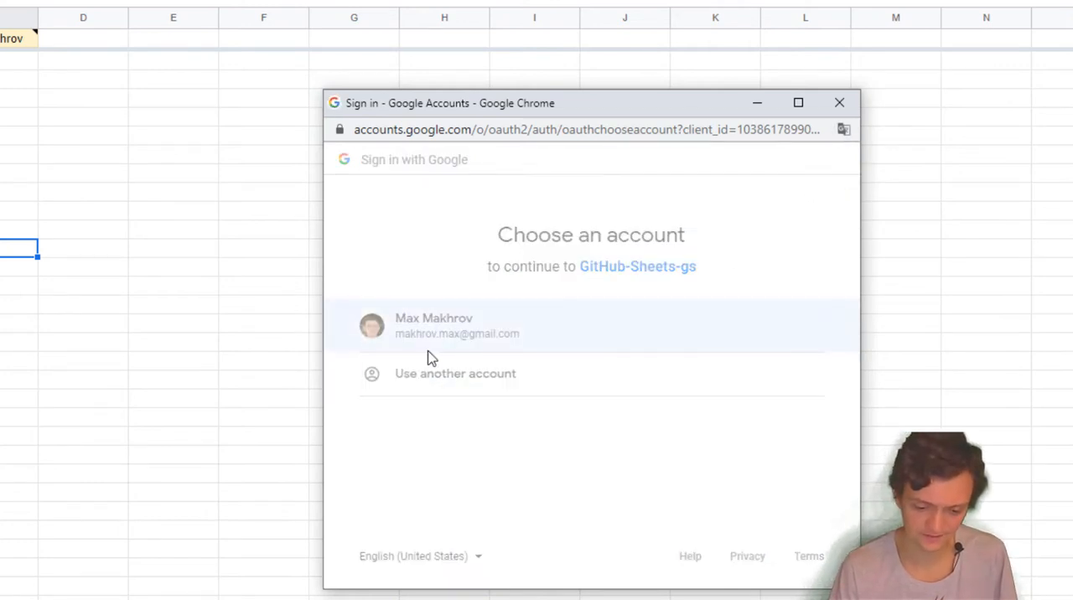
left_click(433, 325)
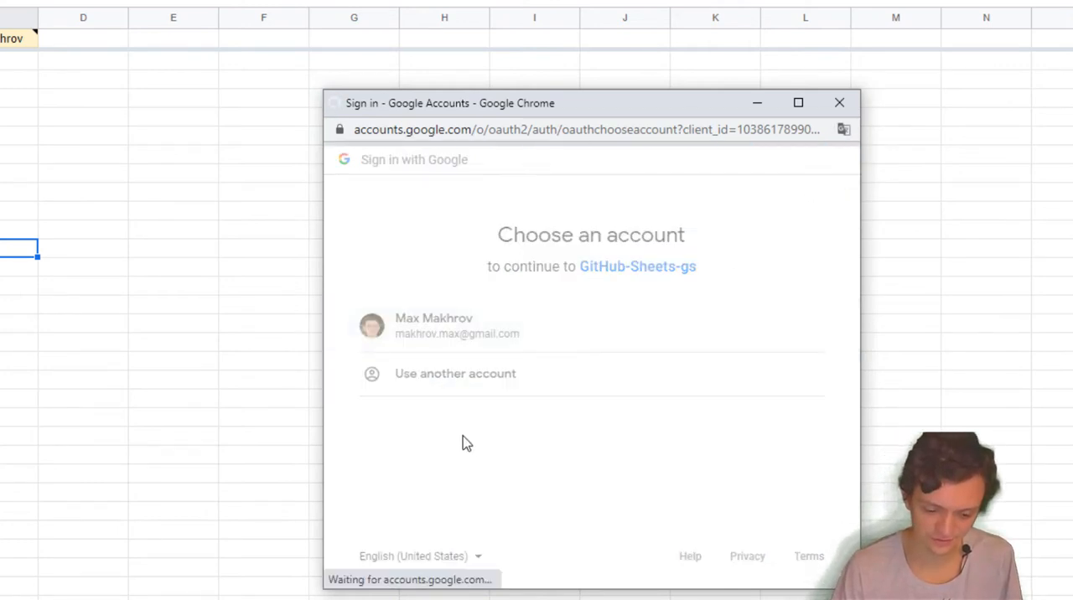
left_click(456, 326)
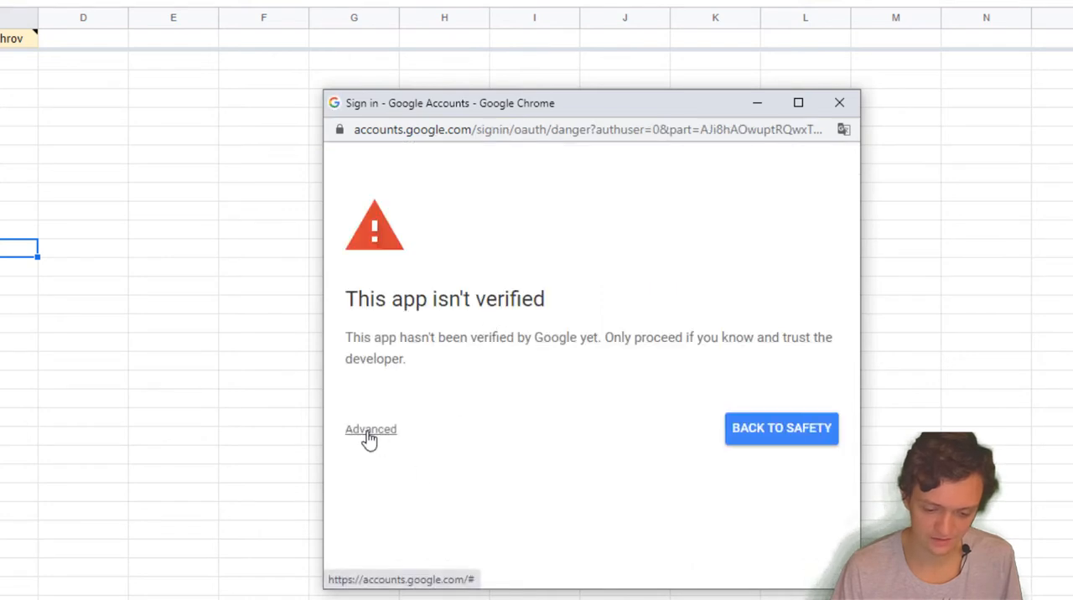
- Proceed past the unverified-app warning to GitHub-Sheets-gs and allow its permissions
left_click(370, 429)
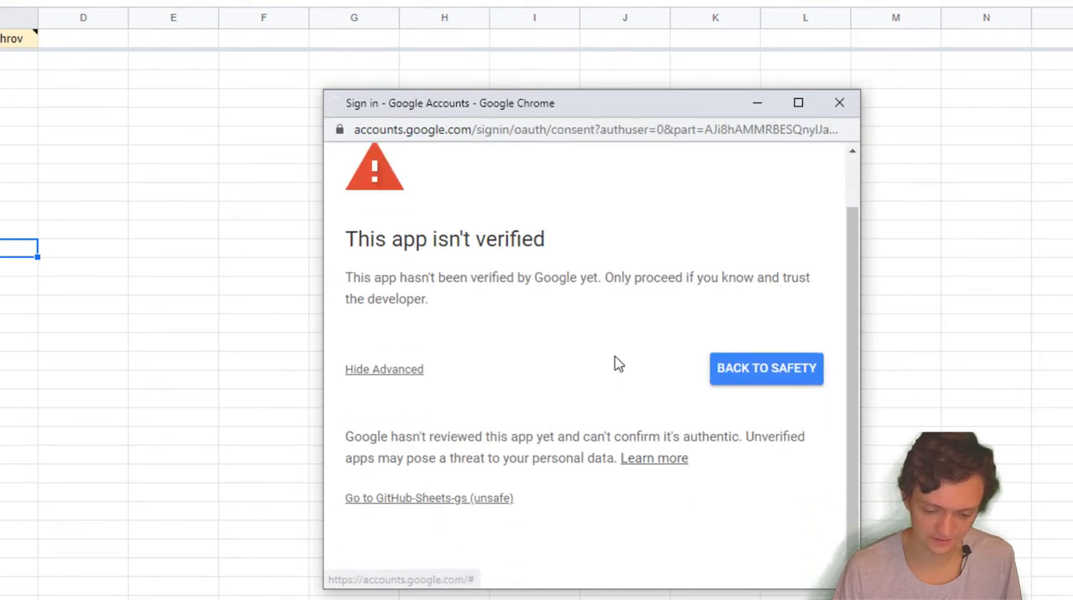
left_click(429, 496)
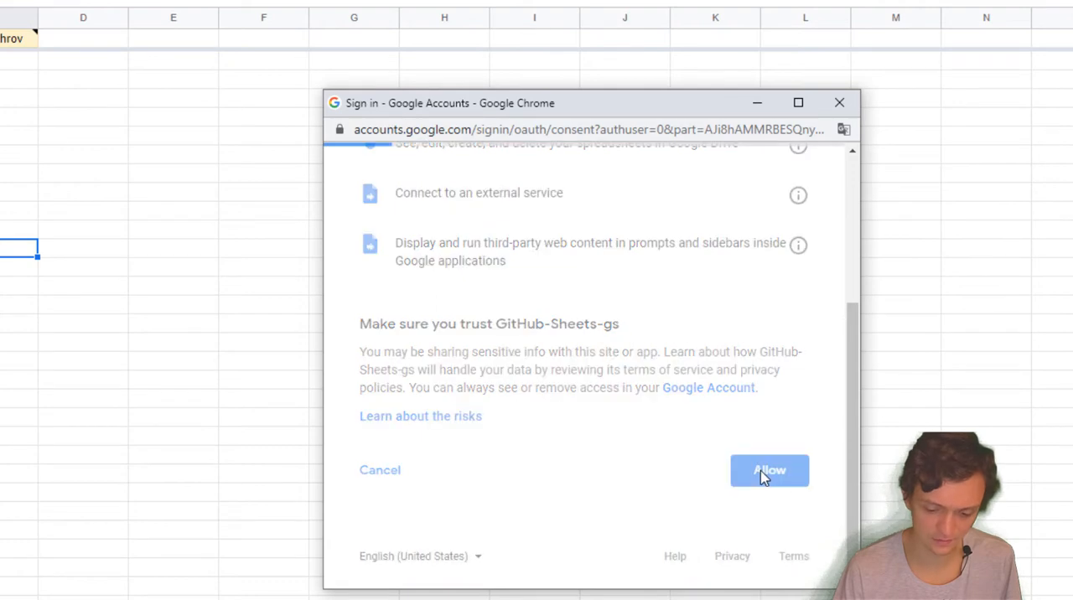
left_click(768, 469)
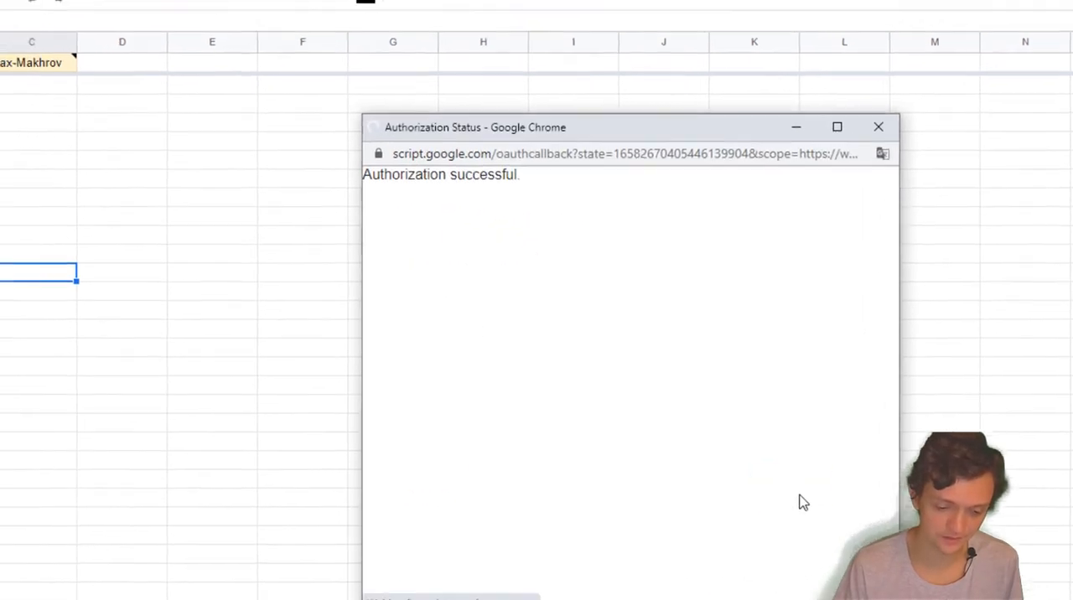
- Bring up the Set GitHub Connection form asking for username and secret token
left_click(878, 128)
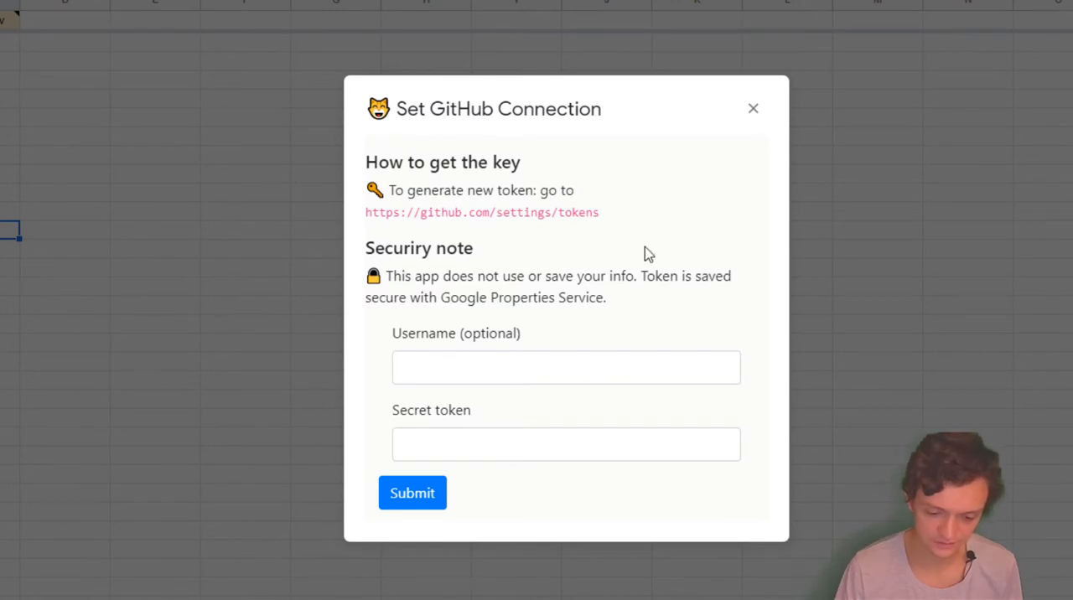
mouse_move(445, 235)
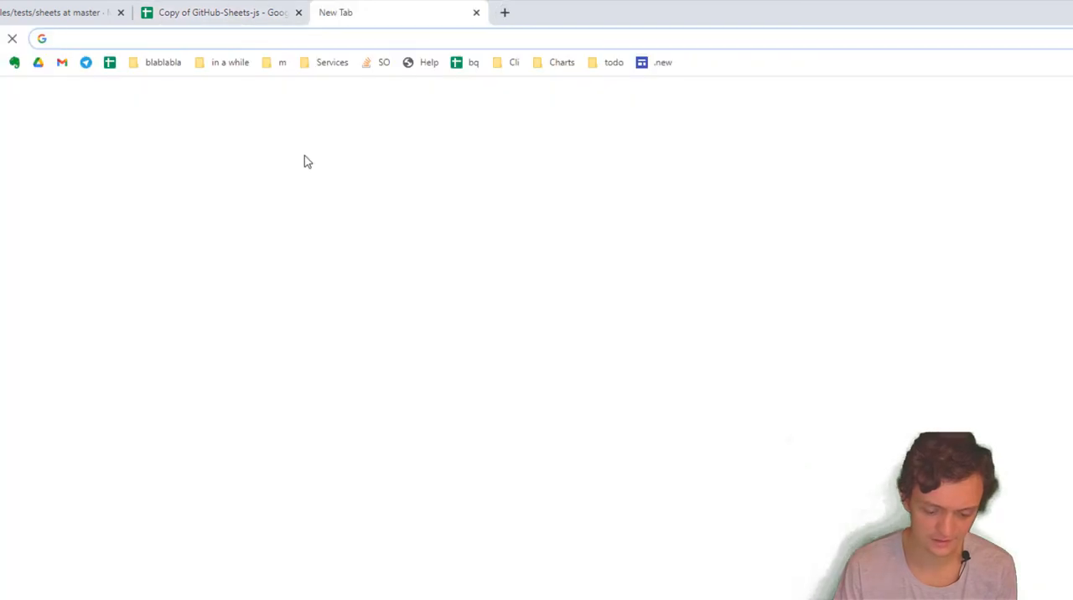
- At github.com/settings/tokens, create a new token with repo scope noted 'test delete'
type("github.com/settings/tokens")
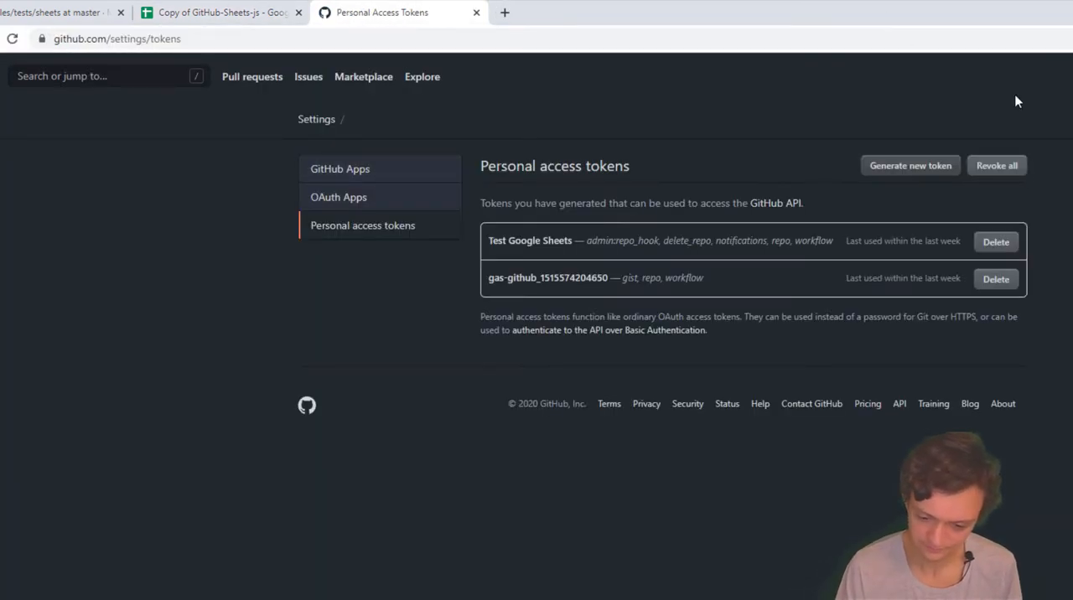
left_click(909, 165)
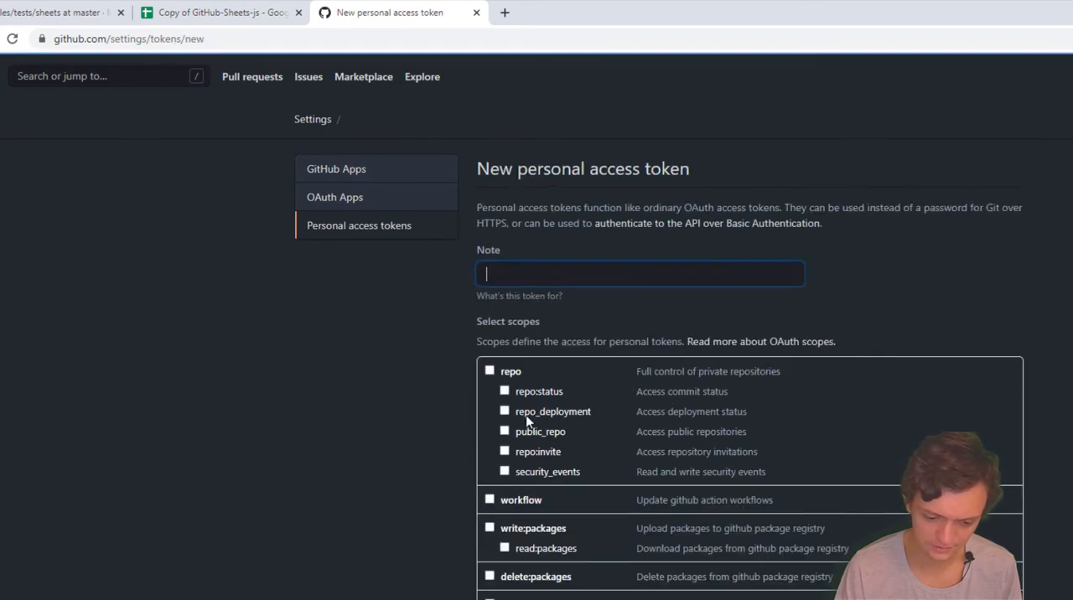
left_click(490, 371)
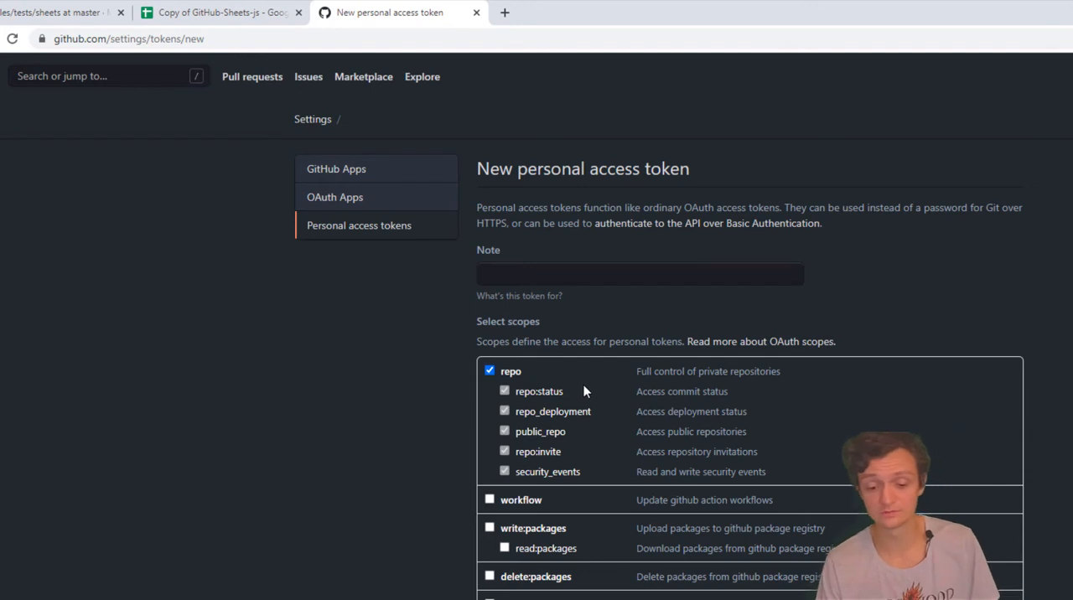
left_click(641, 275)
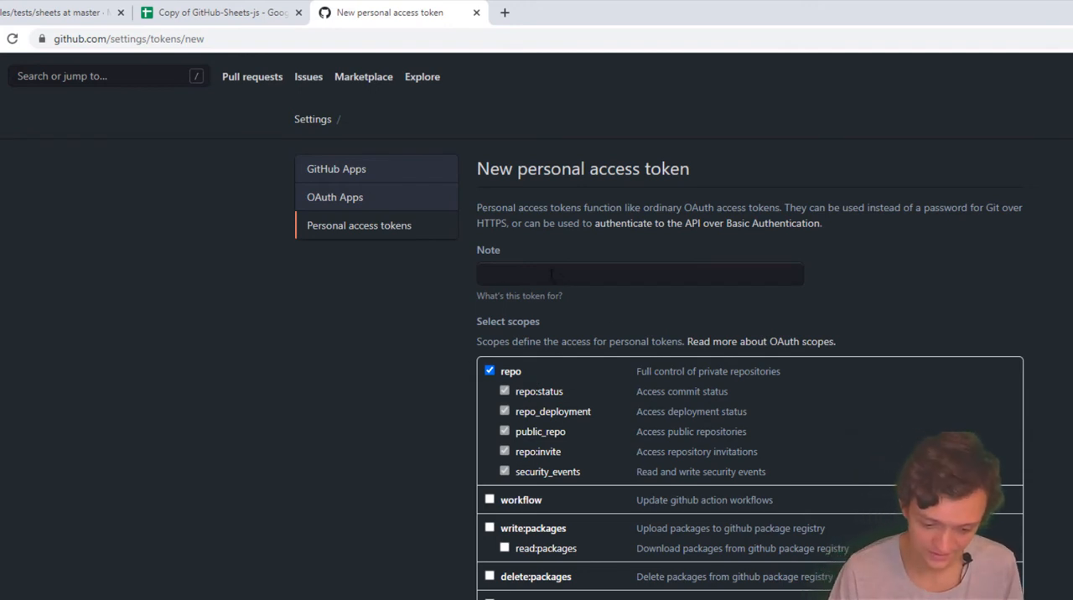
left_click(640, 274)
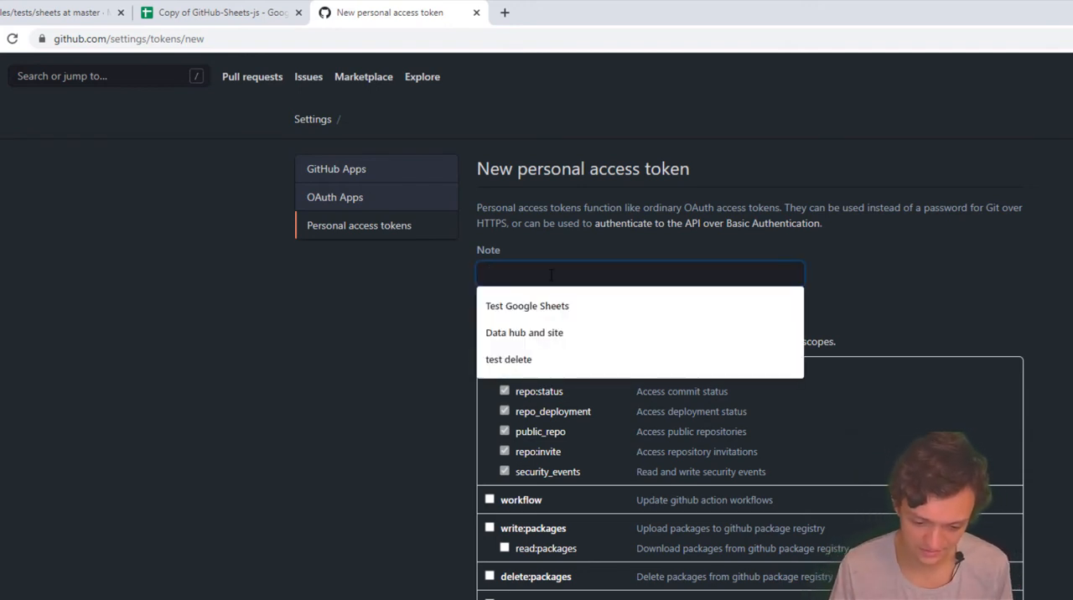
left_click(510, 359)
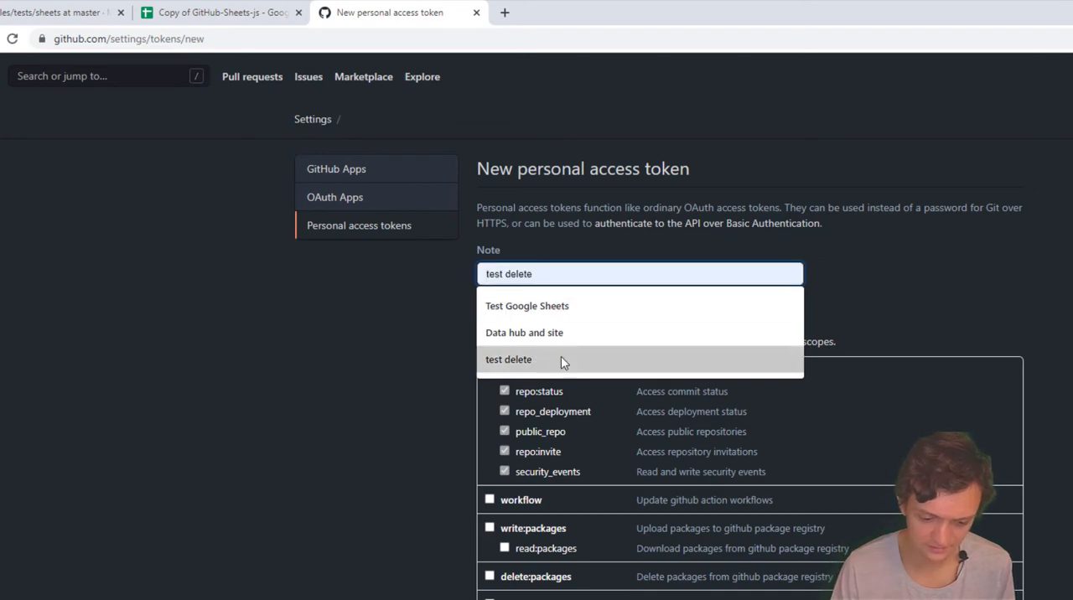
scroll("down", 3)
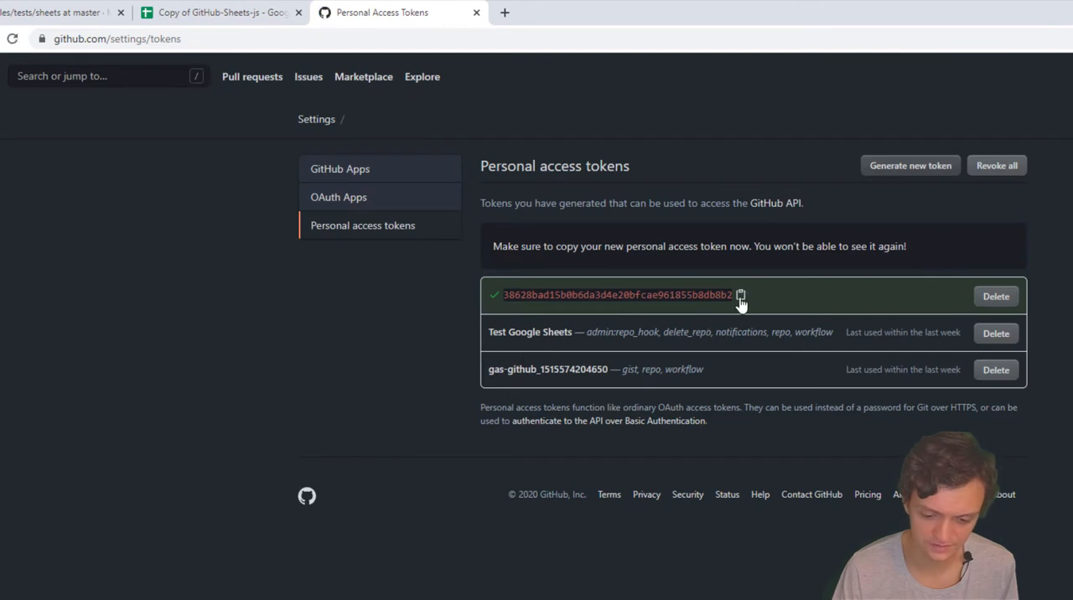
mouse_move(222, 32)
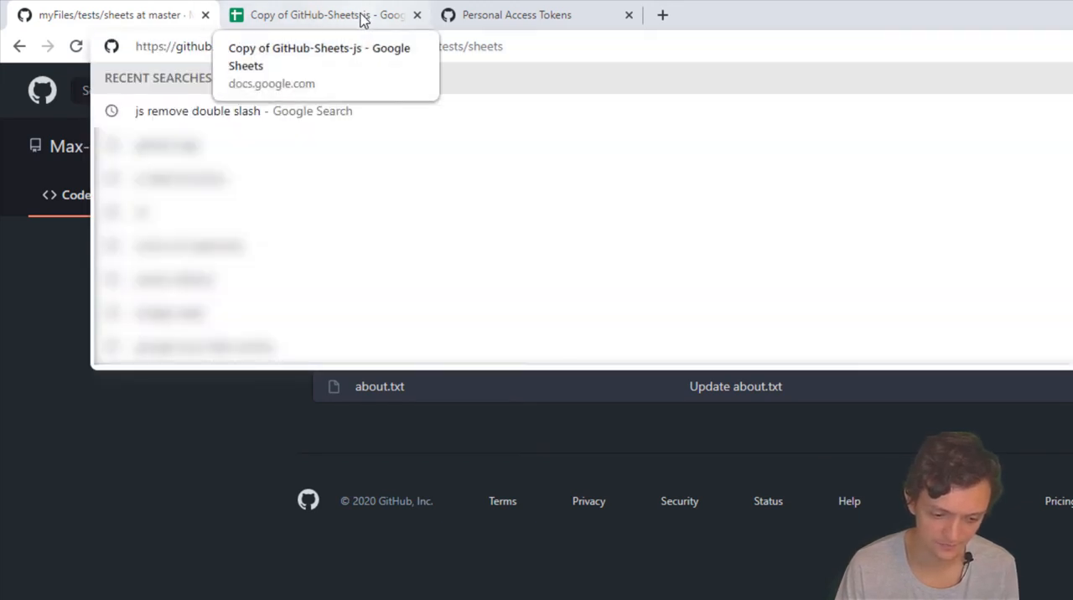
- Submit the new secret token and acknowledge the connection success message
scroll("down", 3)
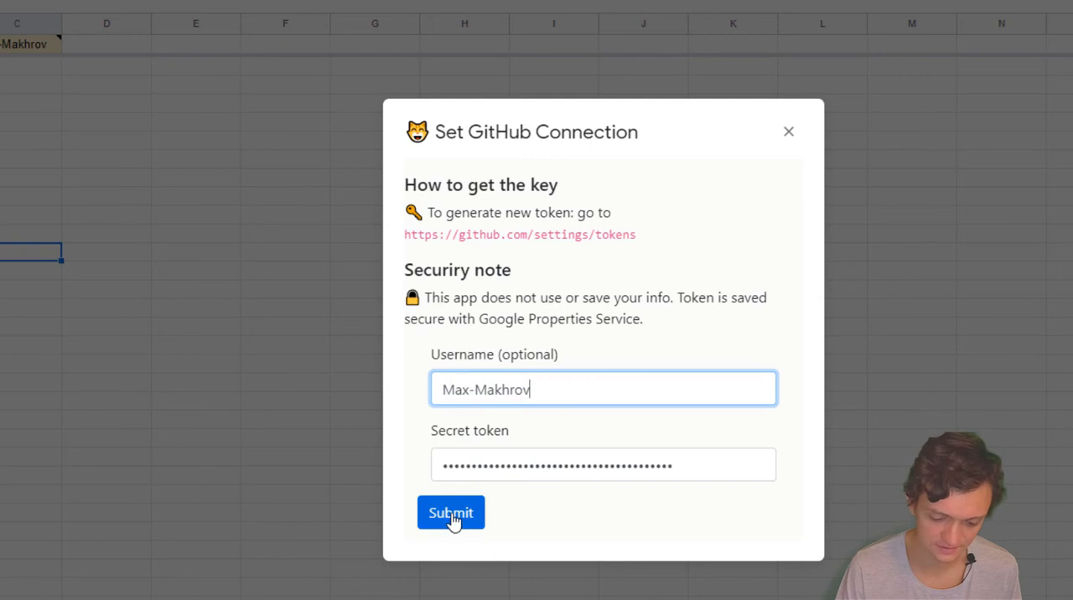
left_click(449, 513)
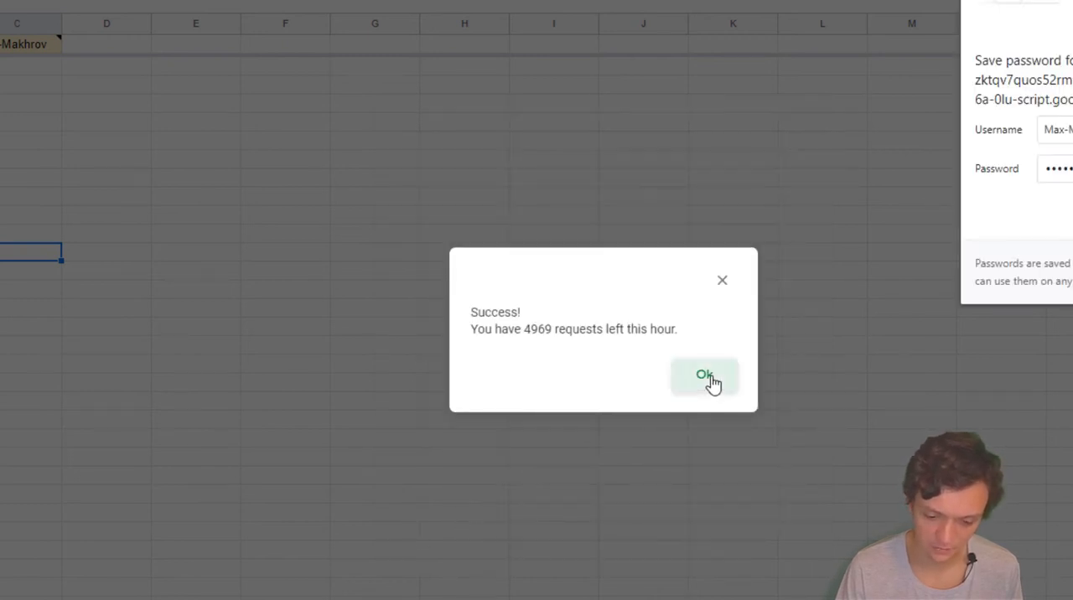
left_click(704, 374)
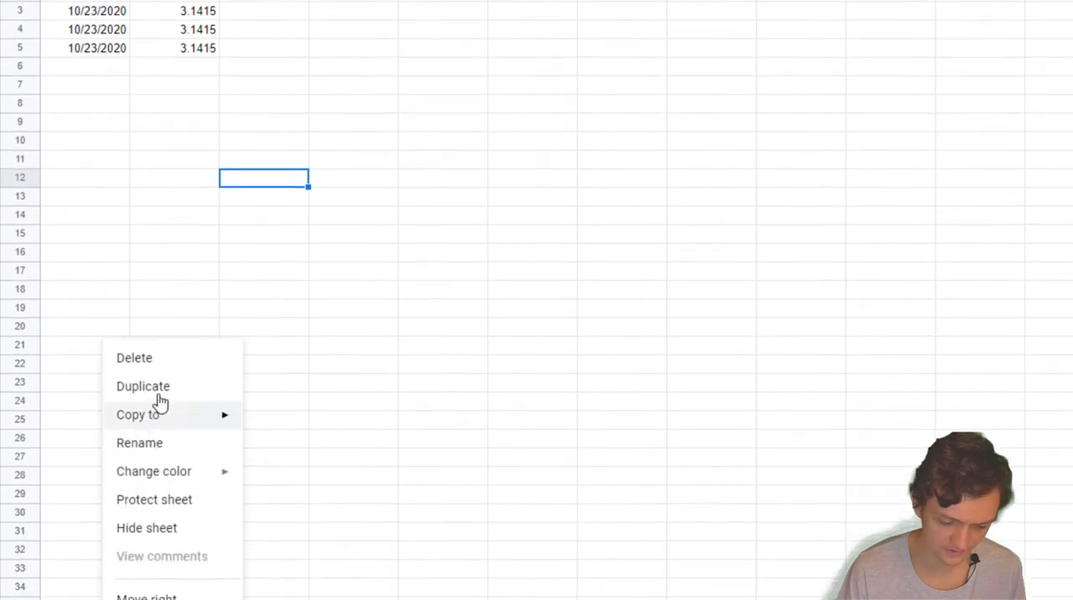
- Duplicate the sheet holding the repository settings row and dates table
left_click(134, 359)
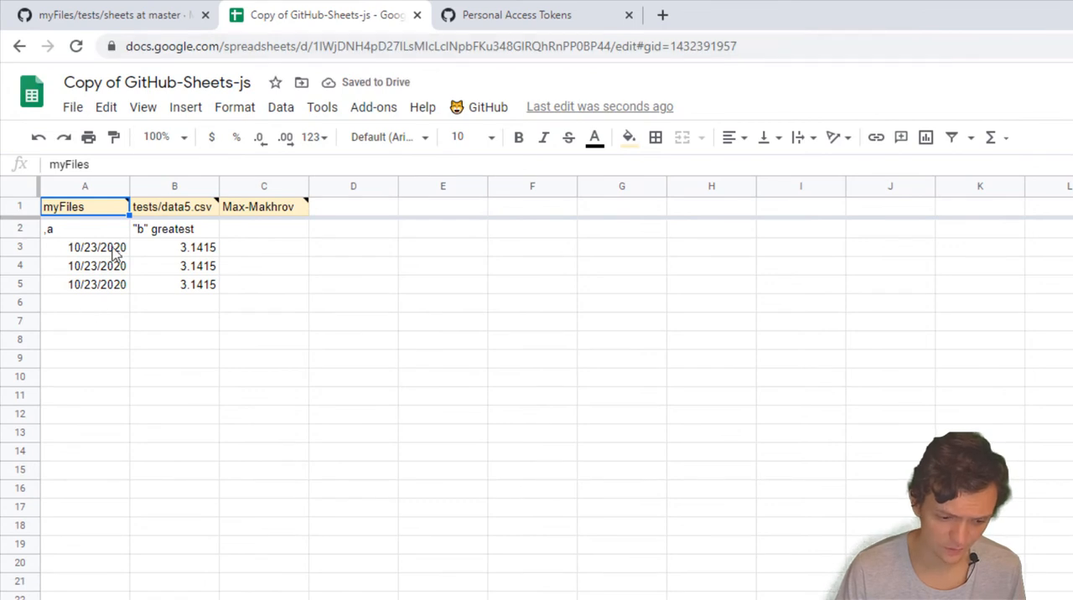
- Copy the about.txt file name from GitHub into the file setting in cell B1
left_click(109, 14)
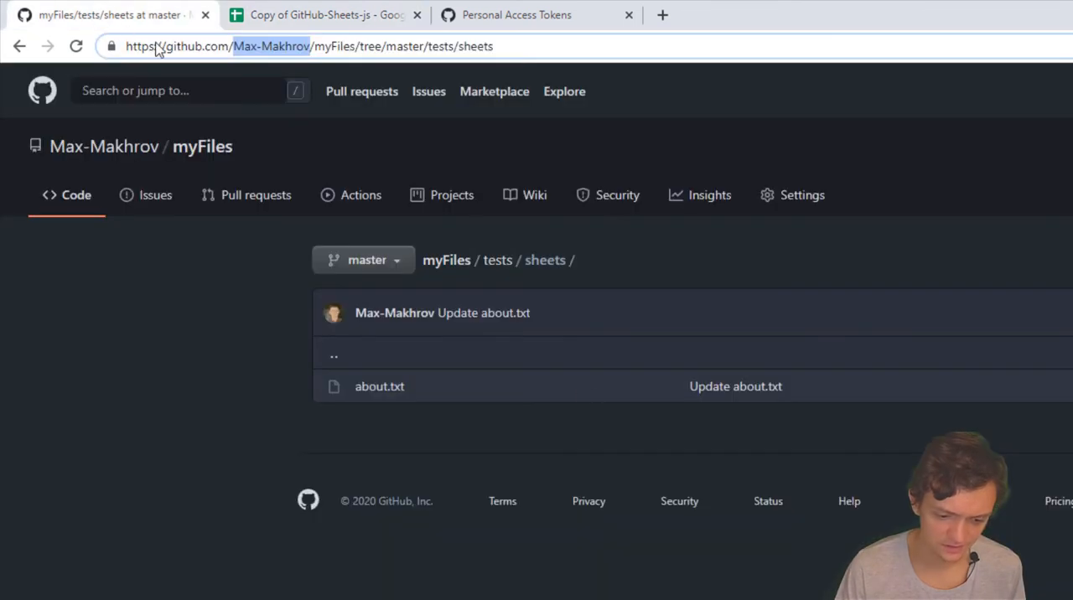
double_click(379, 385)
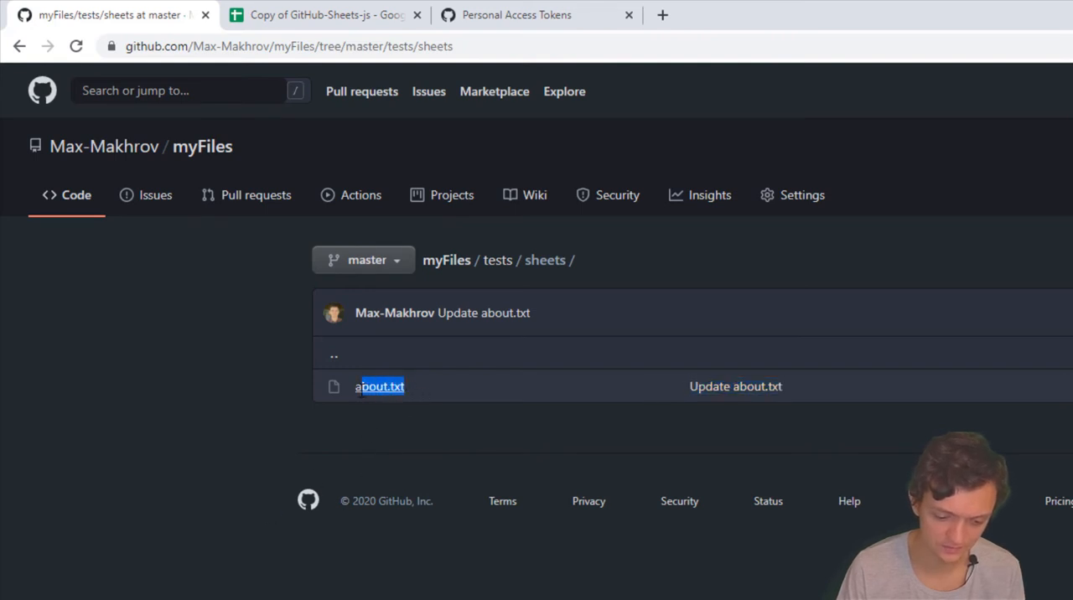
left_click(325, 13)
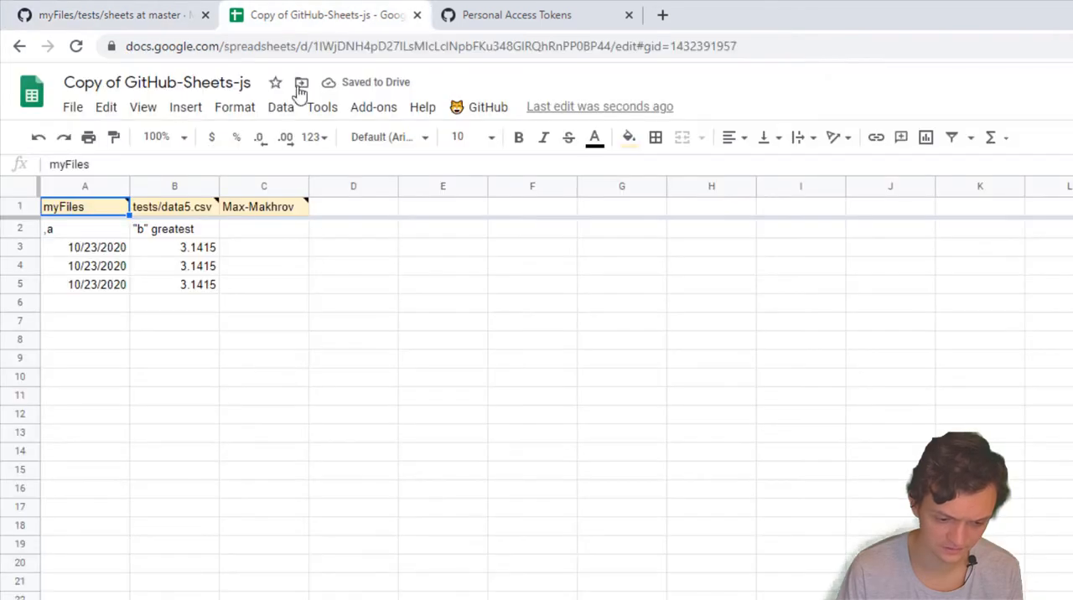
left_click(175, 206)
type("about.txt")
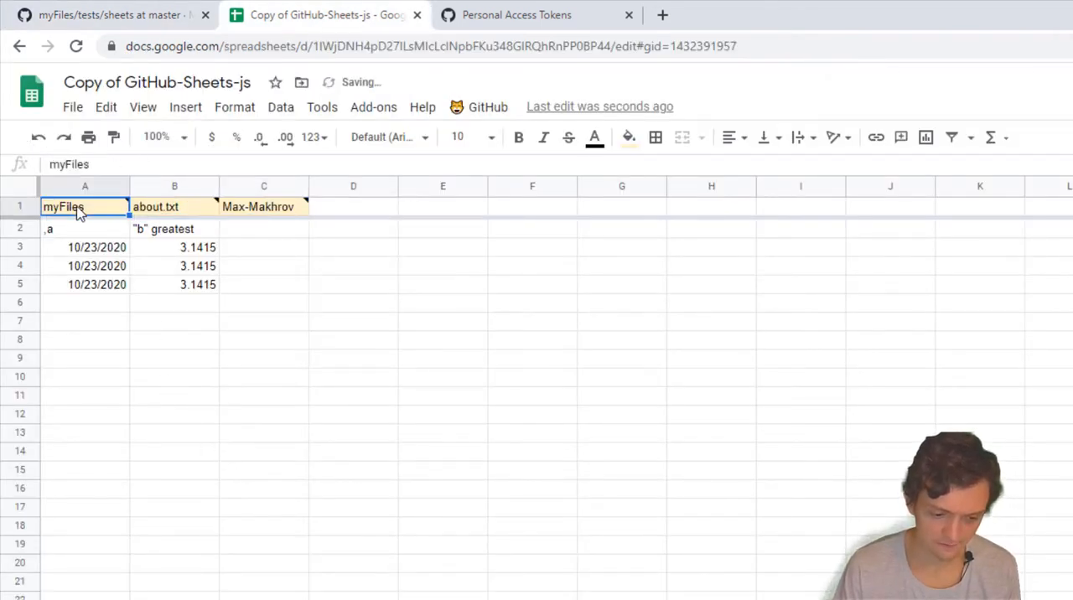
left_click(114, 15)
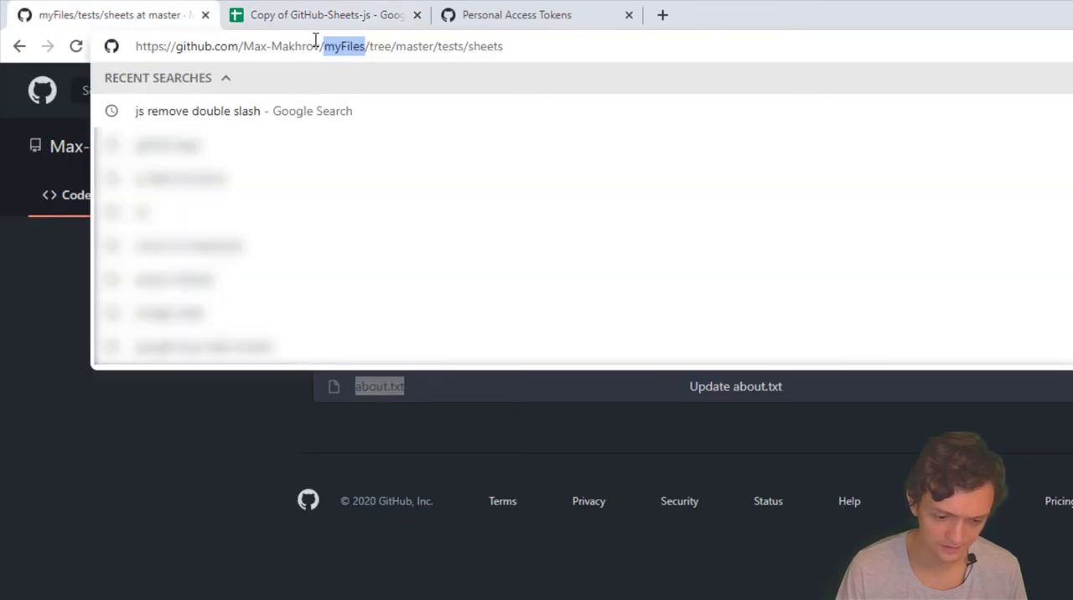
left_click(327, 14)
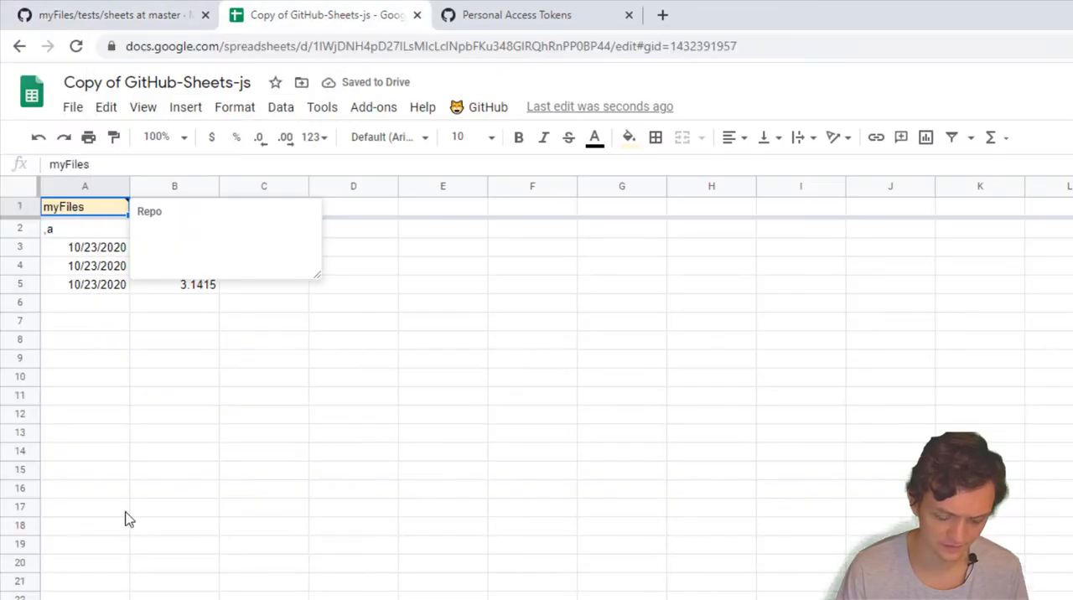
- Check the user cell C1 note, then grab the tests/sheets folder path from the GitHub URL
left_click(83, 506)
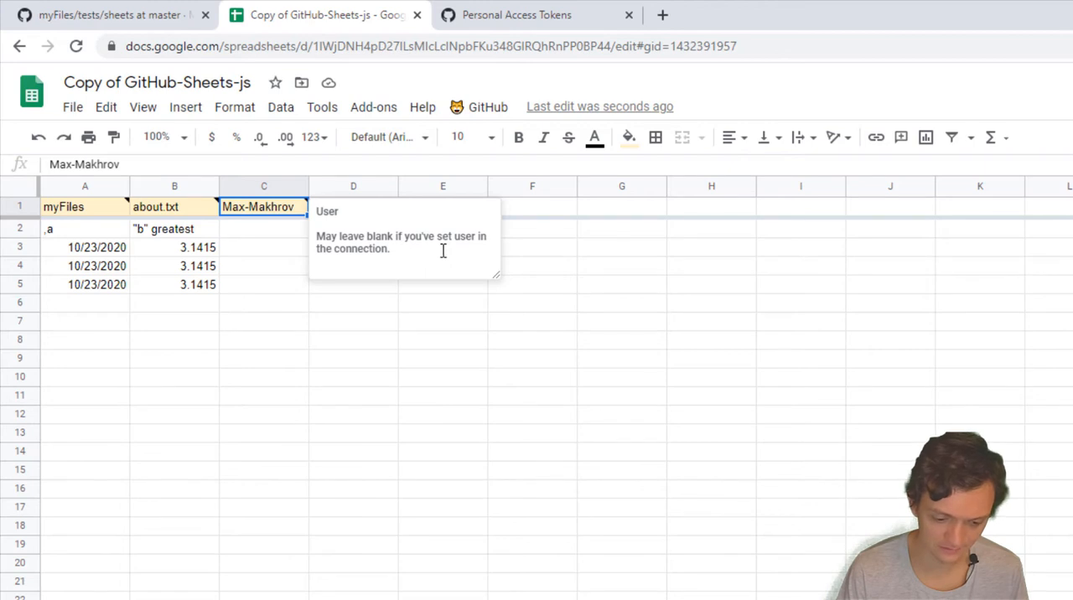
left_click(486, 107)
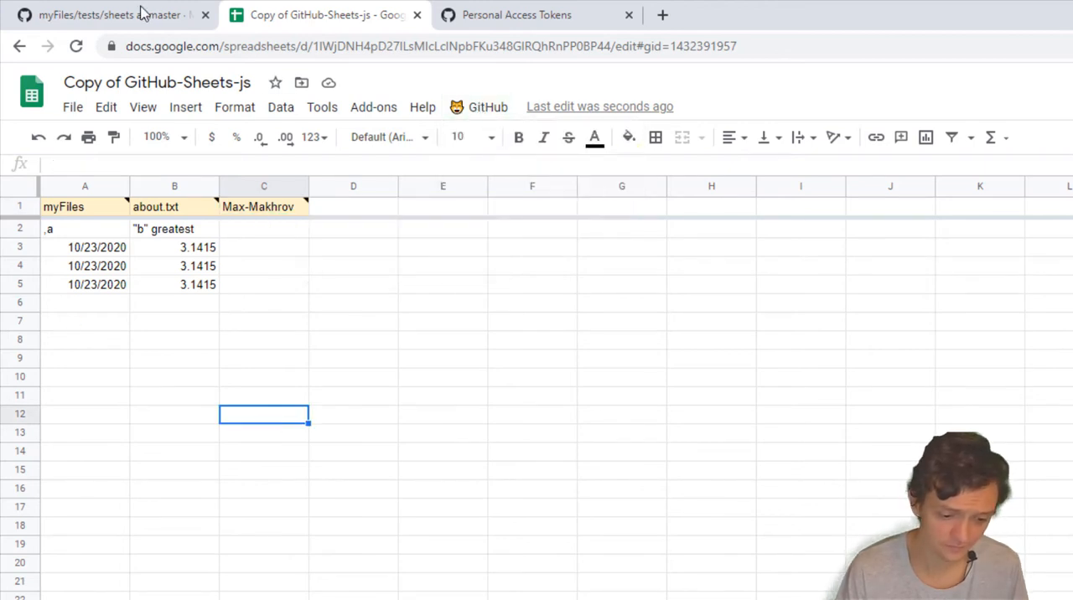
left_click(100, 13)
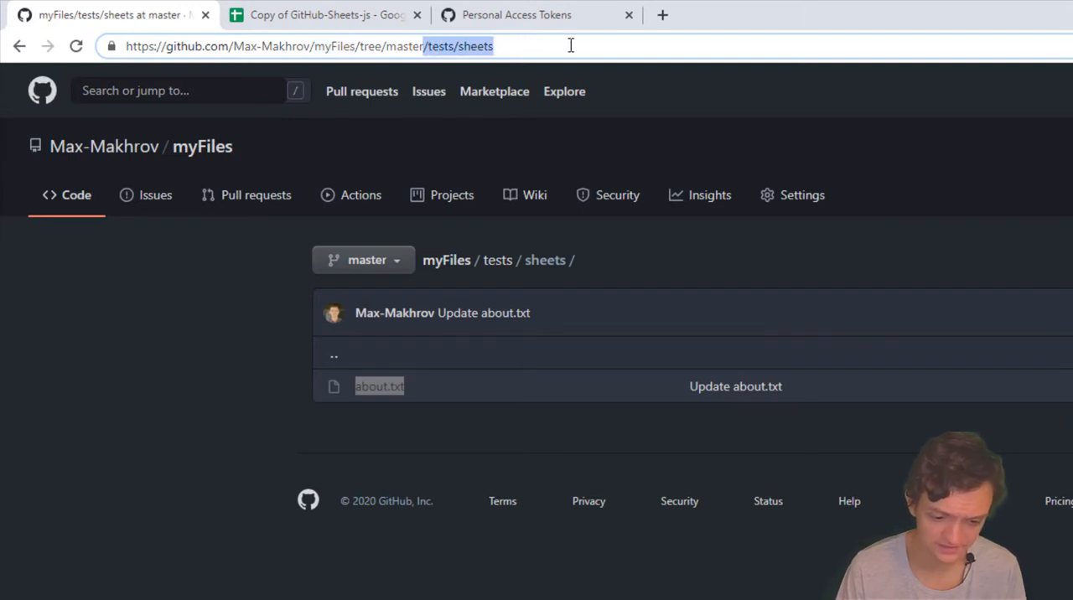
left_click(327, 13)
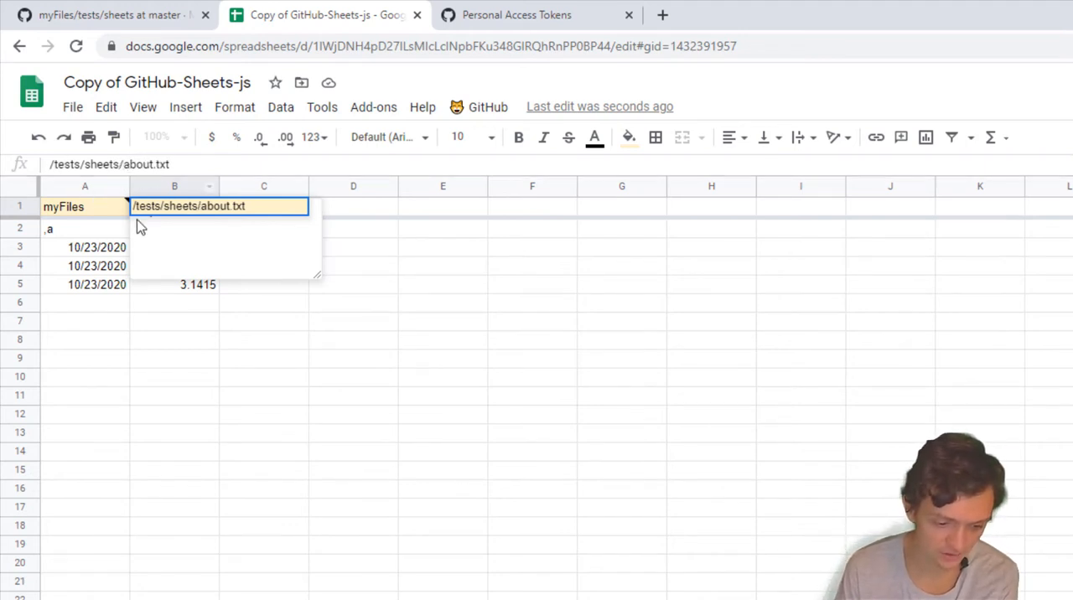
left_click(487, 107)
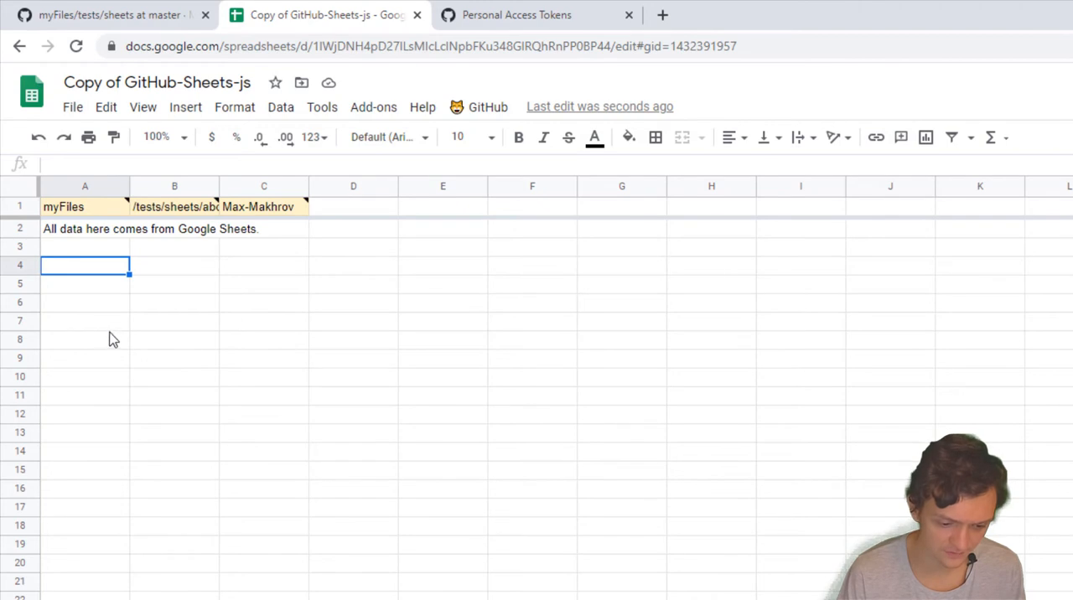
left_click(114, 14)
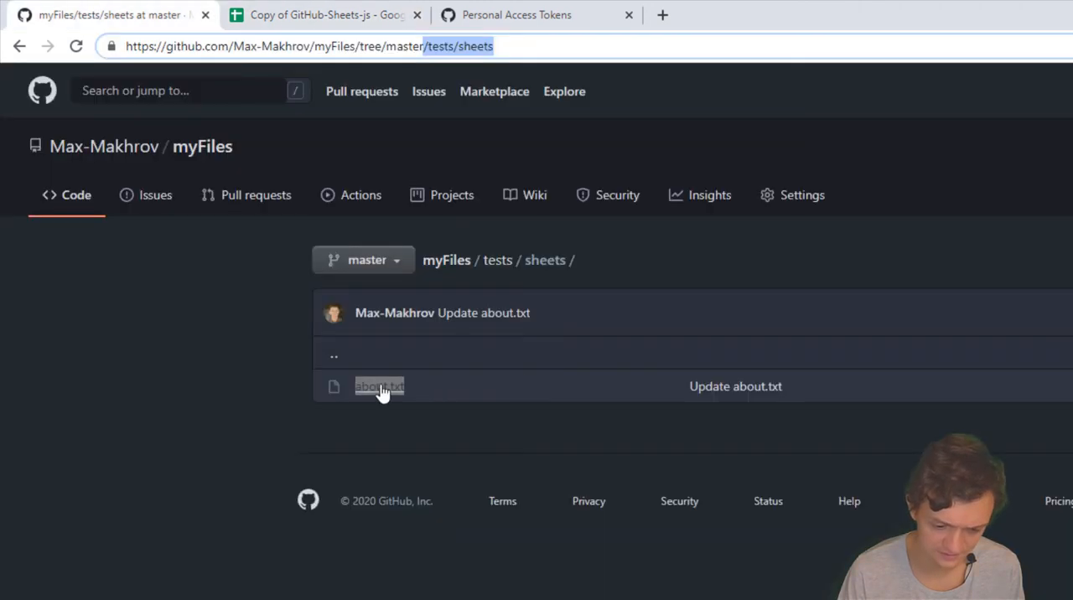
left_click(379, 386)
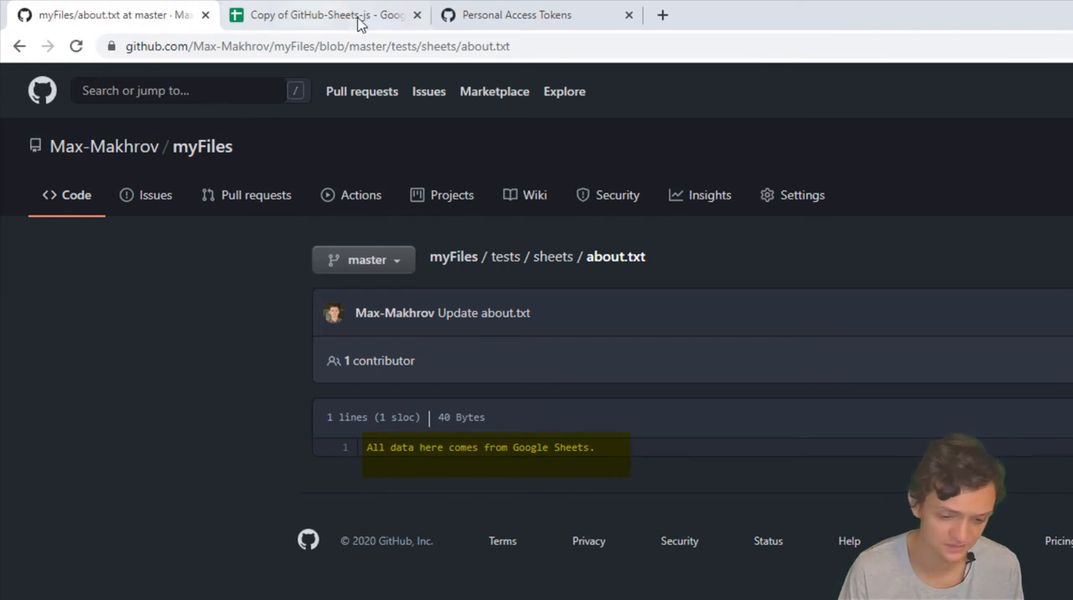
left_click(325, 14)
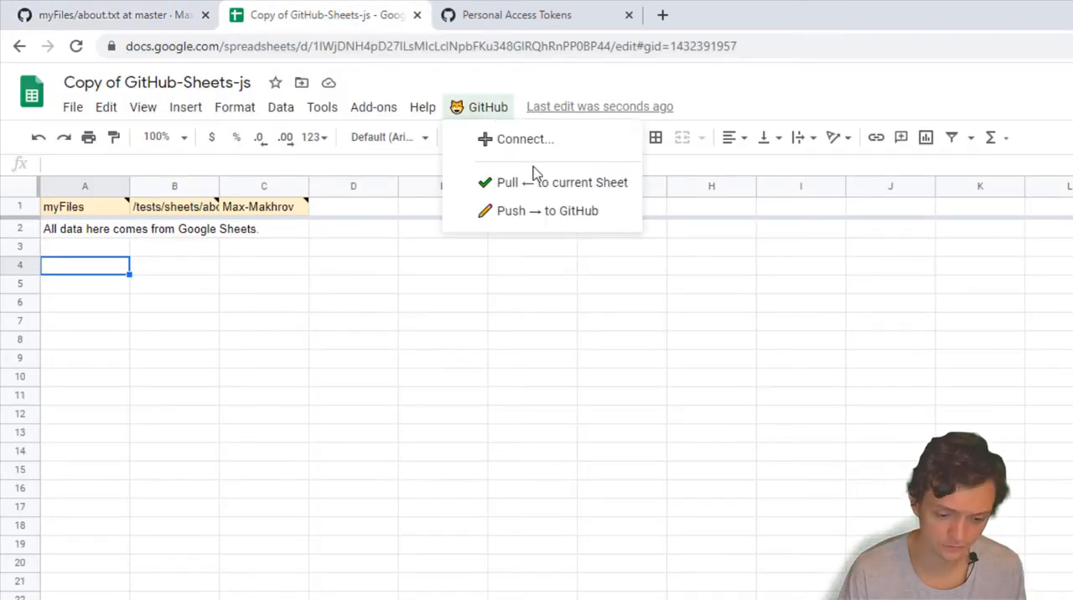
mouse_move(547, 186)
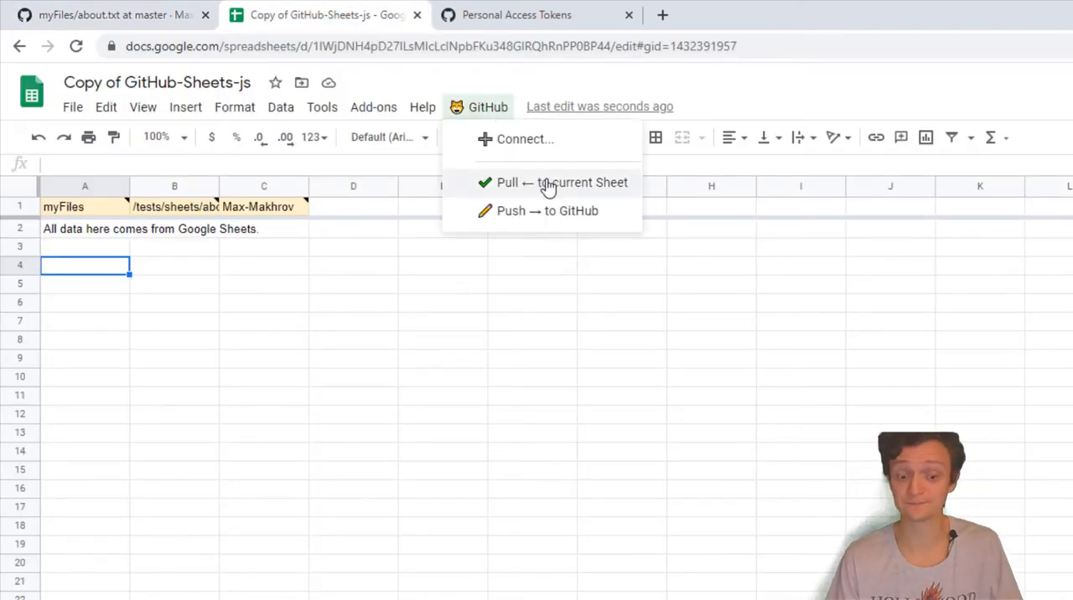
mouse_move(560, 212)
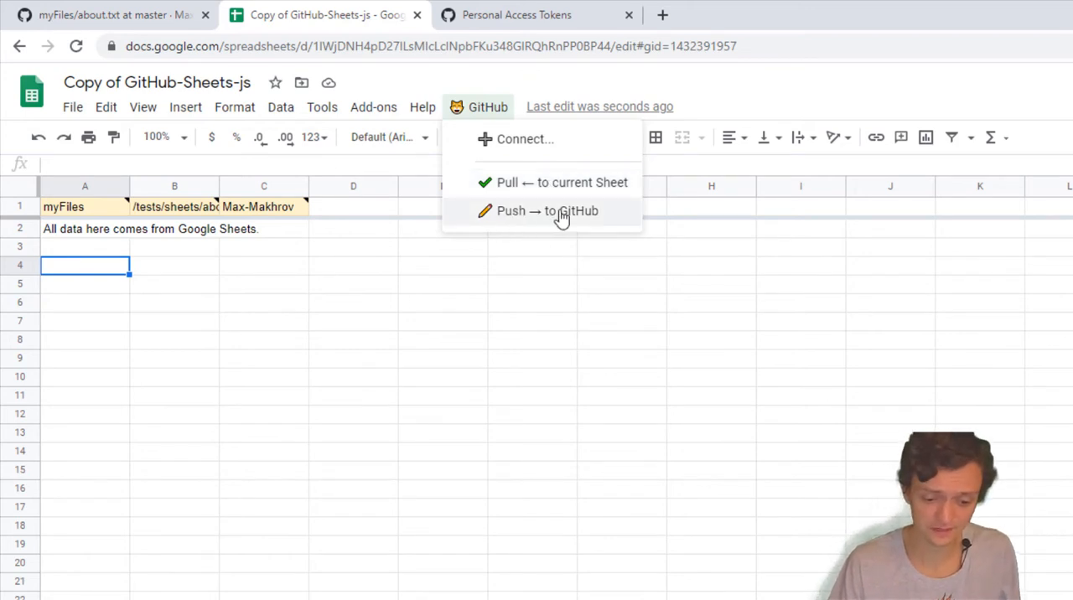
mouse_move(527, 235)
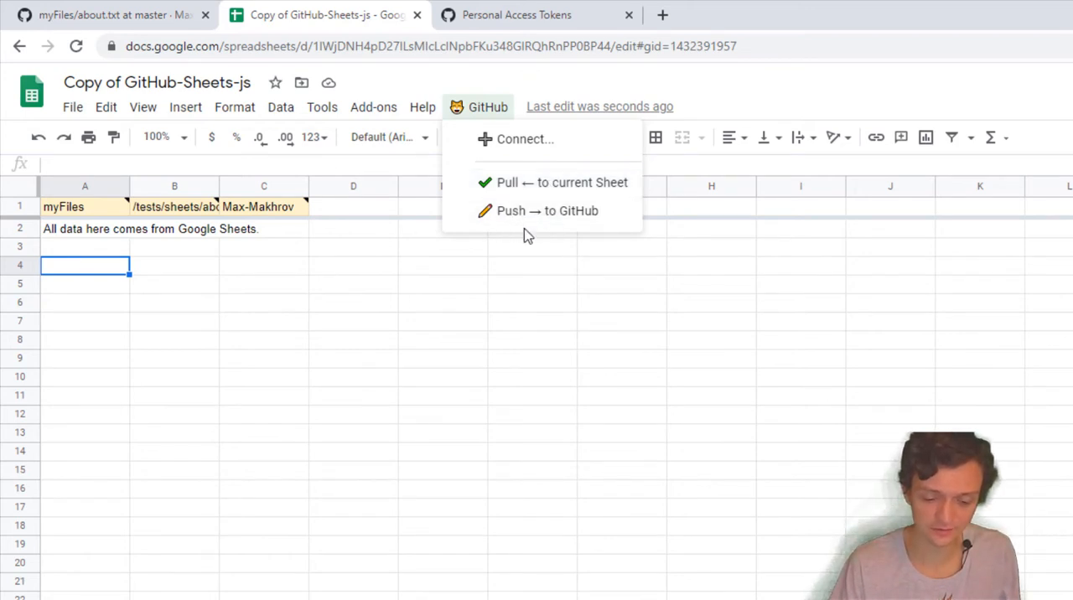
mouse_move(100, 255)
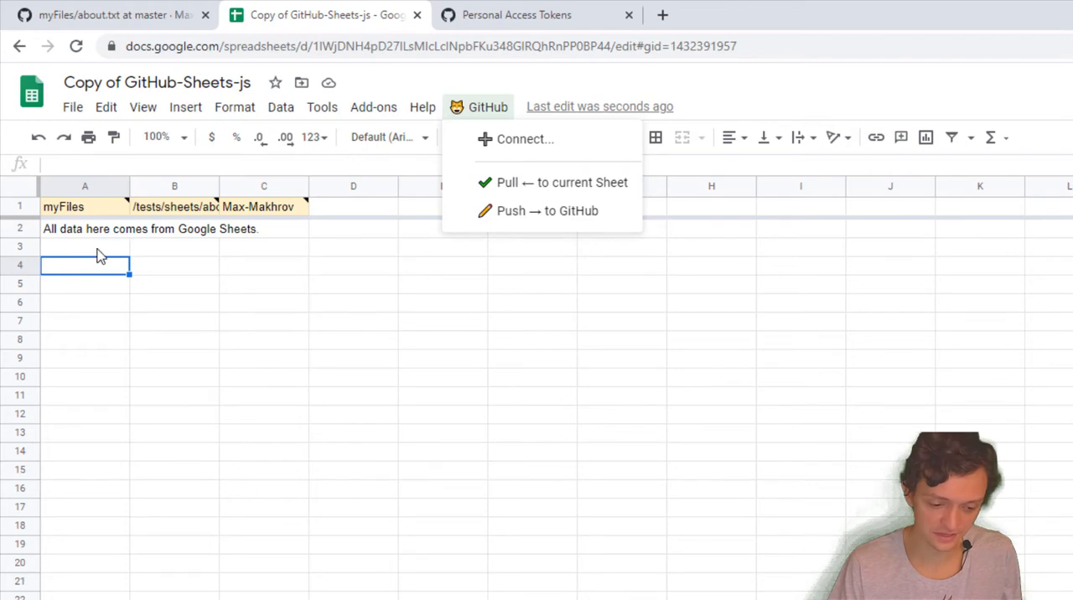
- Enter 'Hello World!' in cell A3 below the existing text
left_click(84, 245)
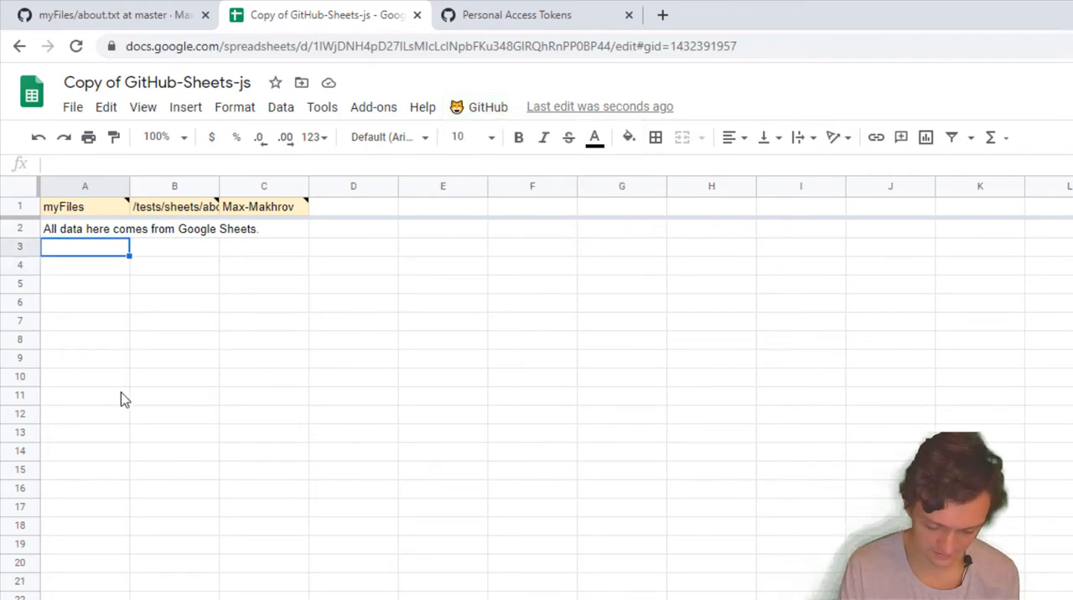
type("Hello Wo")
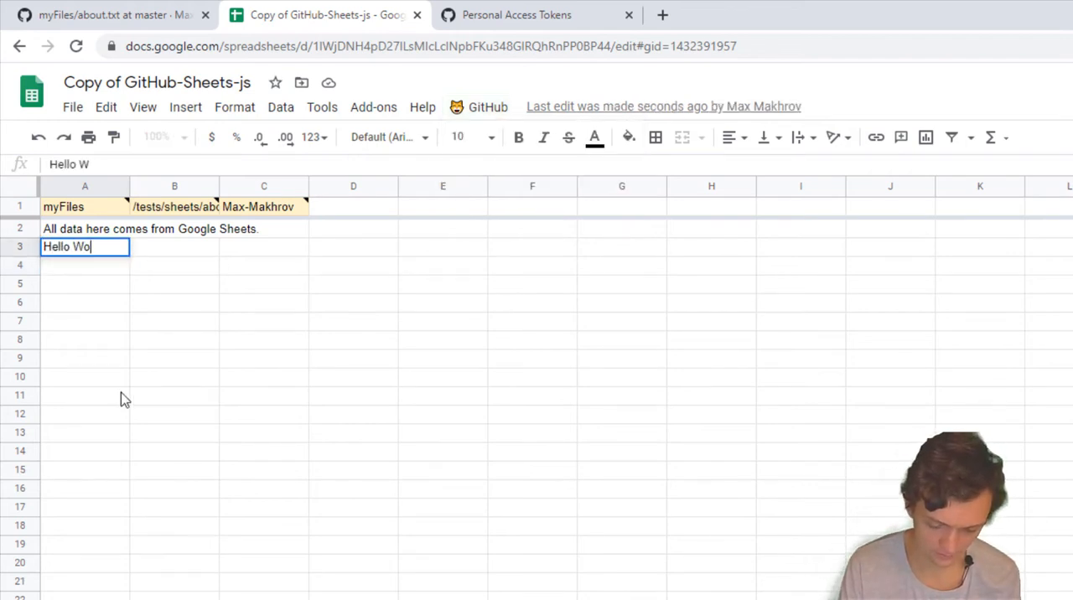
key("enter")
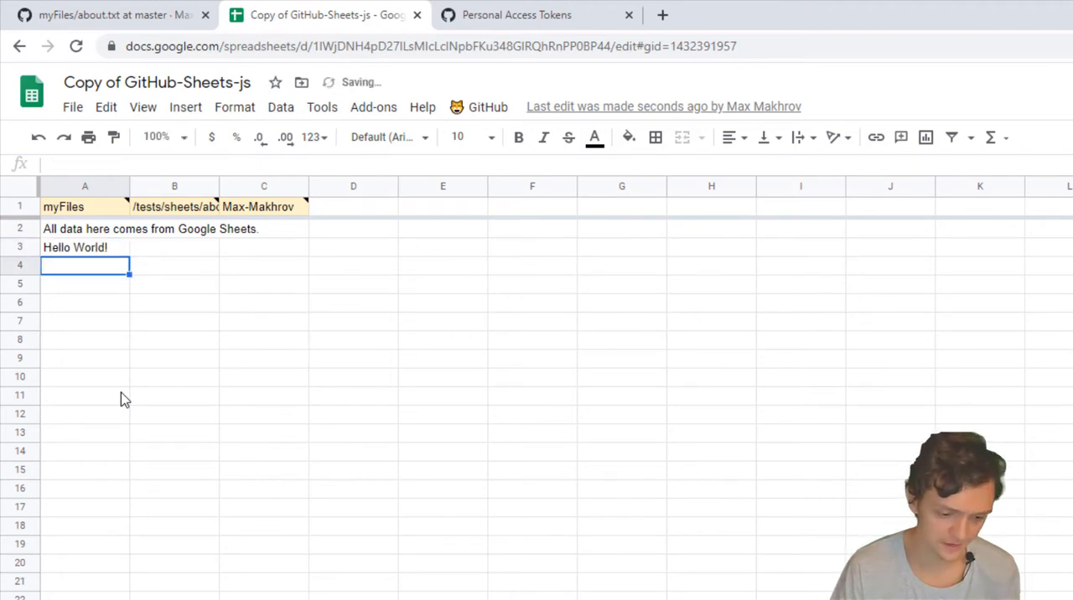
- Run GitHub > Push to GitHub to send the sheet's contents to the repository
left_click(488, 107)
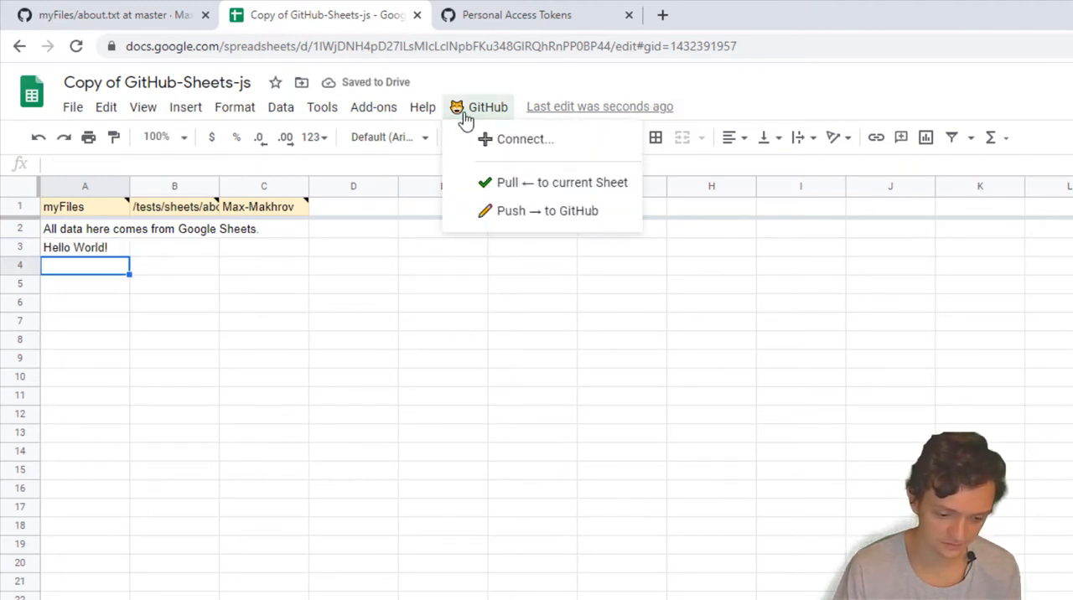
mouse_move(553, 211)
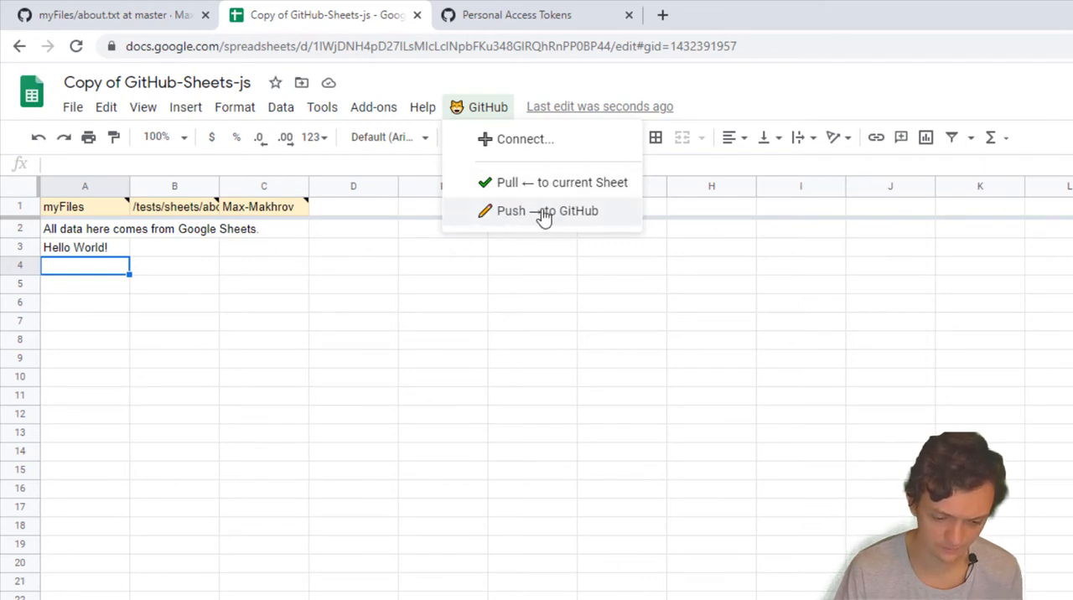
left_click(545, 211)
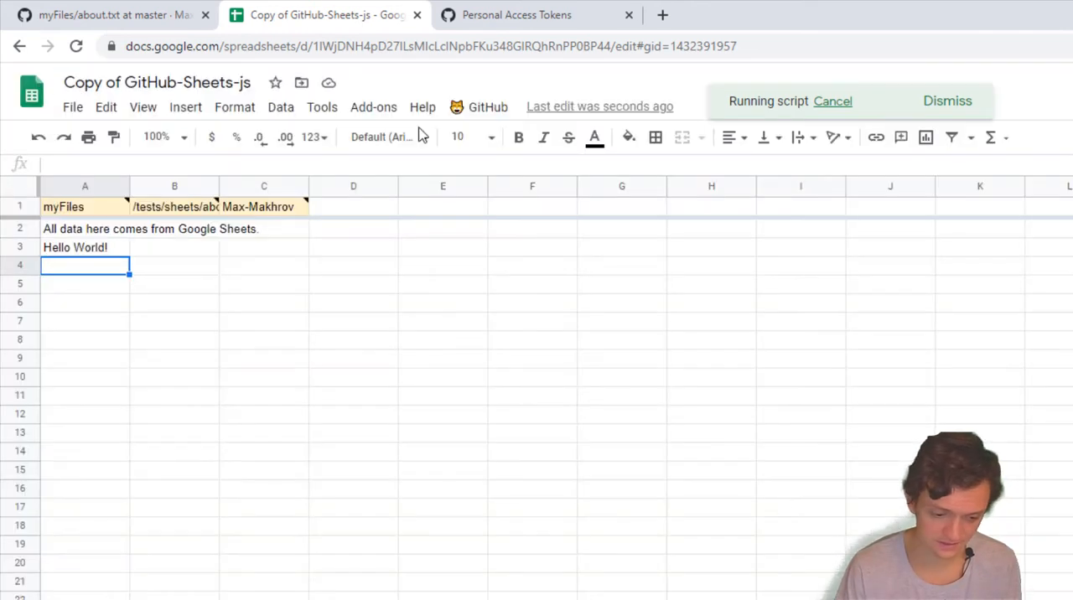
- Check on GitHub that about.txt now holds the Hello World! line, then return to the data5.csv sheet
left_click(114, 15)
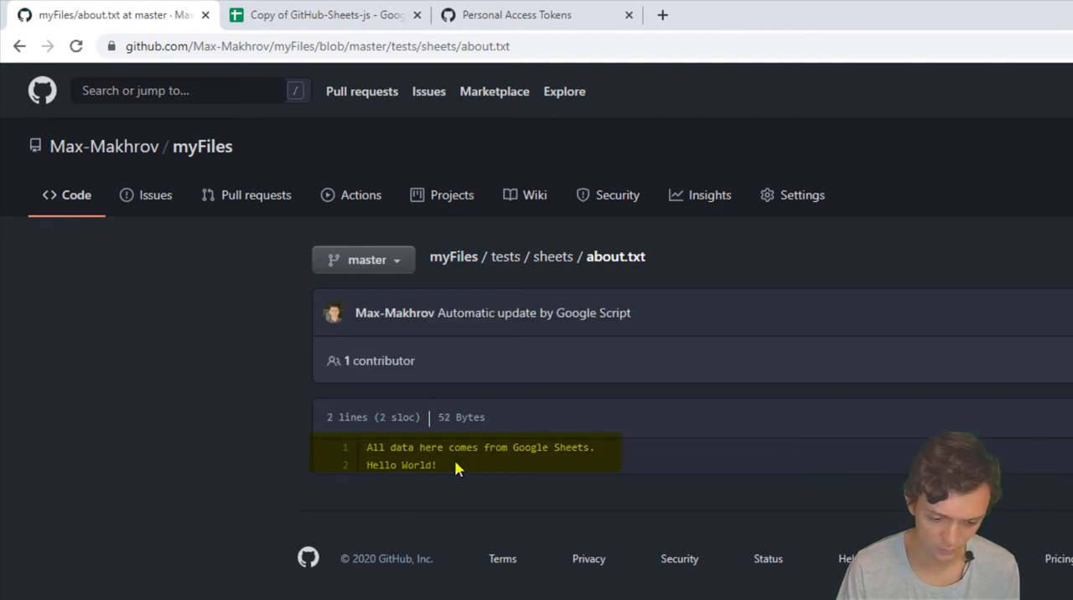
mouse_move(419, 500)
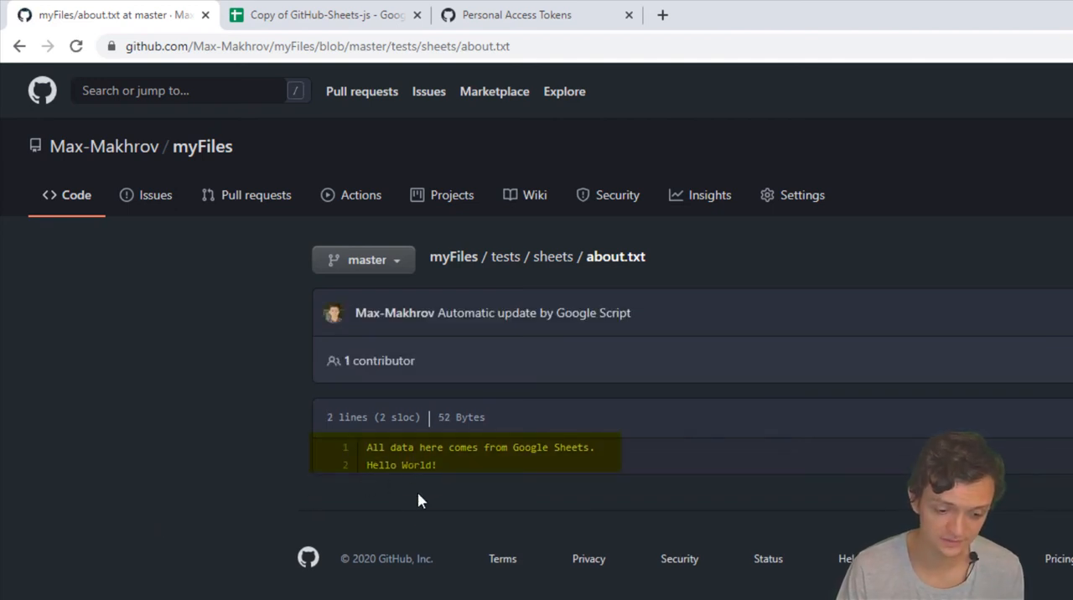
left_click(327, 13)
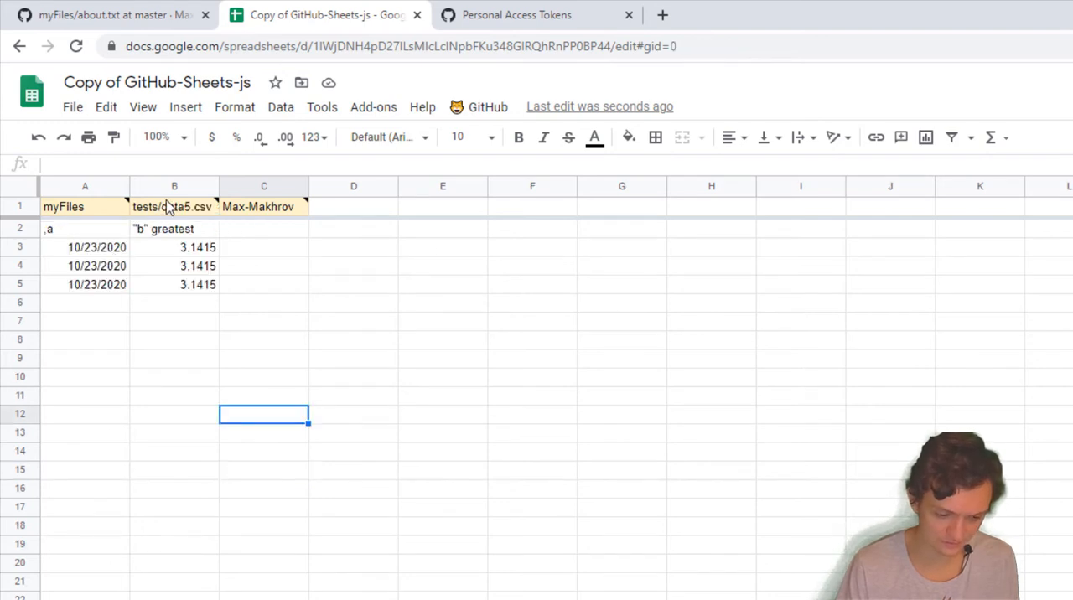
- Copy the about.txt file path from the about sheet into B1 of the data sheet
double_click(174, 207)
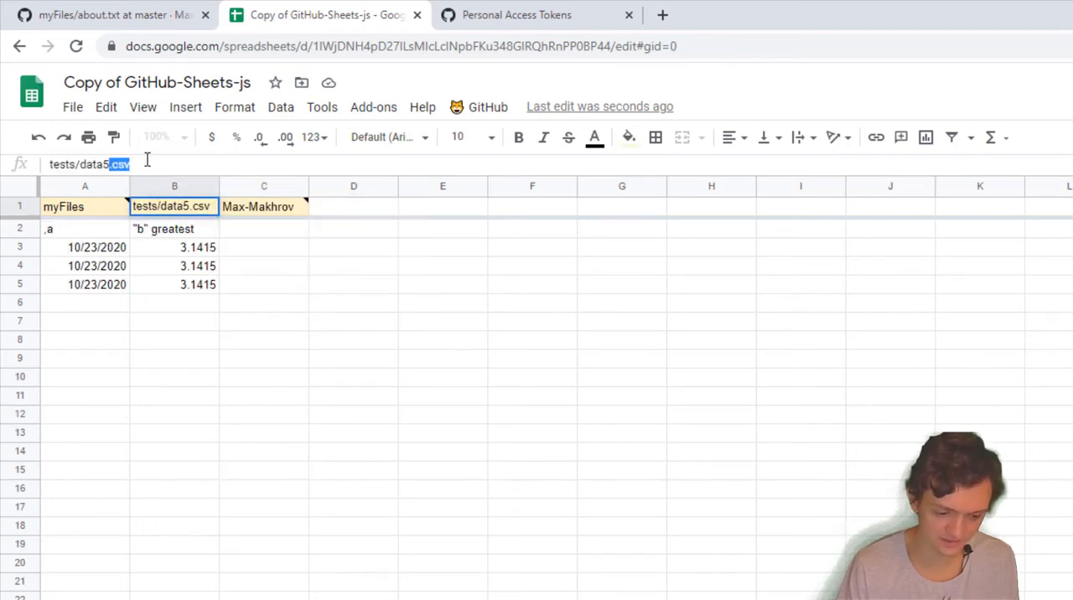
left_click(264, 206)
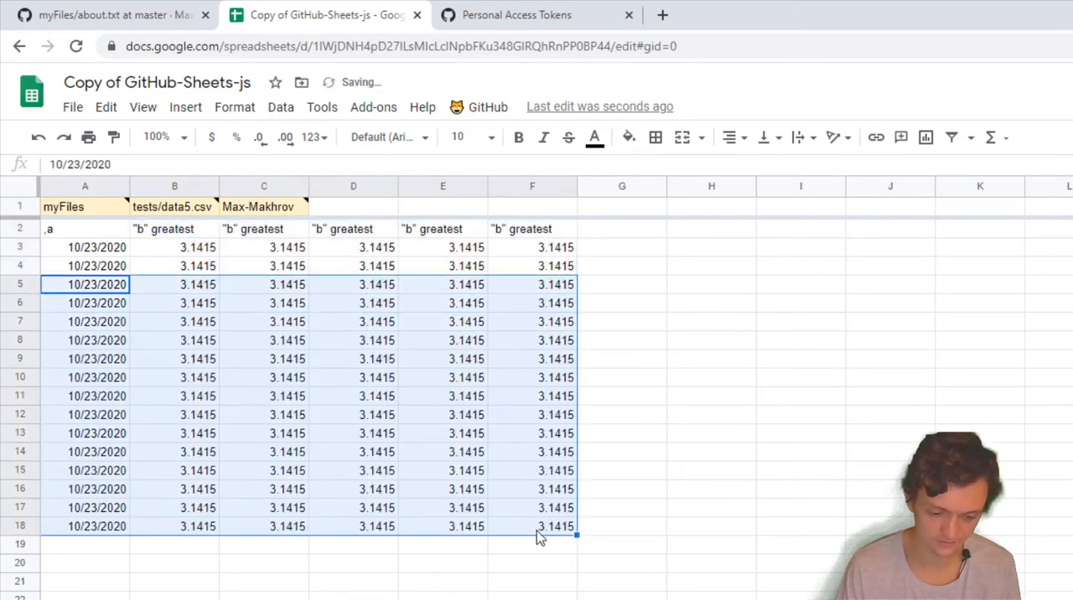
left_click(711, 432)
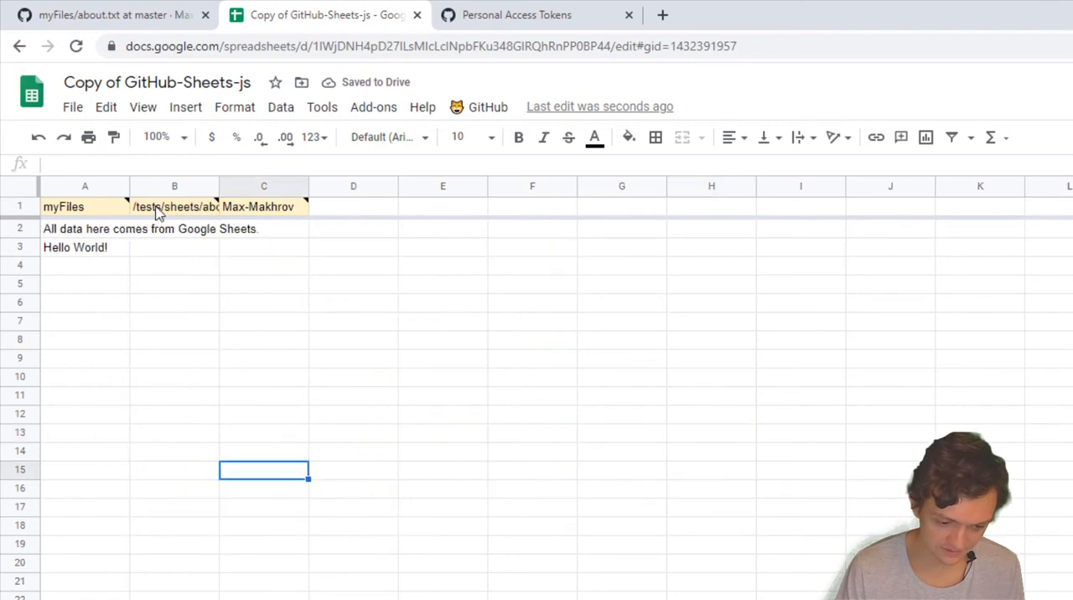
left_click(175, 206)
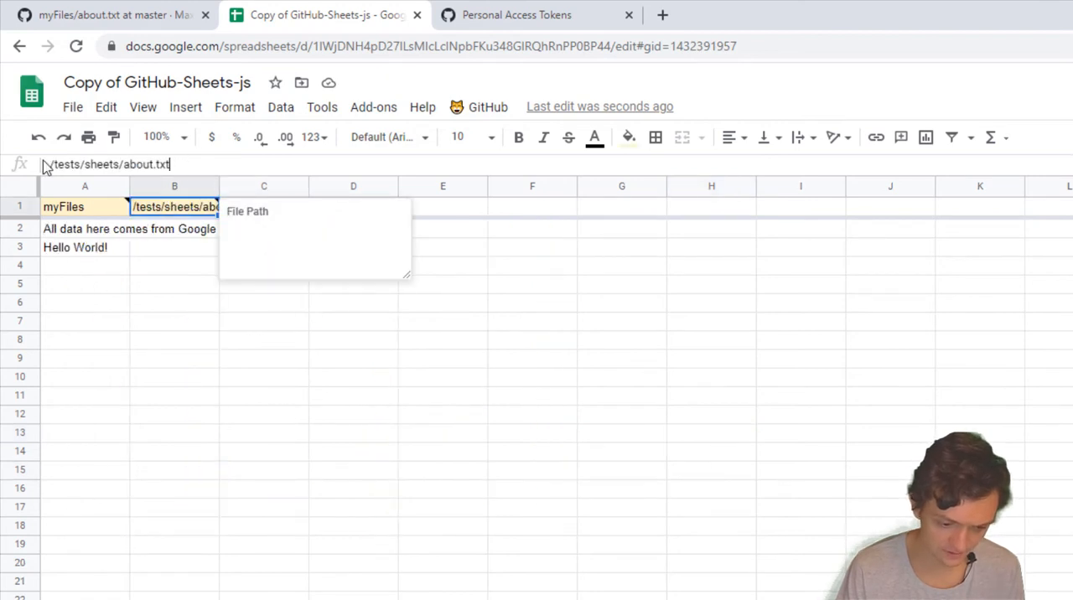
left_click(264, 206)
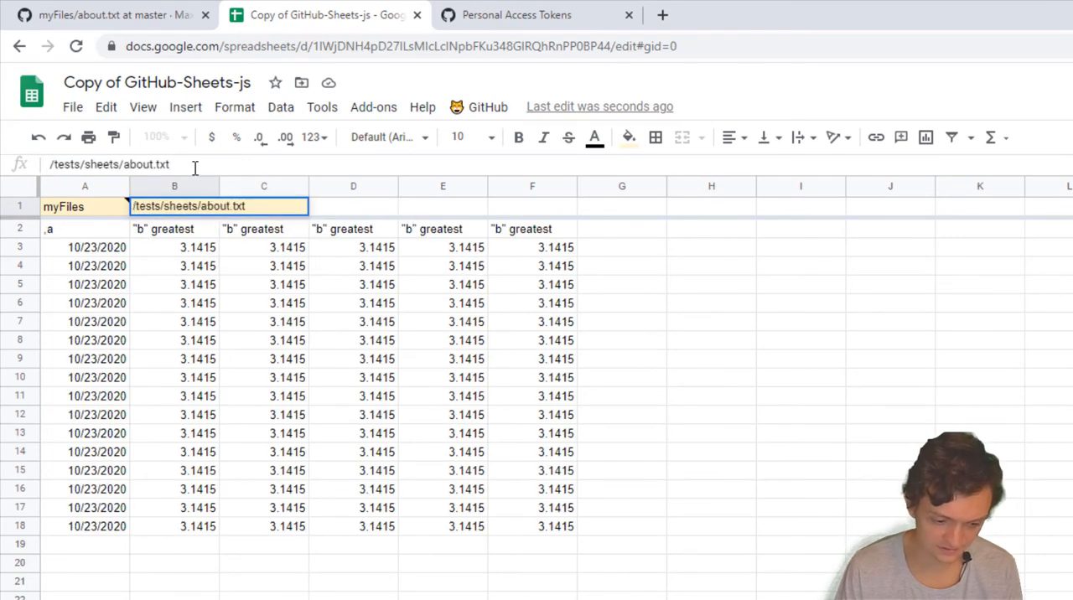
- Rename the target file to test.csv and push the sheet to GitHub, creating /tests/sheets/test.csv
double_click(144, 164)
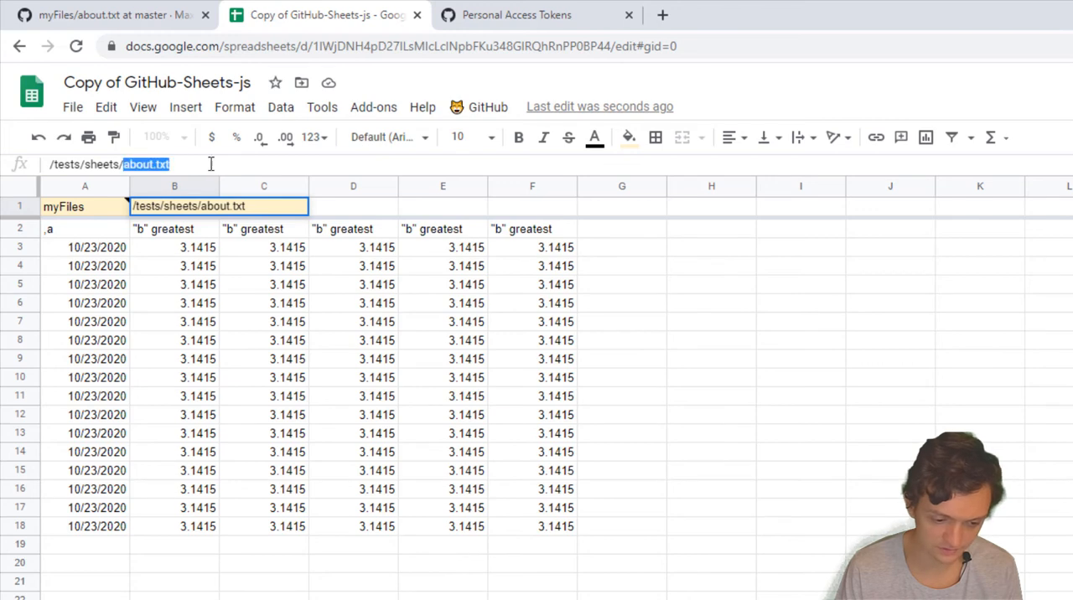
type("test")
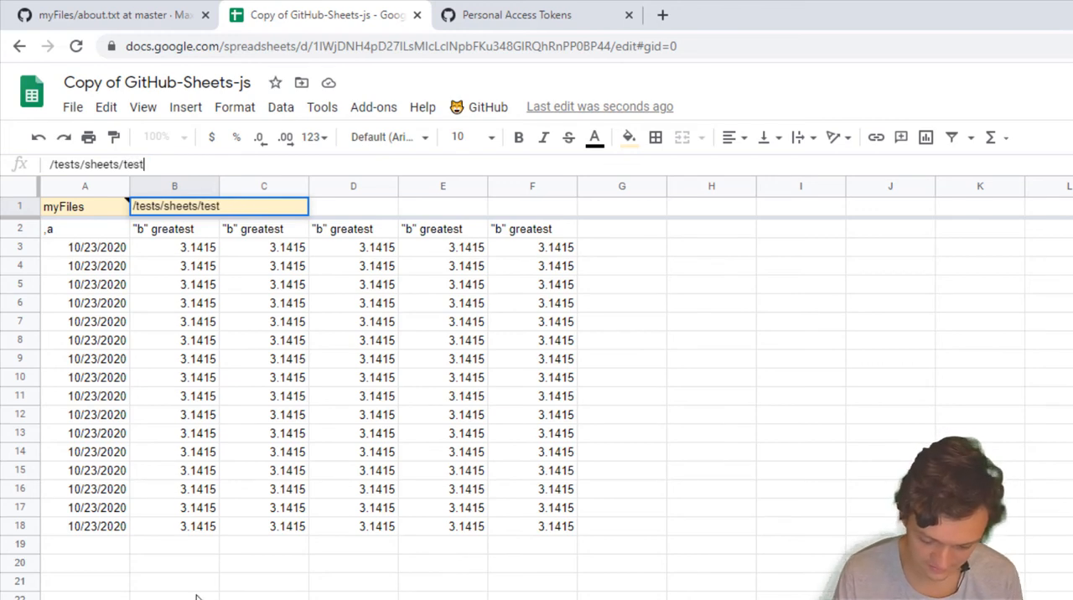
type(".")
left_click(263, 206)
type("Max-Makhrov")
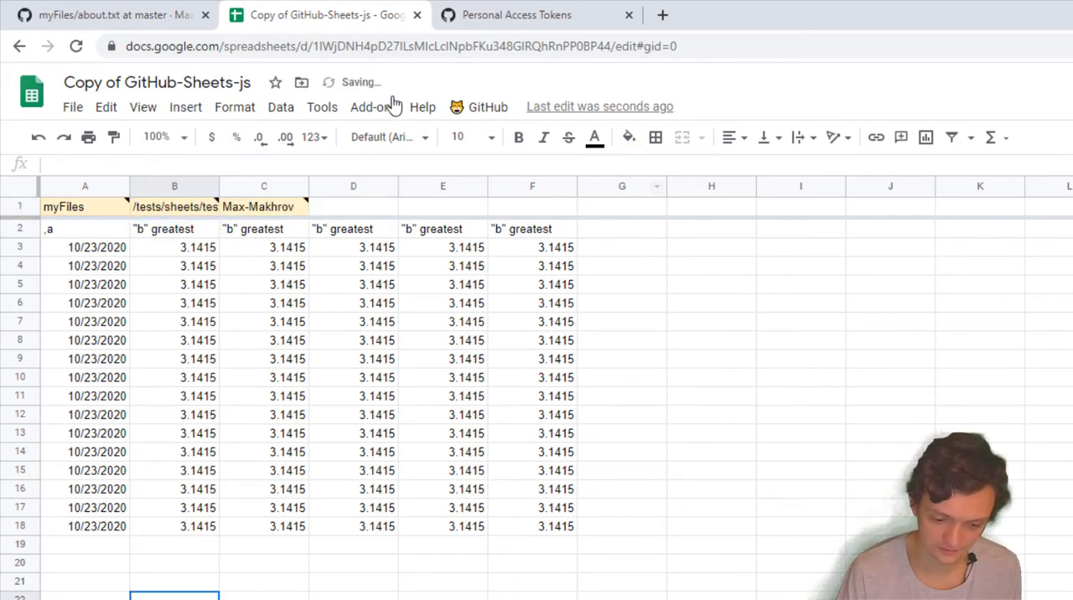
left_click(487, 107)
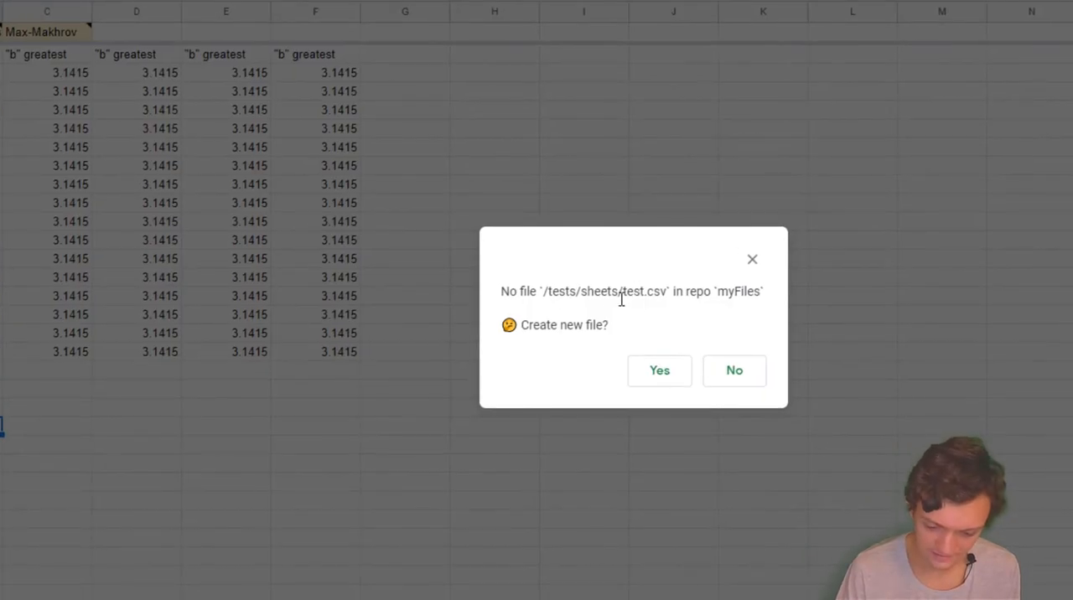
mouse_move(651, 327)
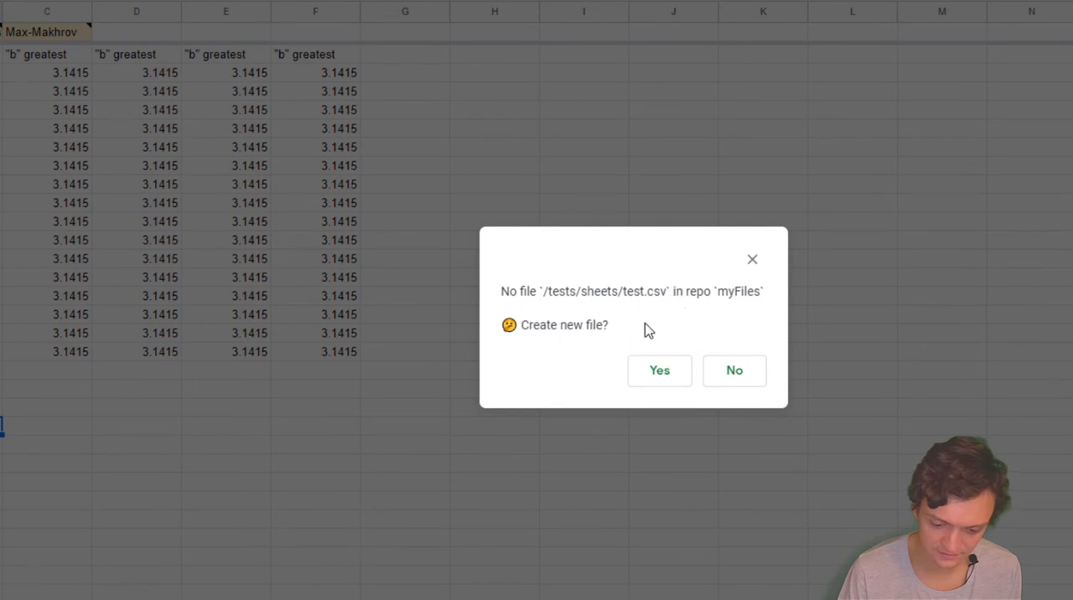
mouse_move(647, 369)
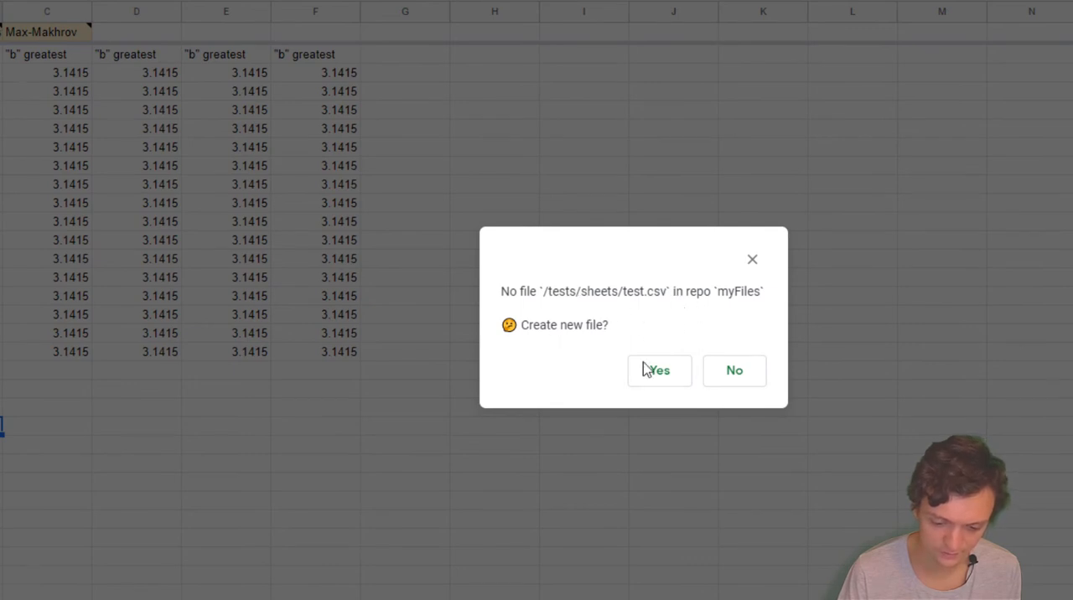
left_click(659, 369)
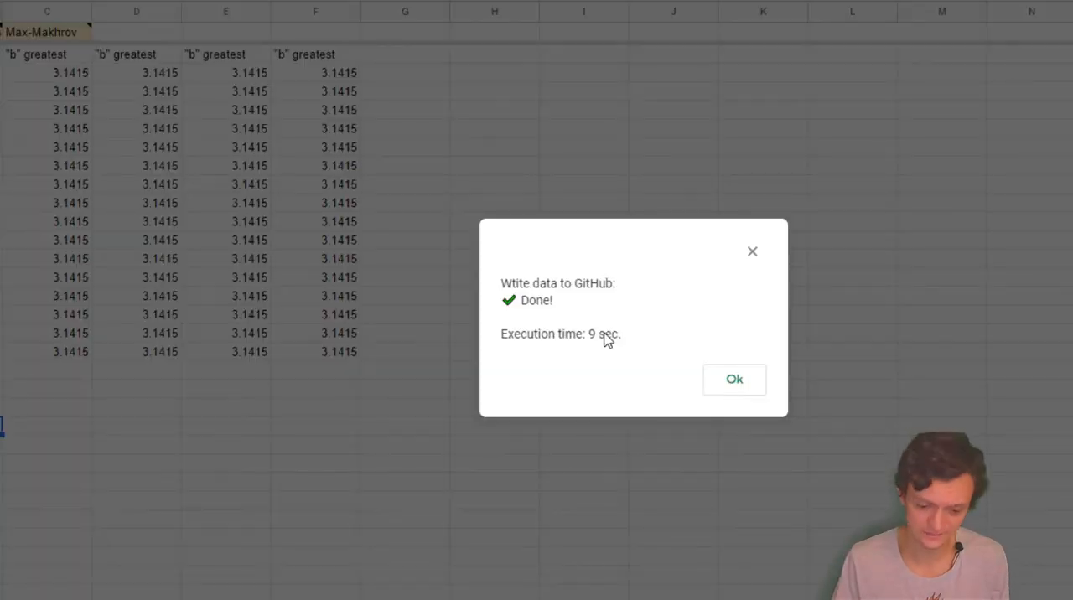
- Open the new test.csv in the repository's tests/sheets folder and scroll through its commit
left_click(735, 379)
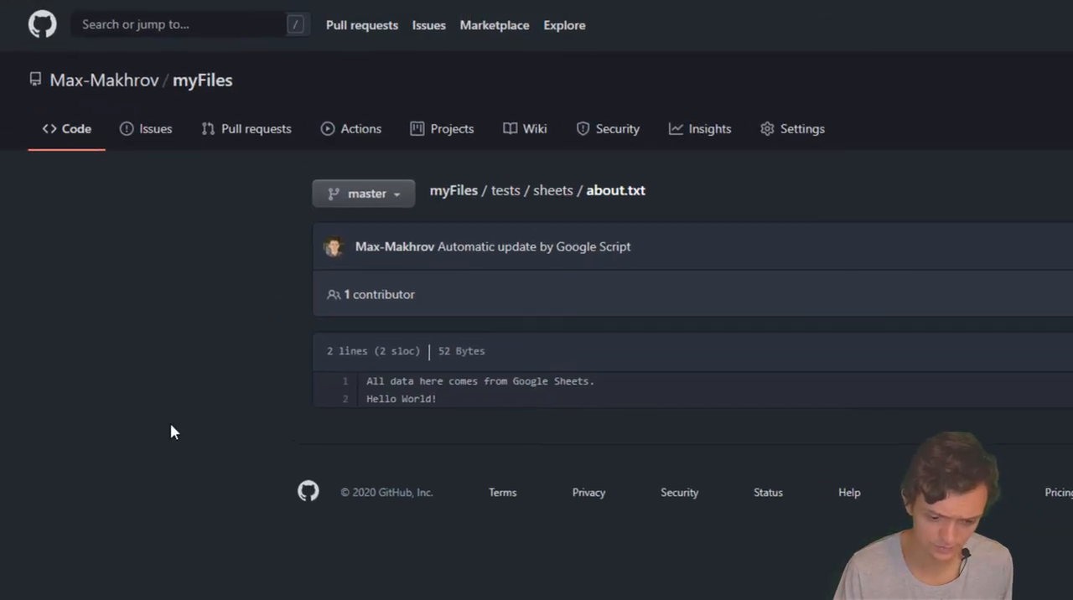
left_click(553, 191)
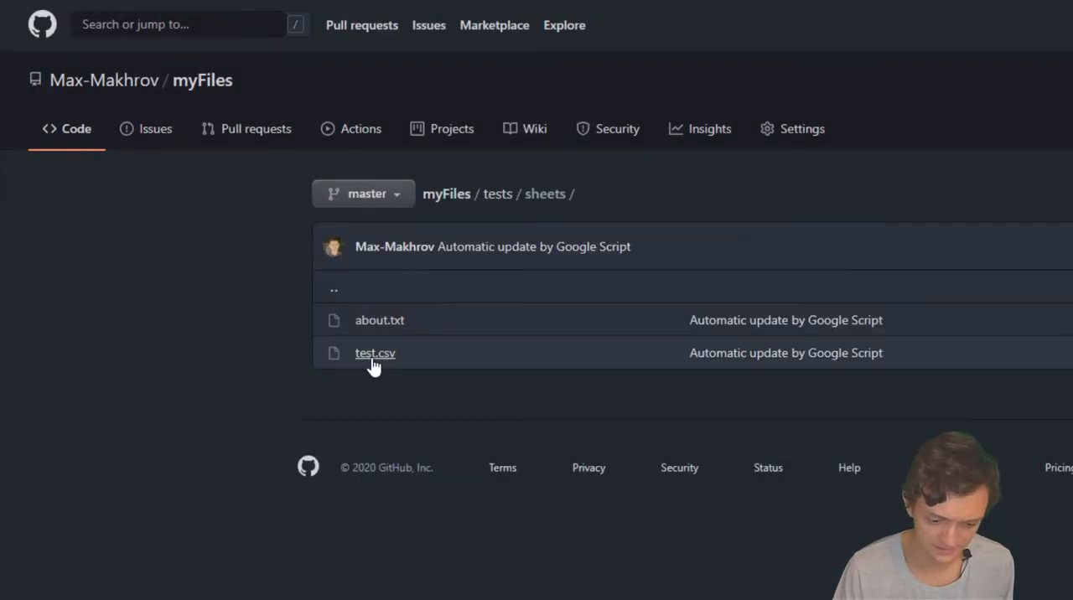
left_click(376, 352)
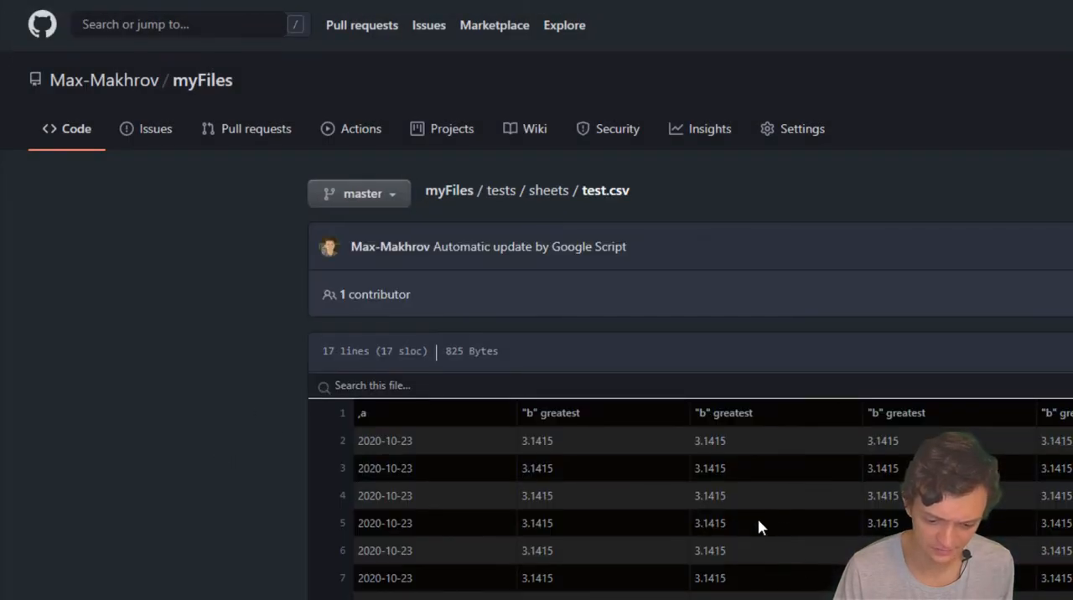
scroll("down", 3)
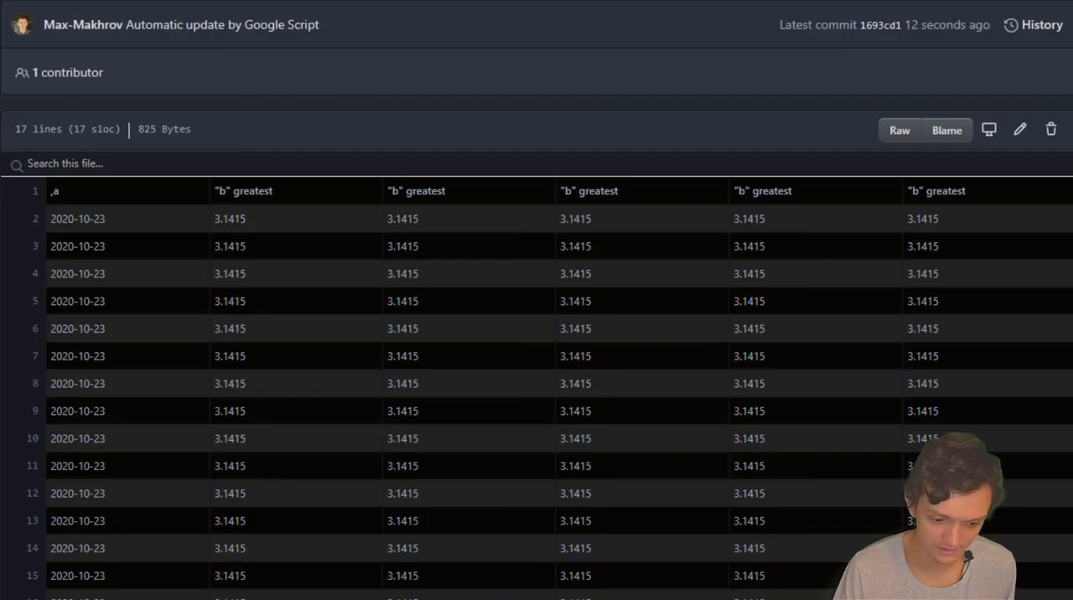
mouse_move(1019, 129)
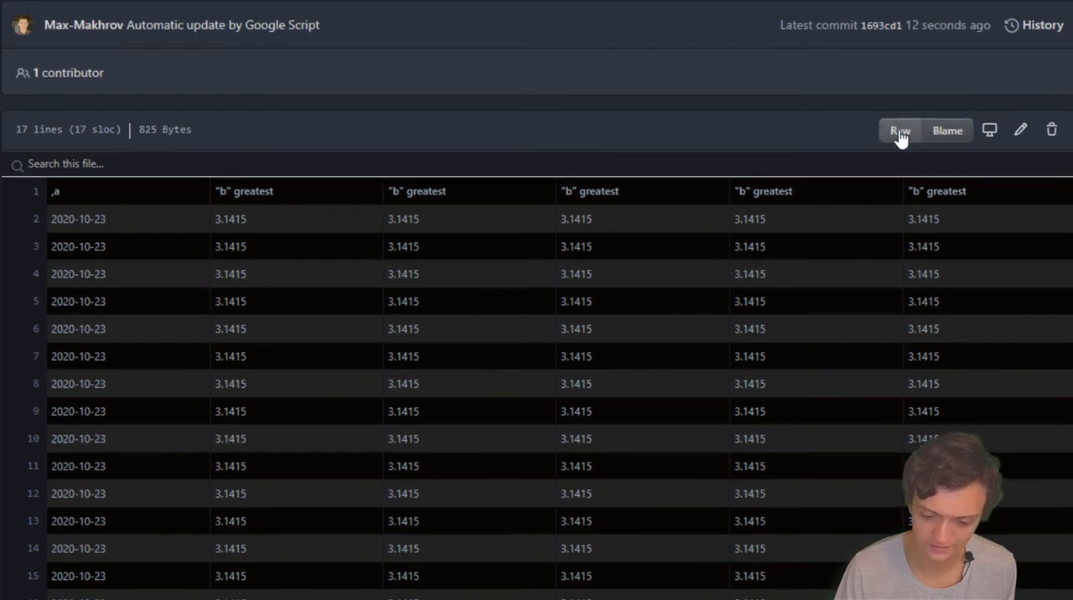
- View test.csv as raw plain text and select its raw.githubusercontent.com address
left_click(899, 131)
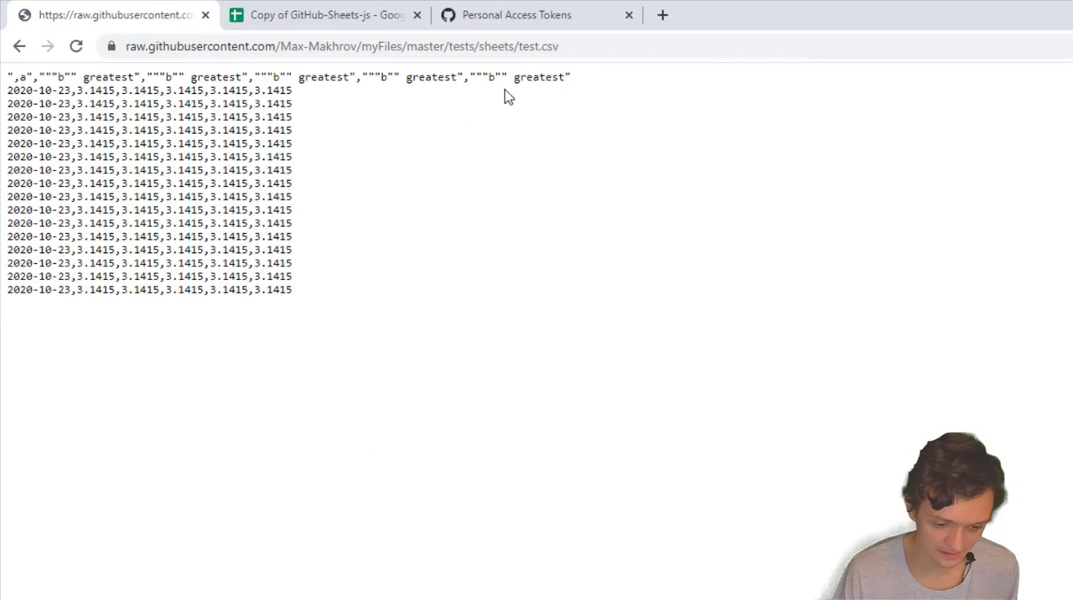
left_click(344, 47)
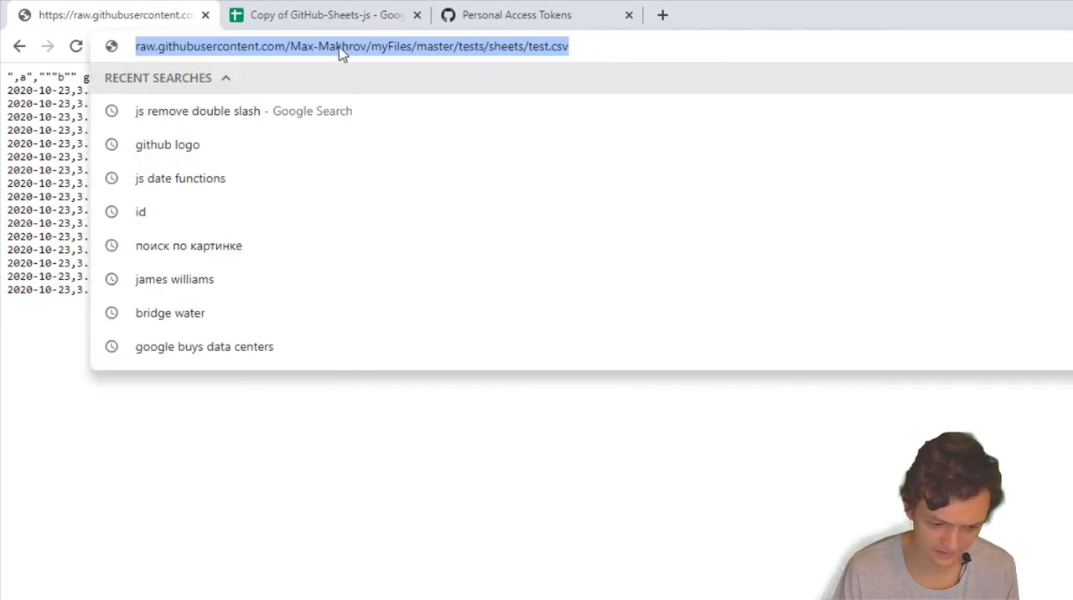
- Enter =IMPORTDATA with the raw test.csv URL in A1 so it fills 17 rows of dates and 3.1415 values
left_click(327, 13)
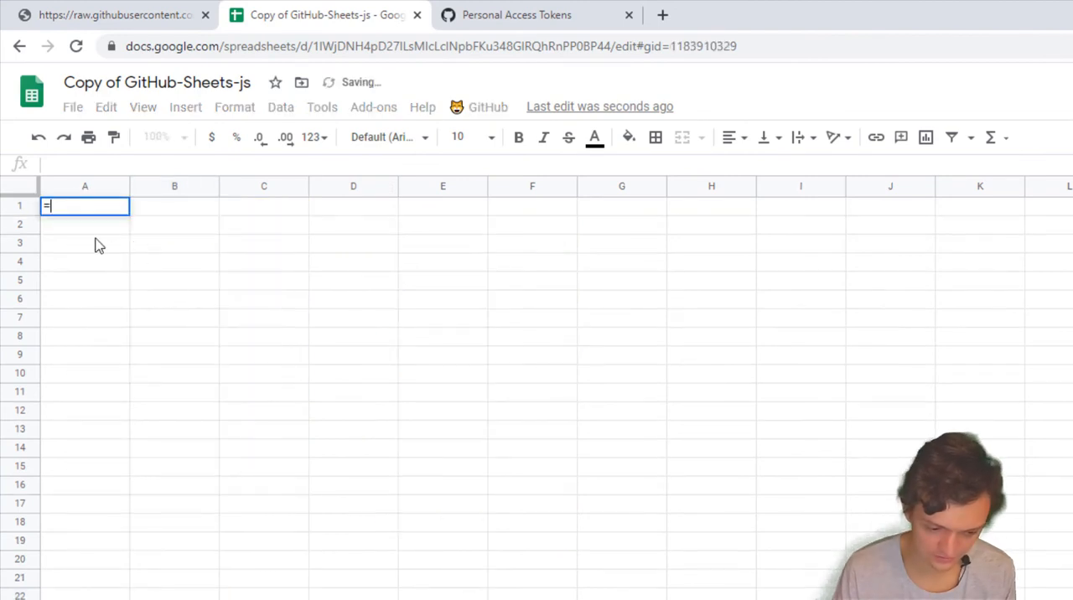
type("i")
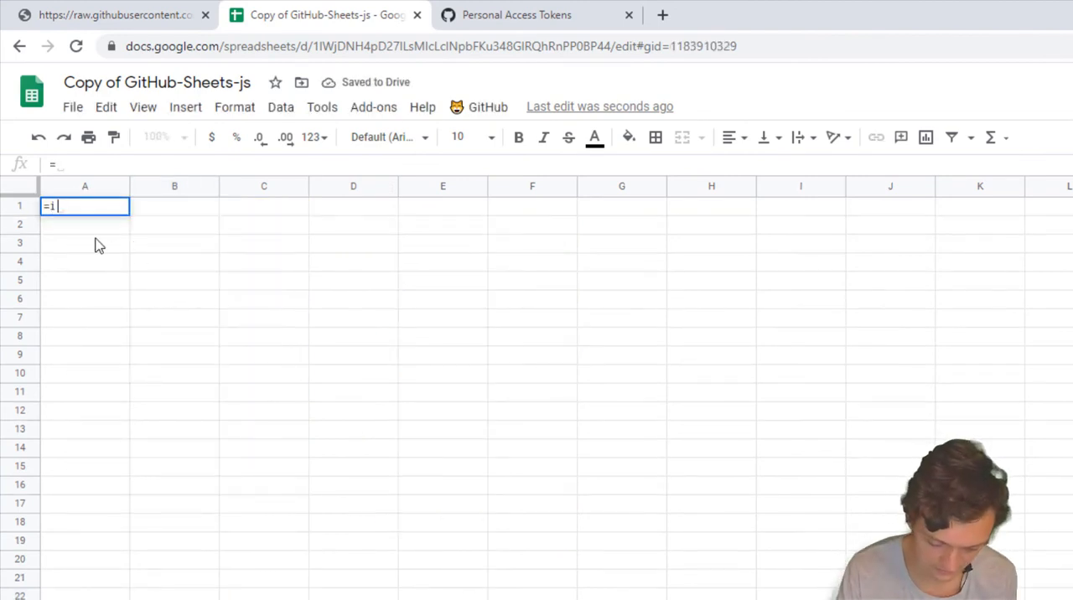
type("mpo")
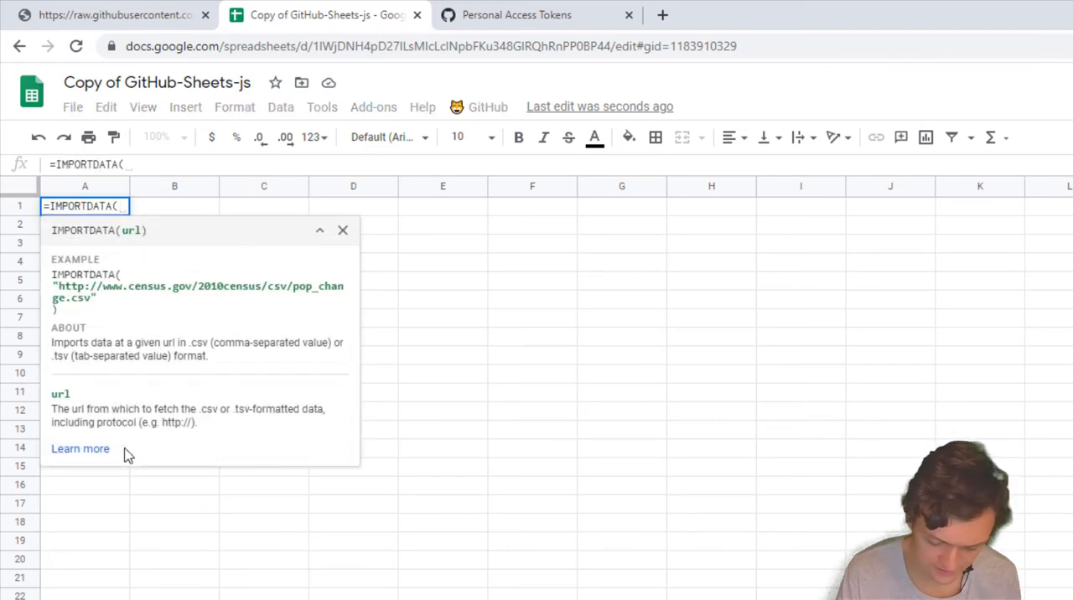
type("\"https://raw.githubusercontent.com/Max-Makhrov/myFiles/master/tests/sheets/test.csv\")")
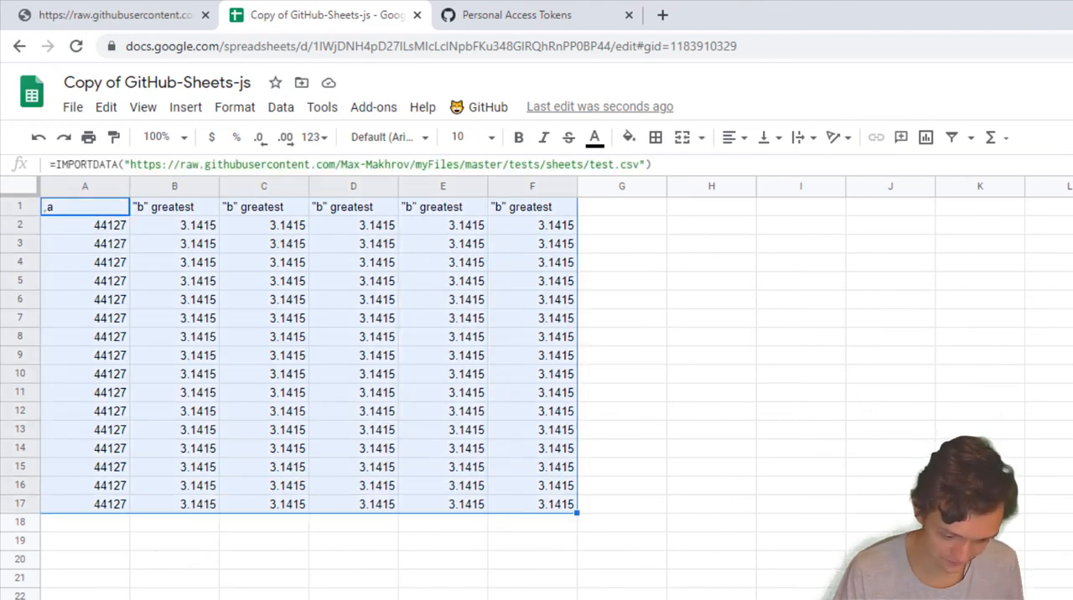
left_click(114, 14)
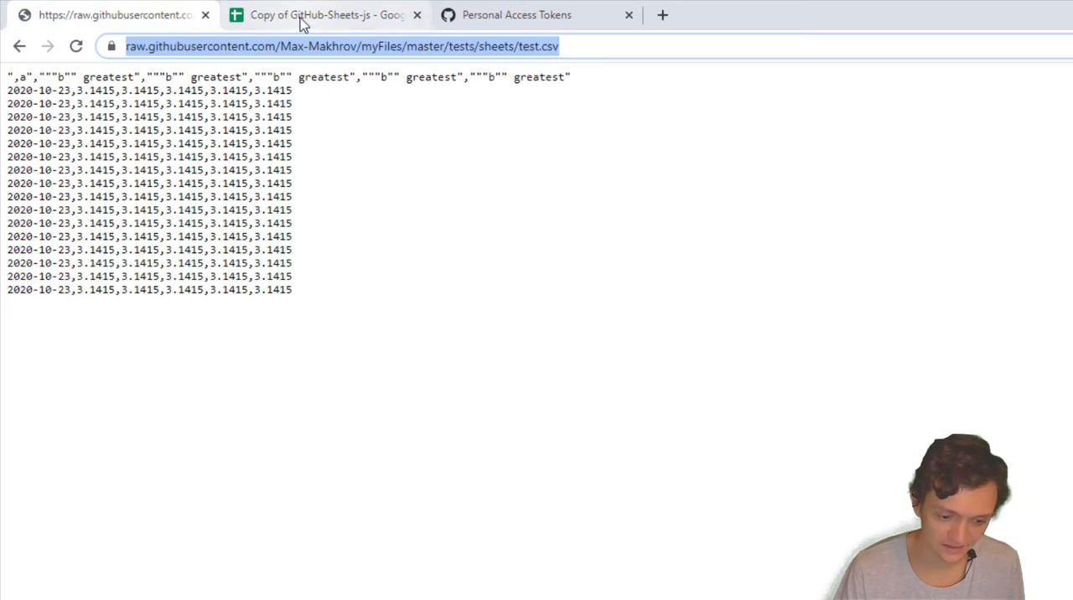
left_click(327, 13)
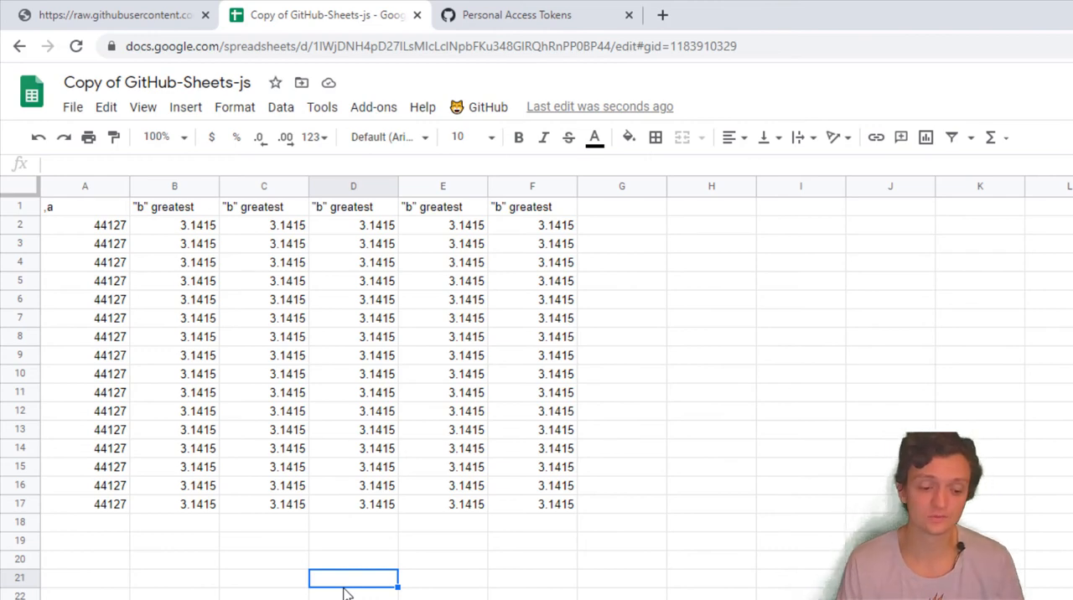
- Go back to the sheet targeting /tests/sheets/test and compare its 3.1415 rows and row-1 settings
left_click(83, 206)
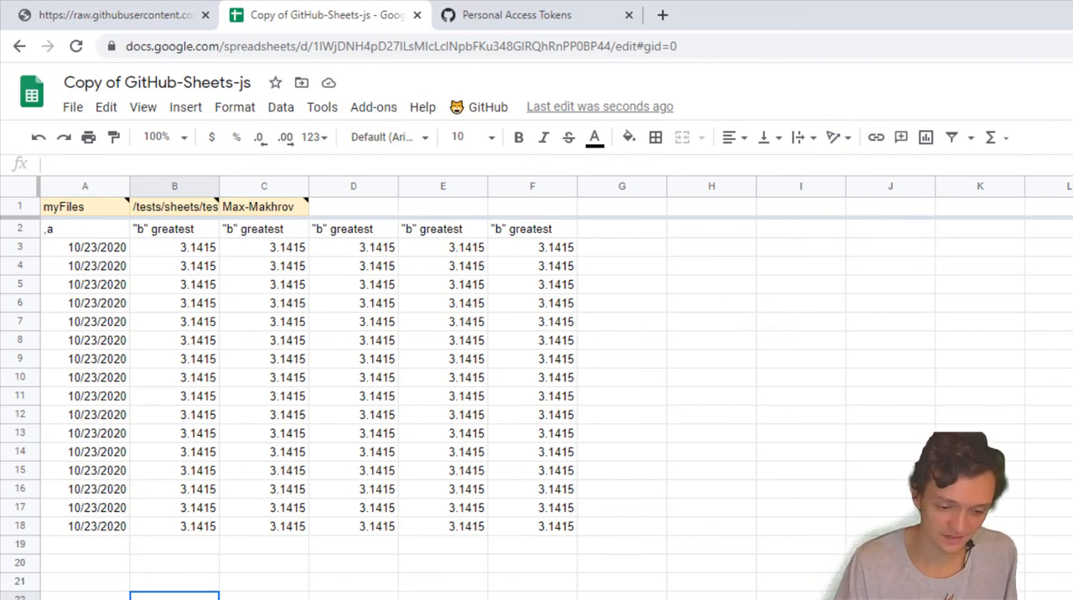
mouse_move(316, 423)
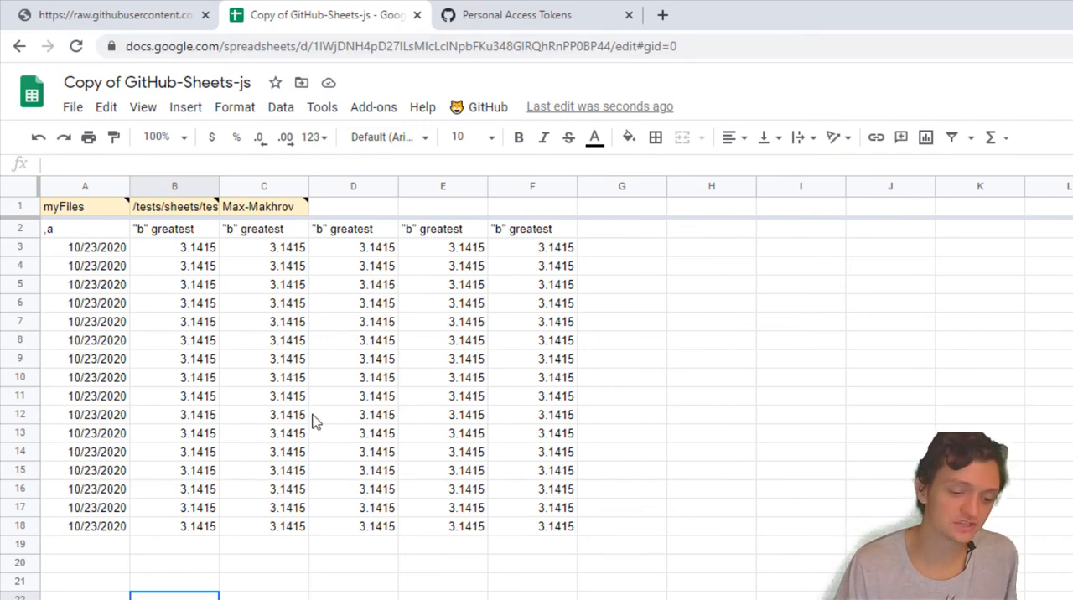
mouse_move(396, 315)
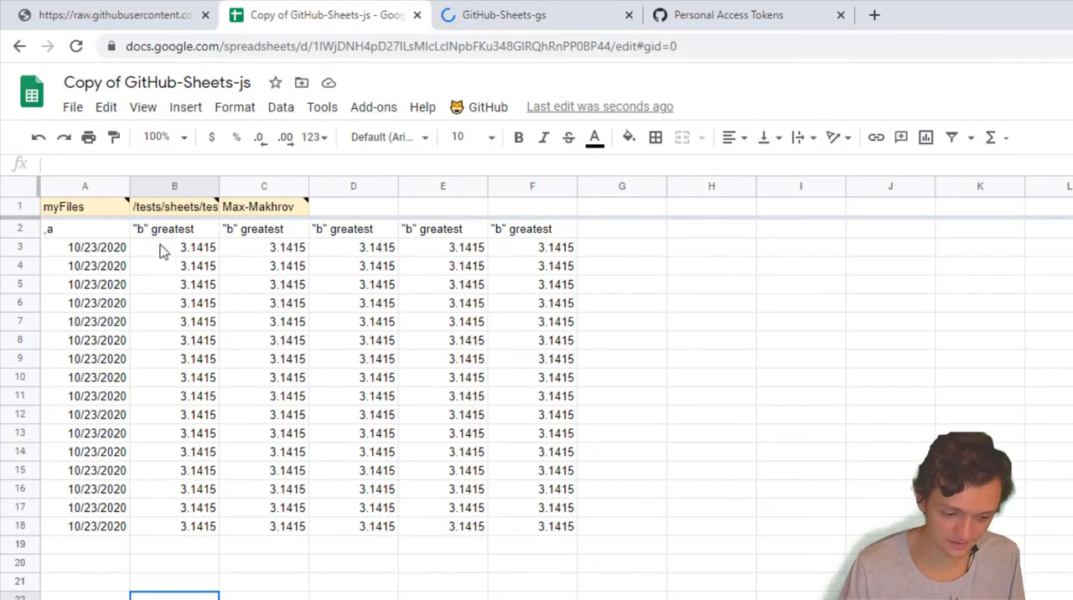
left_click(486, 107)
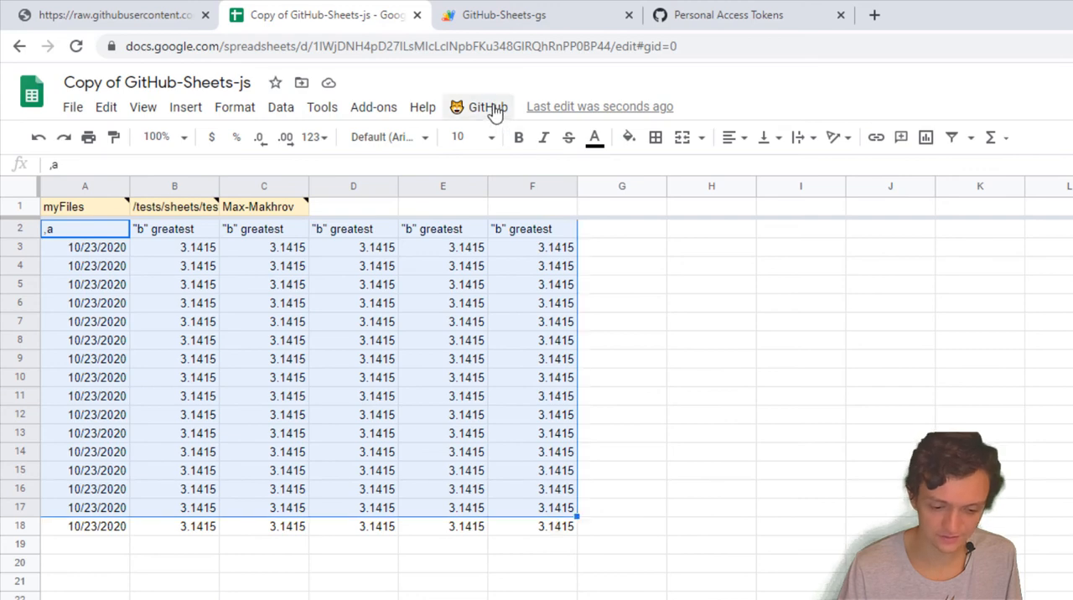
left_click(487, 107)
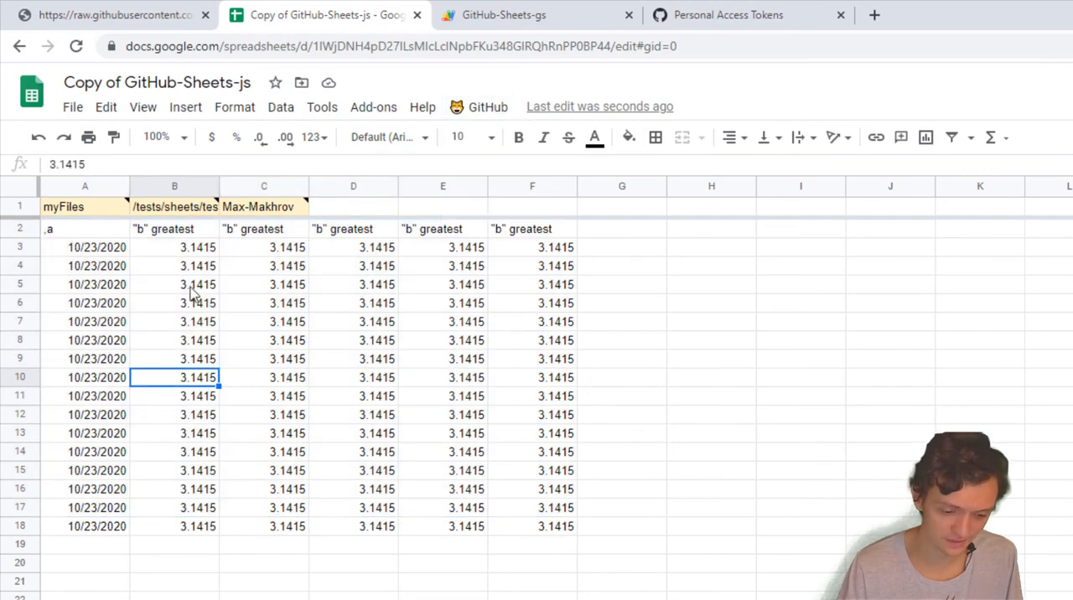
left_click(175, 206)
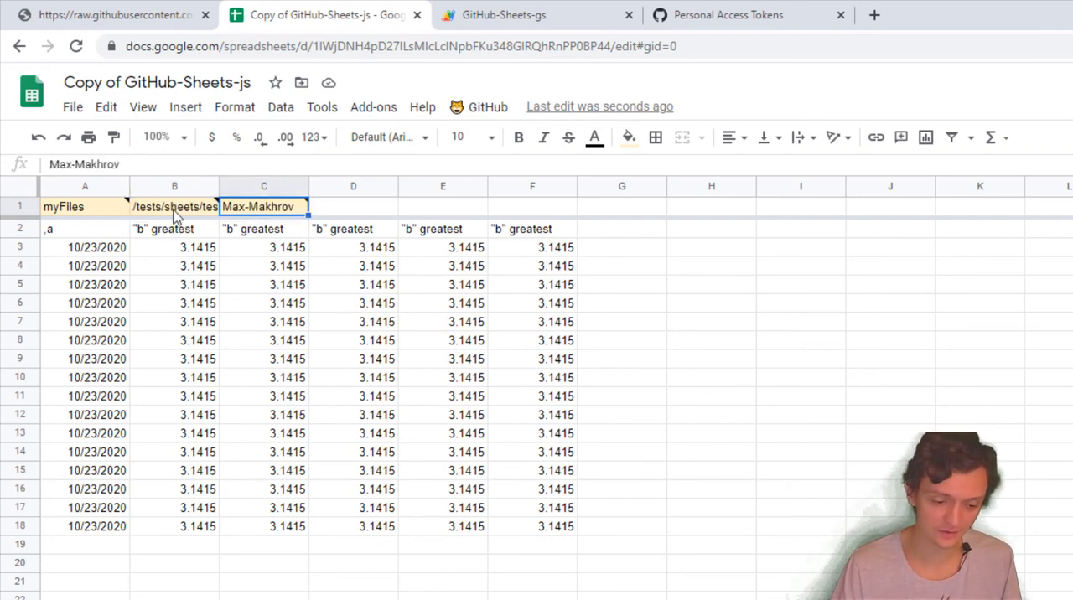
left_click(174, 207)
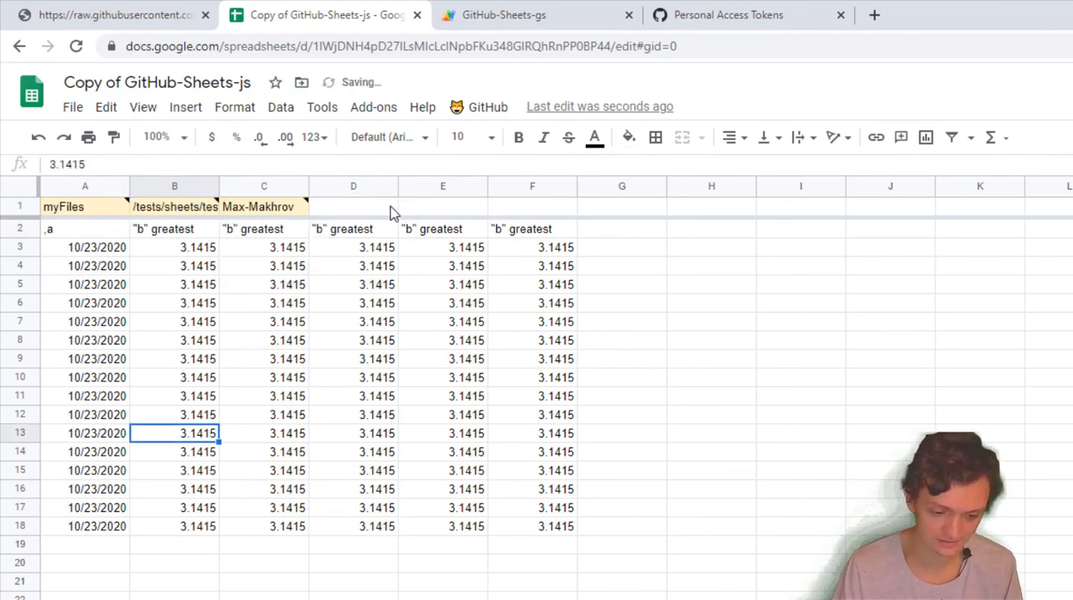
- Push the sheet's data to GitHub via the add-on, agreeing to create the new test2.csv file
left_click(487, 108)
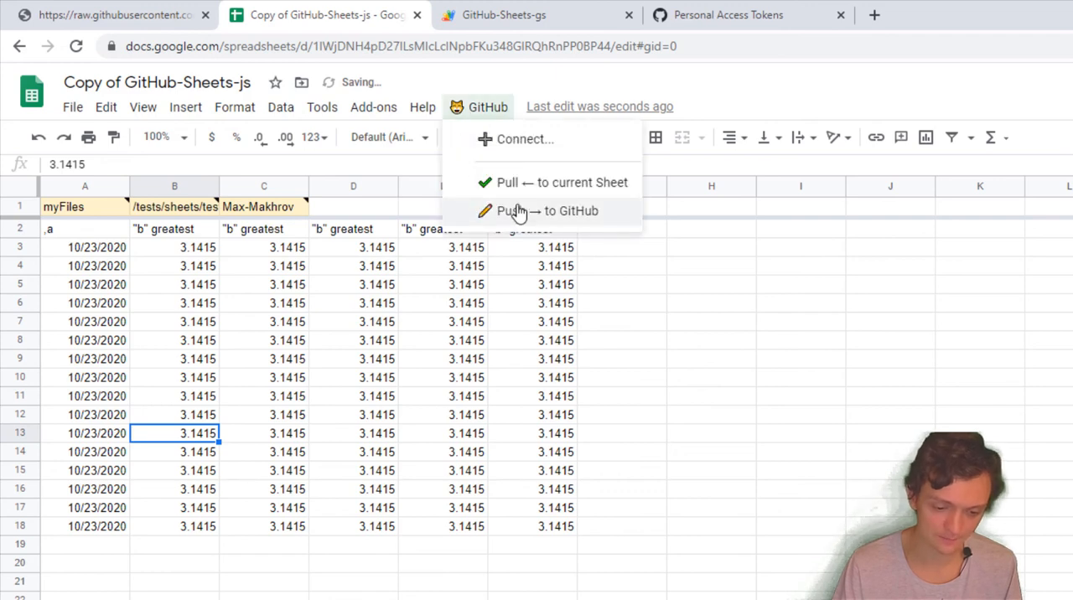
left_click(547, 212)
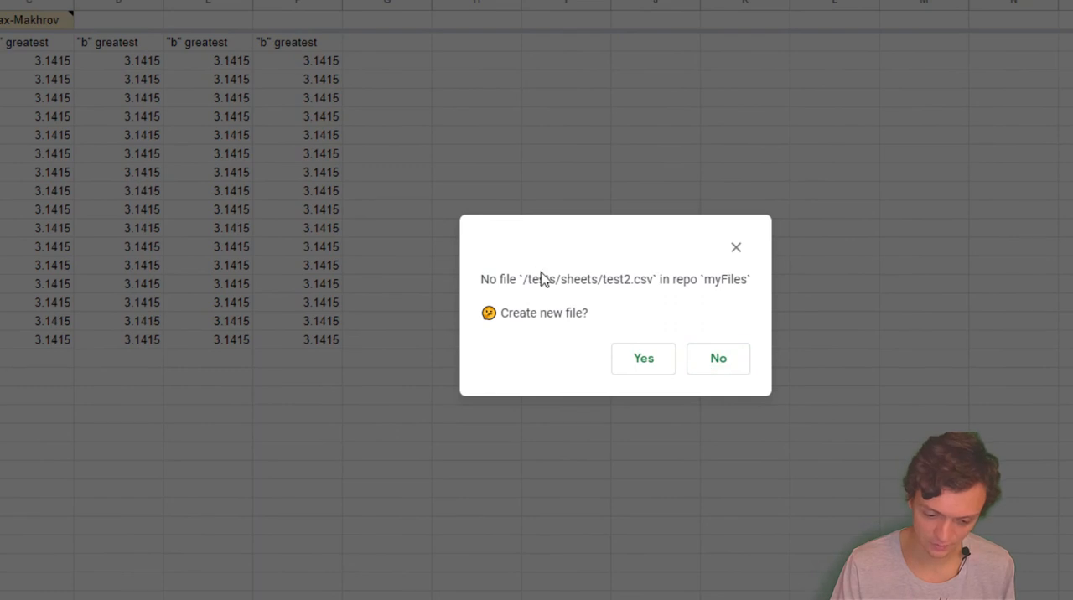
left_click(718, 359)
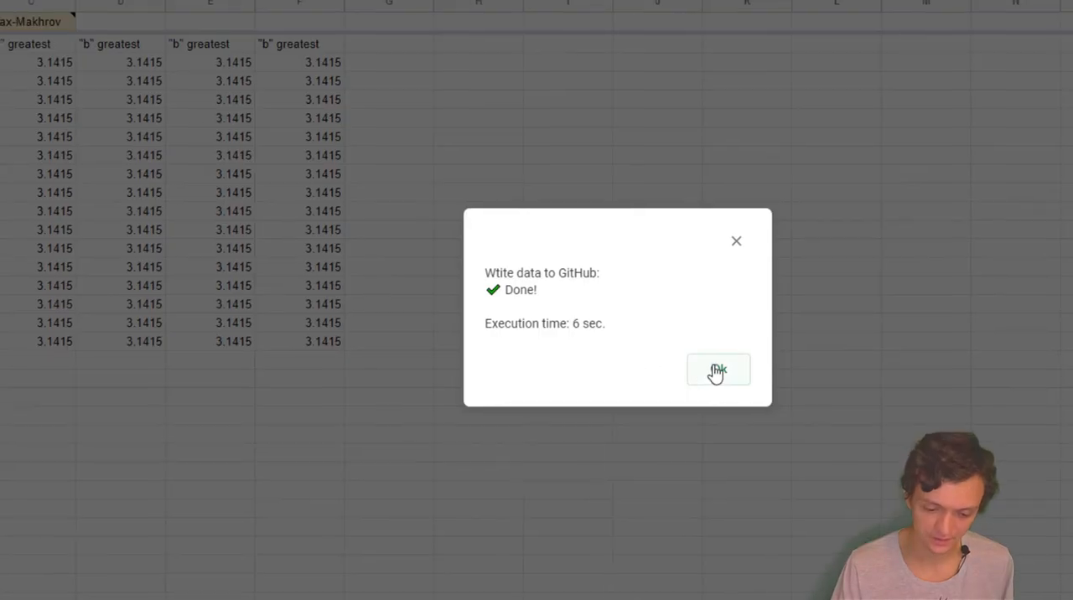
left_click(718, 369)
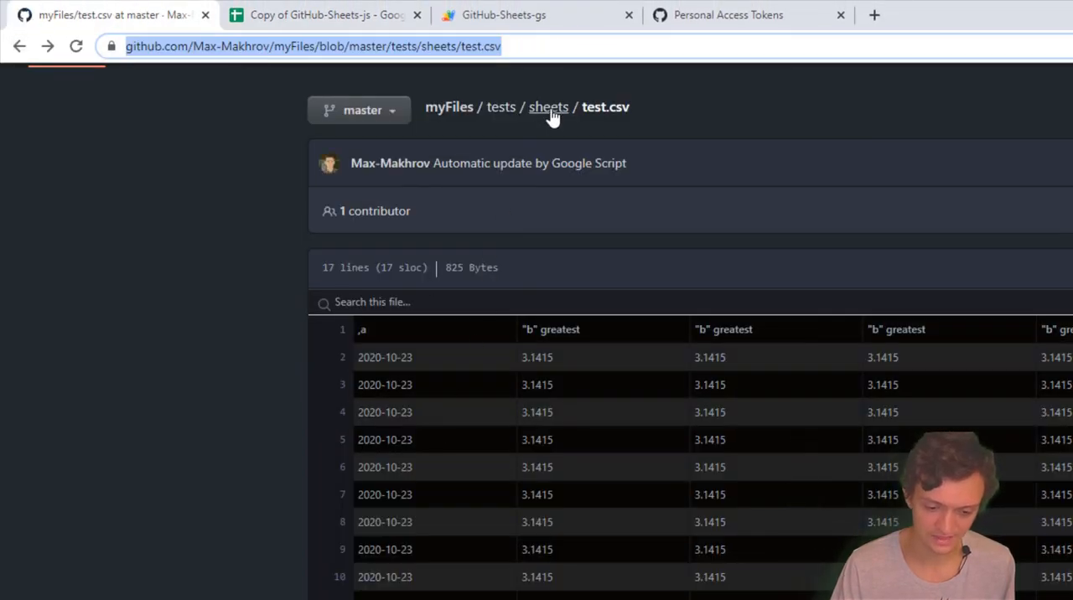
- Open test2.csv in the tests/sheets folder to see its 17-line commit of dates and 3.1415 values
left_click(548, 107)
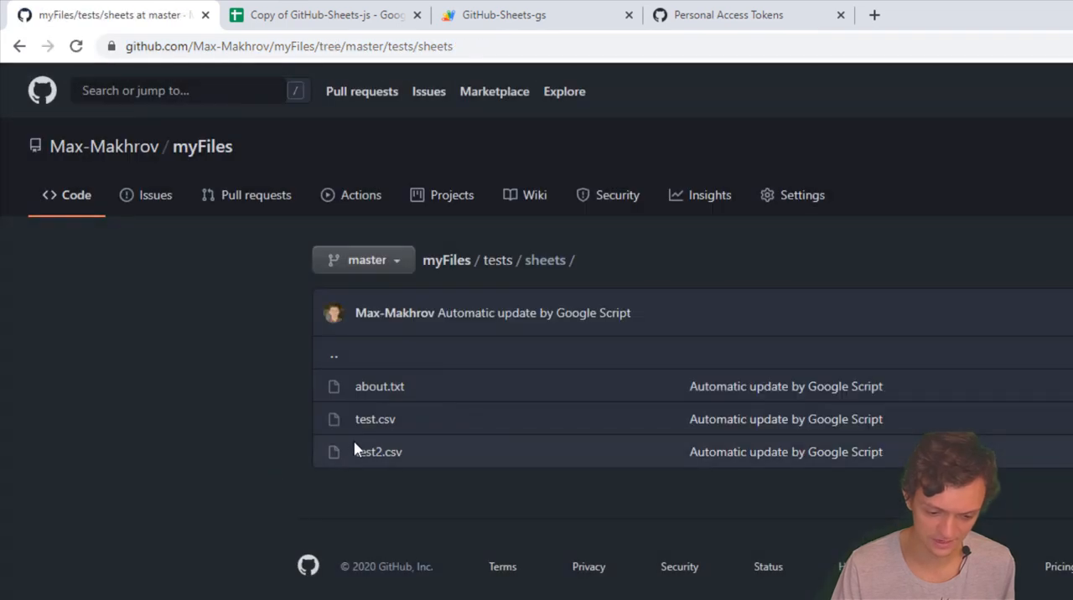
mouse_move(377, 453)
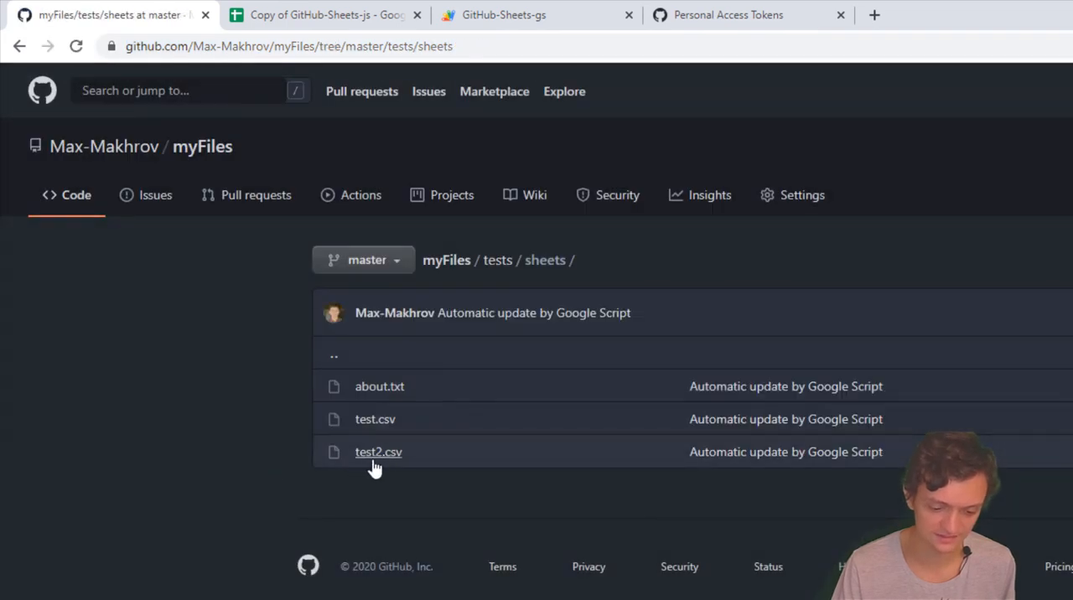
left_click(379, 453)
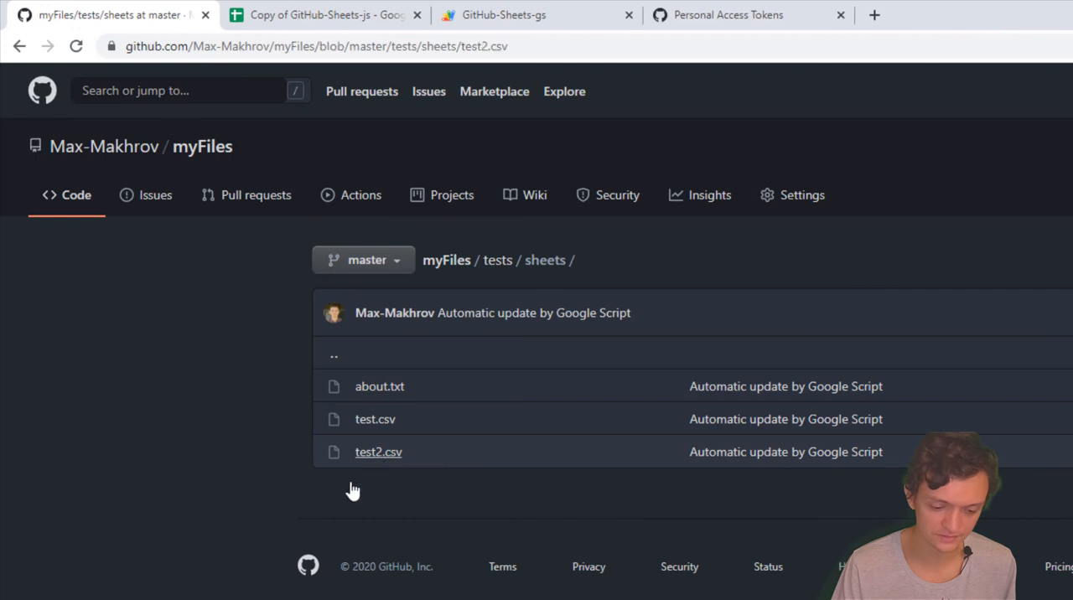
left_click(379, 453)
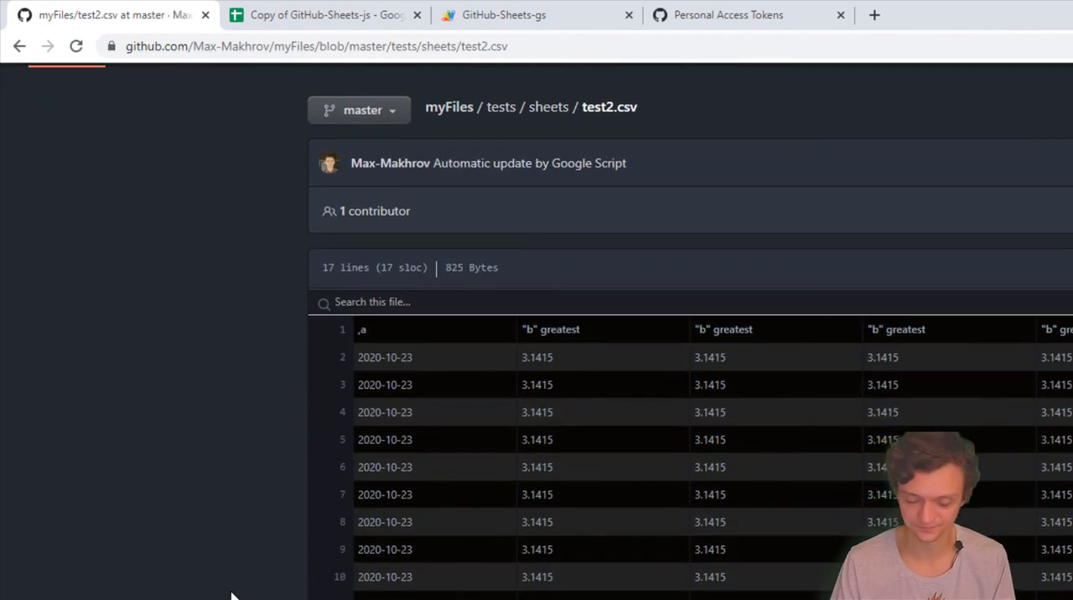